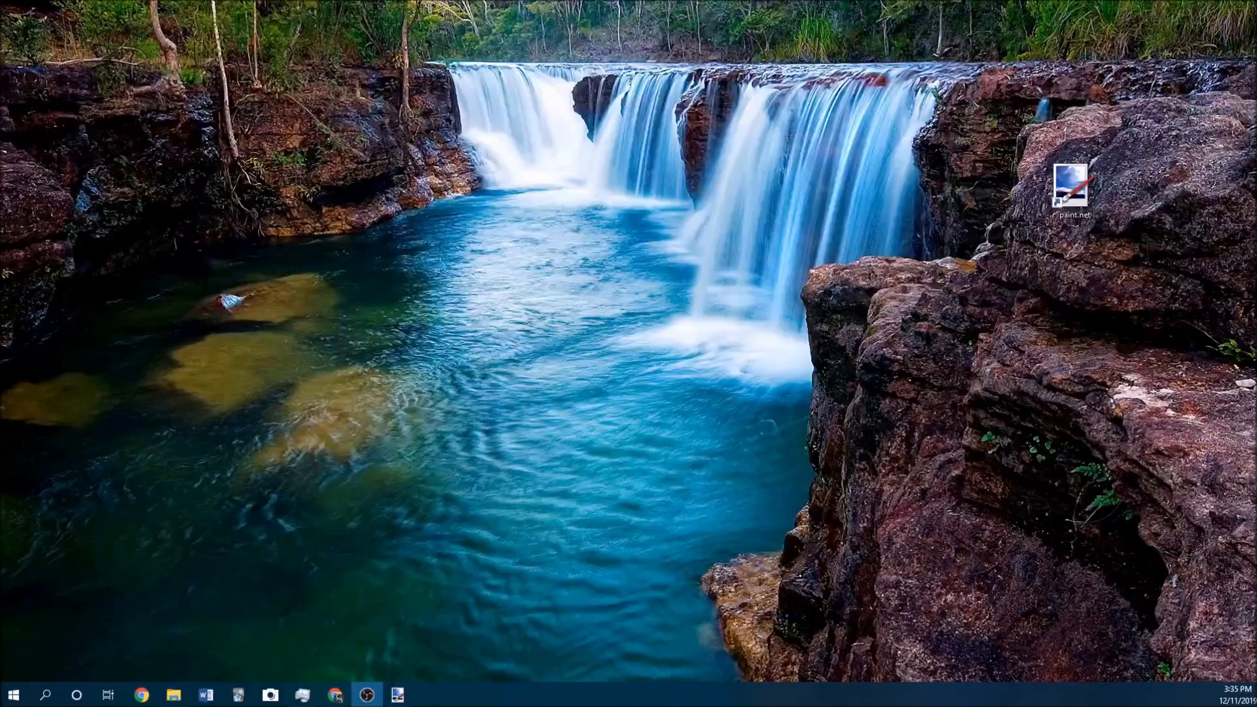
# Launch paint.net from its desktop shortcut
pyautogui.doubleClick(1074, 190)
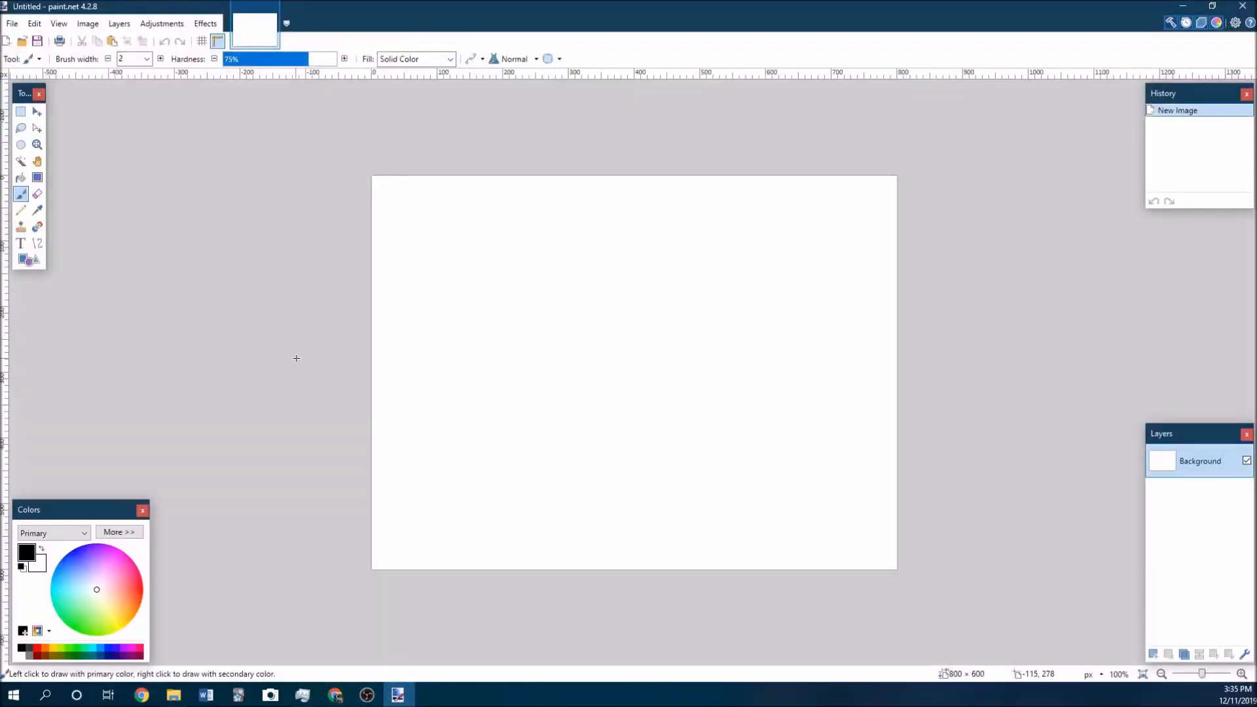
pyautogui.moveTo(190, 210)
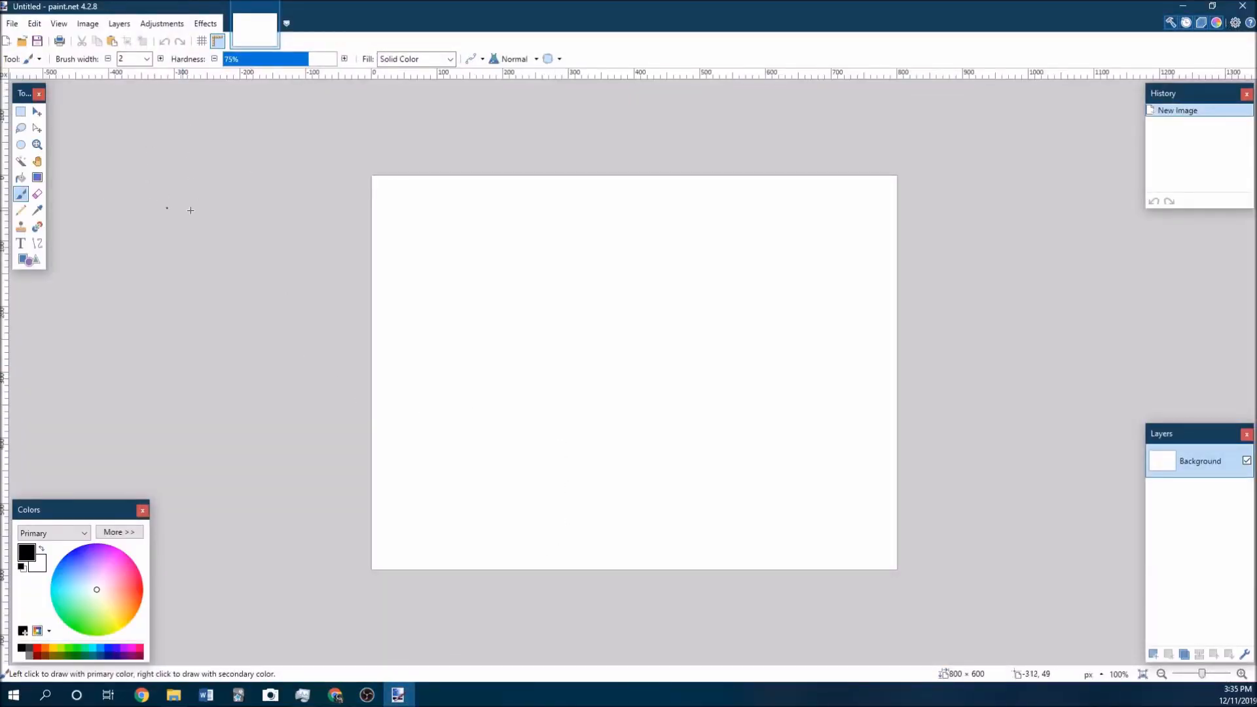
pyautogui.moveTo(294, 174)
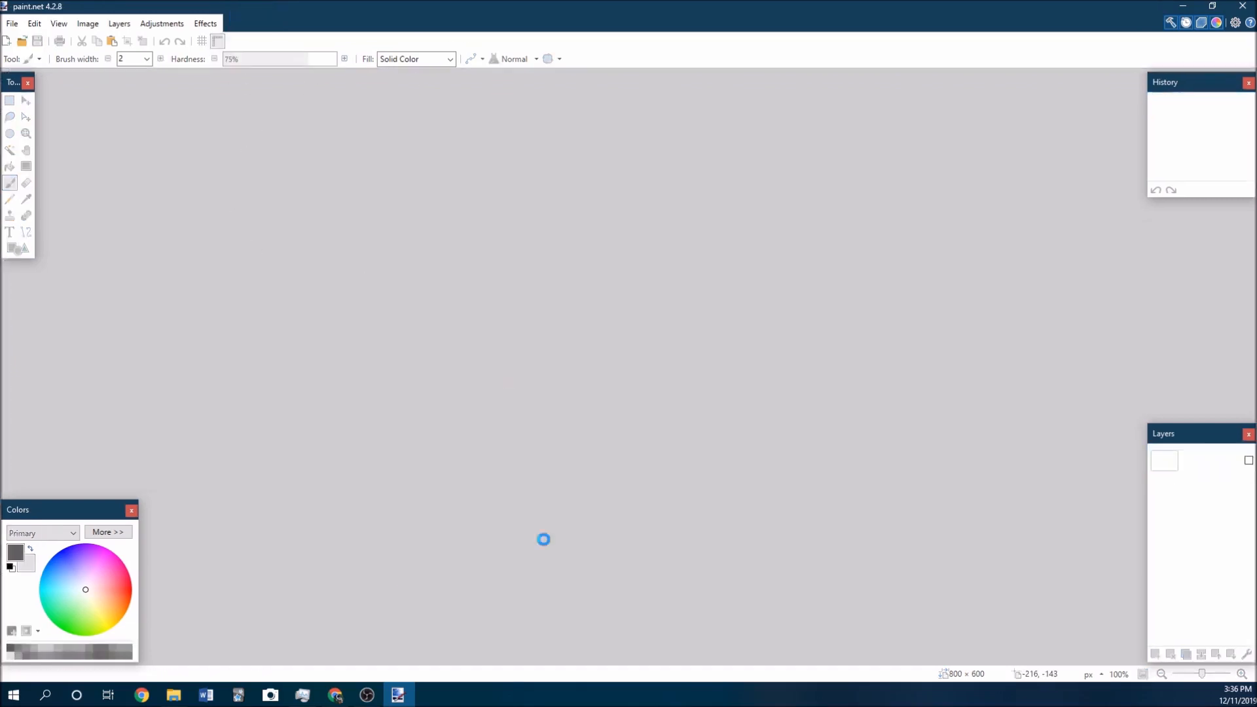
# Browse the Open dialog into PKMN Essentials 17.2 > Graphics > Characters
pyautogui.click(173, 694)
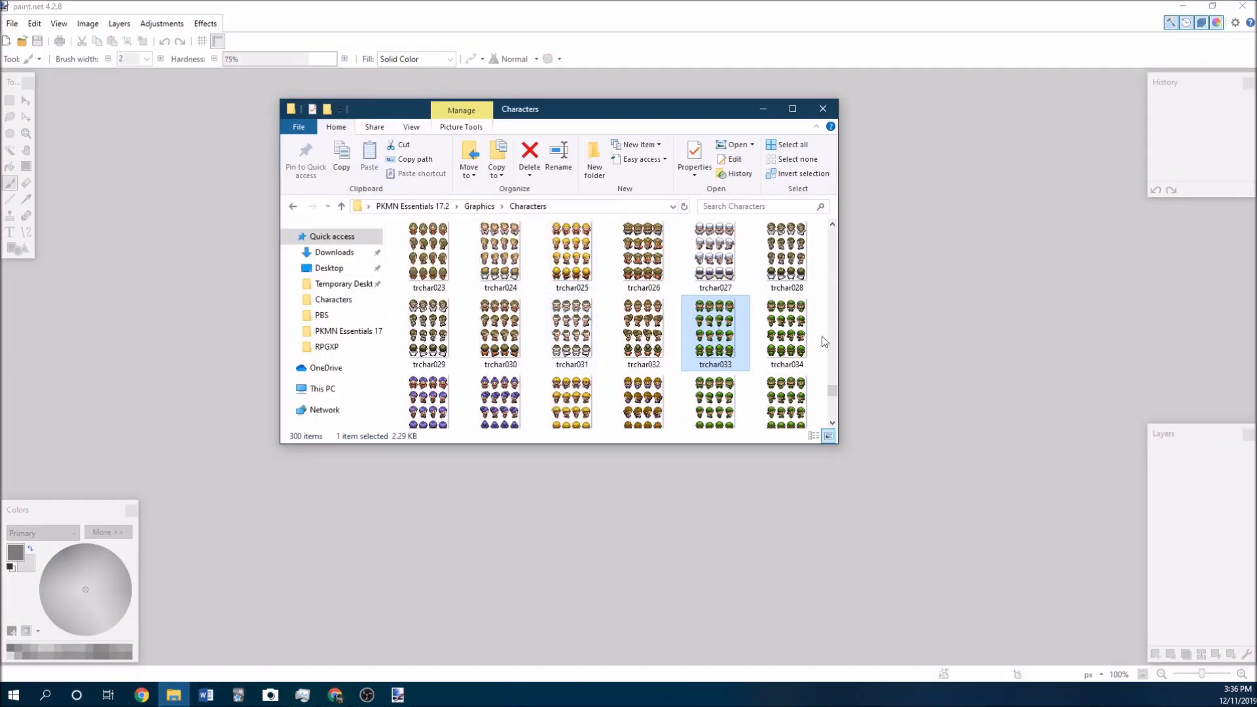
pyautogui.click(821, 108)
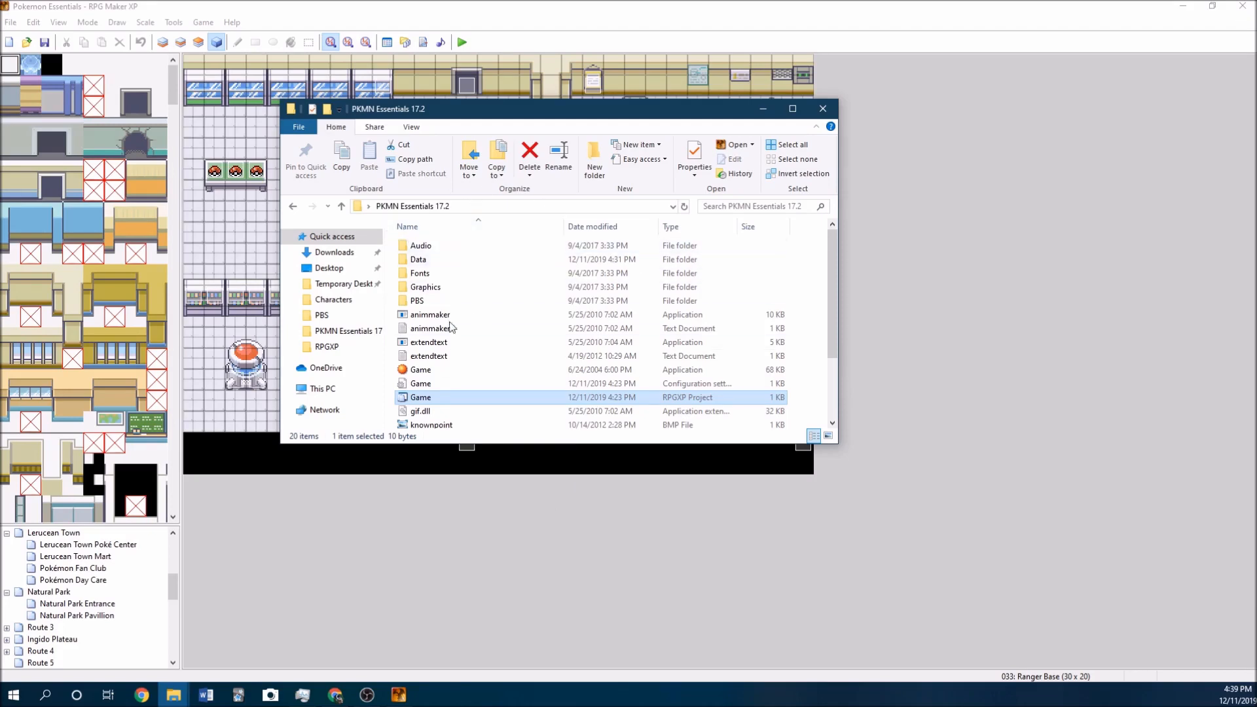
pyautogui.click(425, 287)
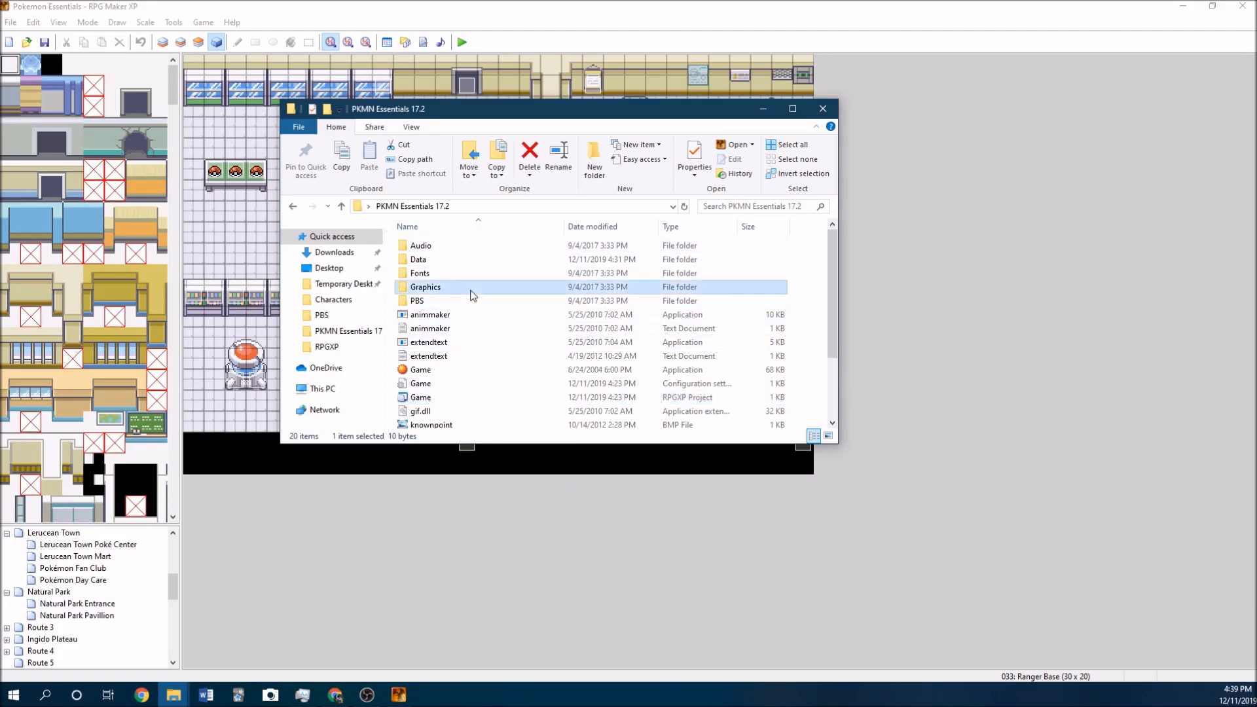
pyautogui.doubleClick(425, 287)
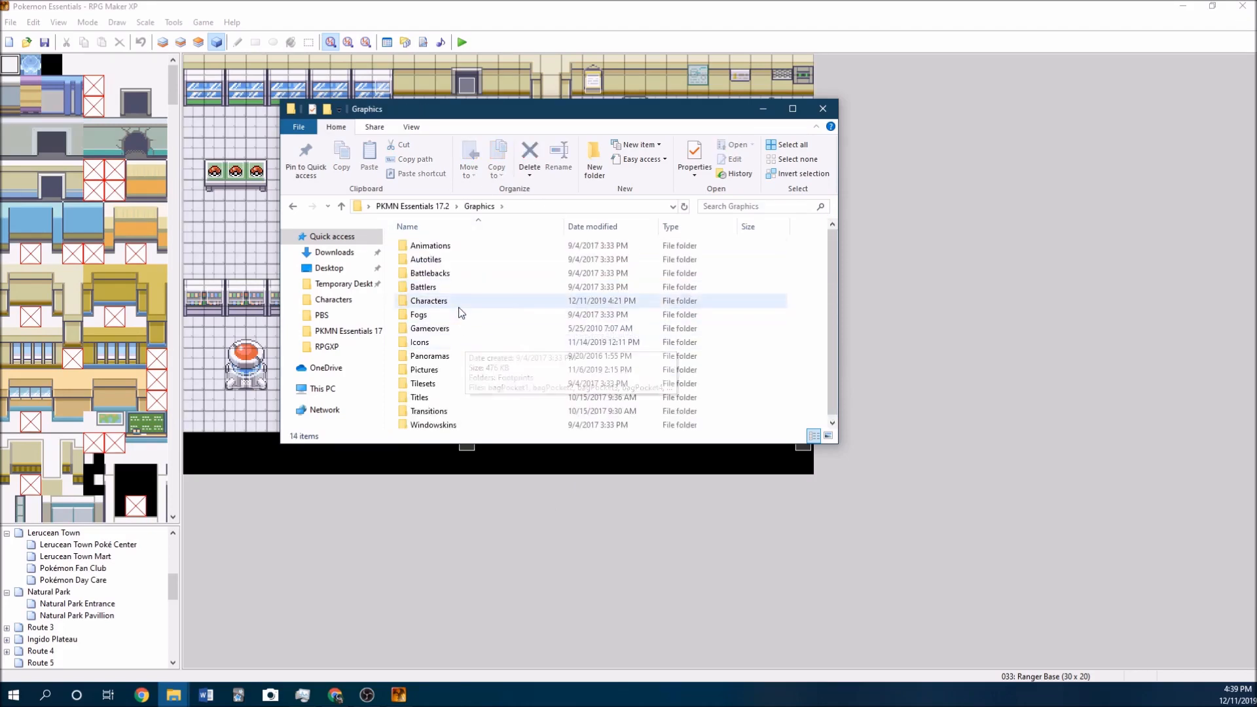
pyautogui.doubleClick(429, 299)
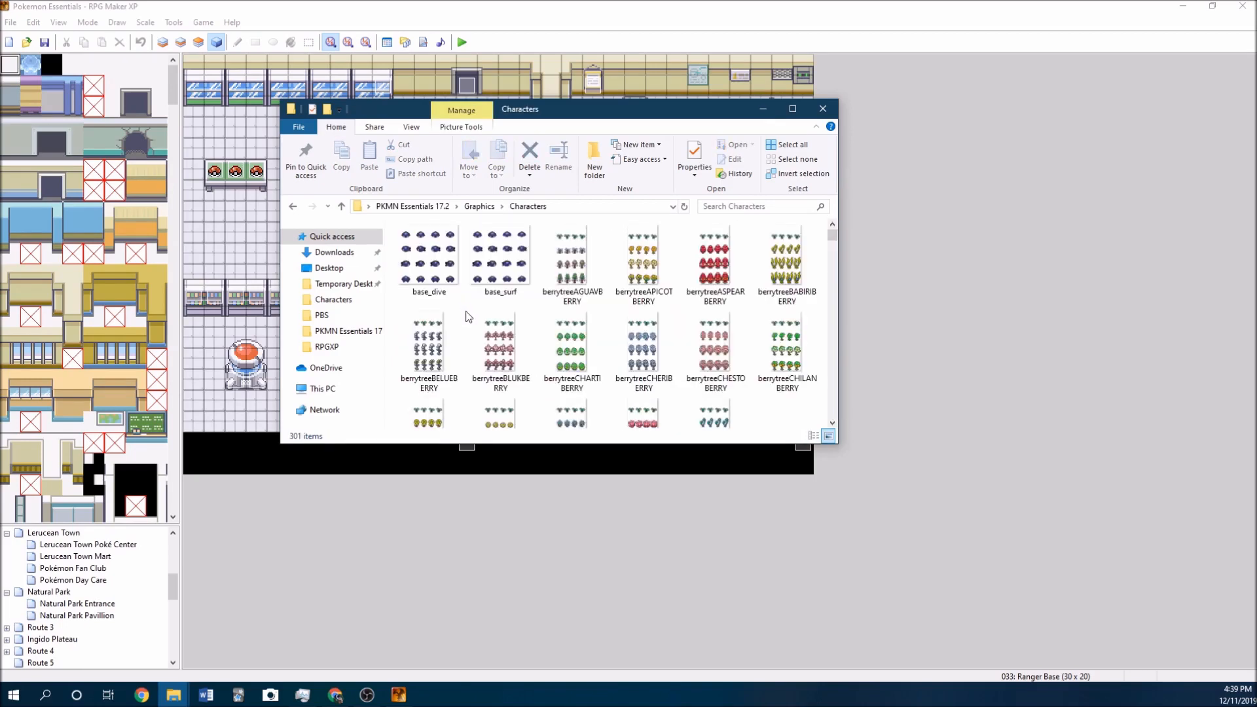
# Scroll down the Characters folder to reach the trchar033 sprite sheet
pyautogui.scroll(-3)
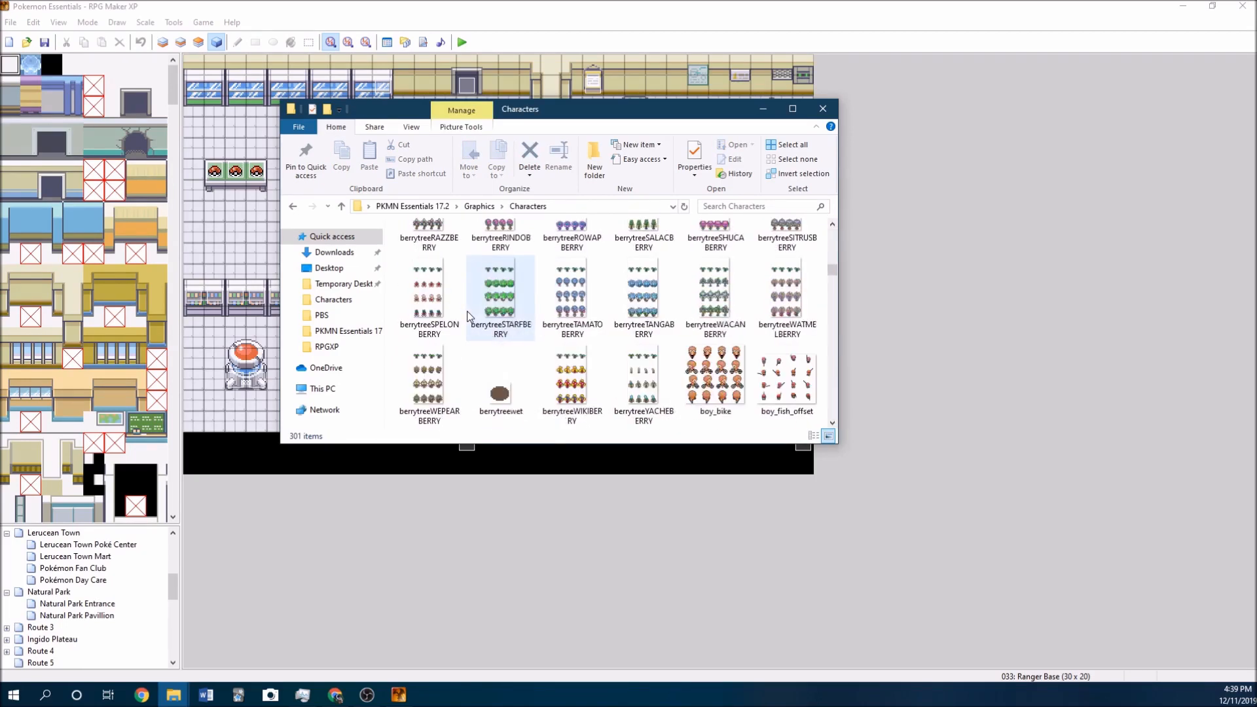
pyautogui.scroll(-3)
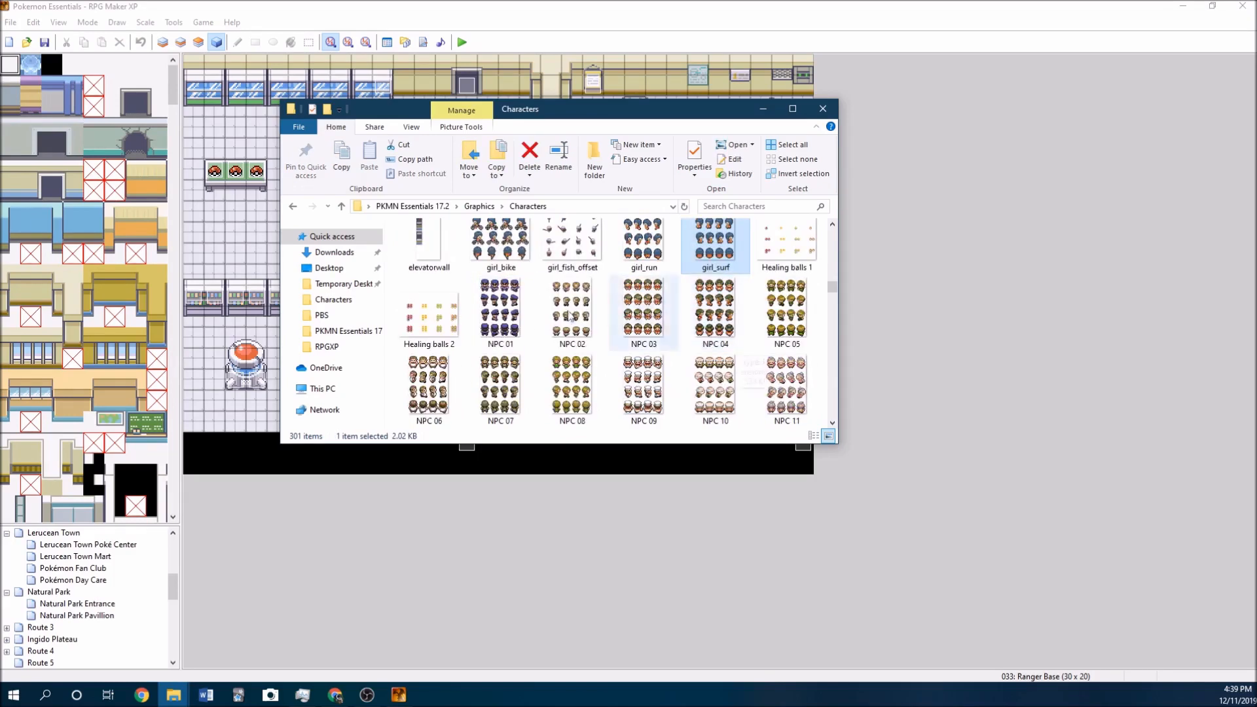
pyautogui.scroll(-3)
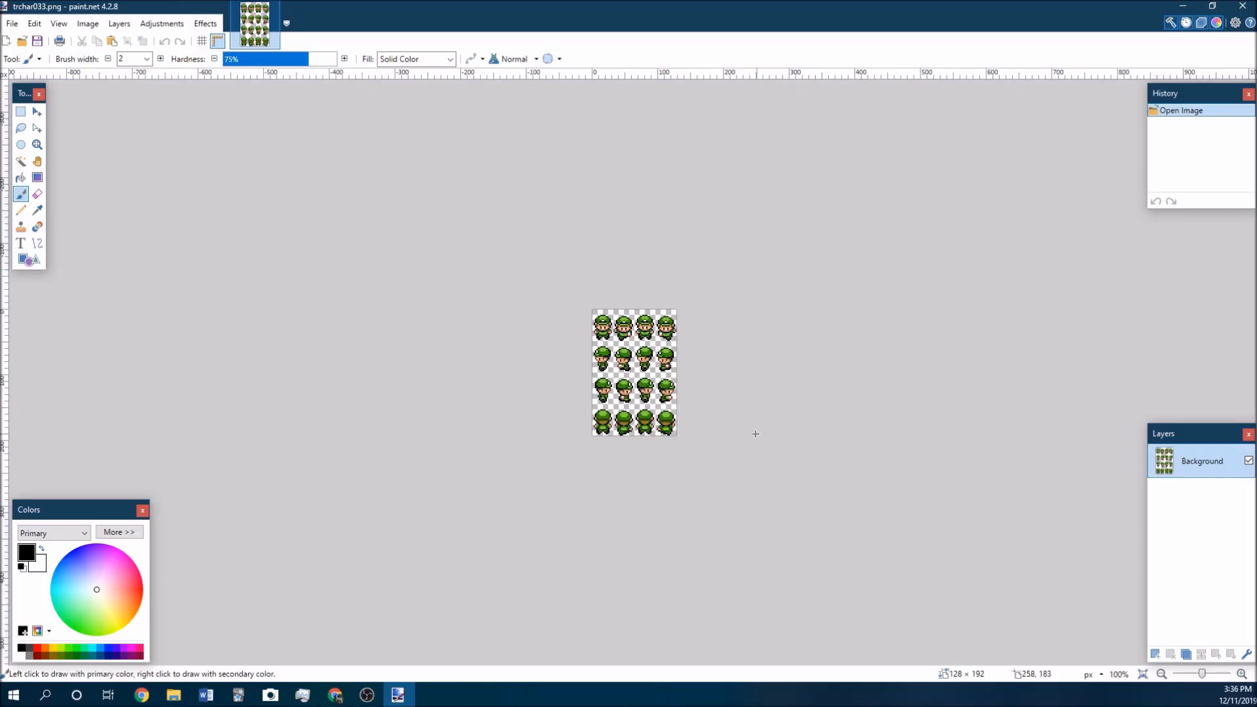
pyautogui.moveTo(953, 413)
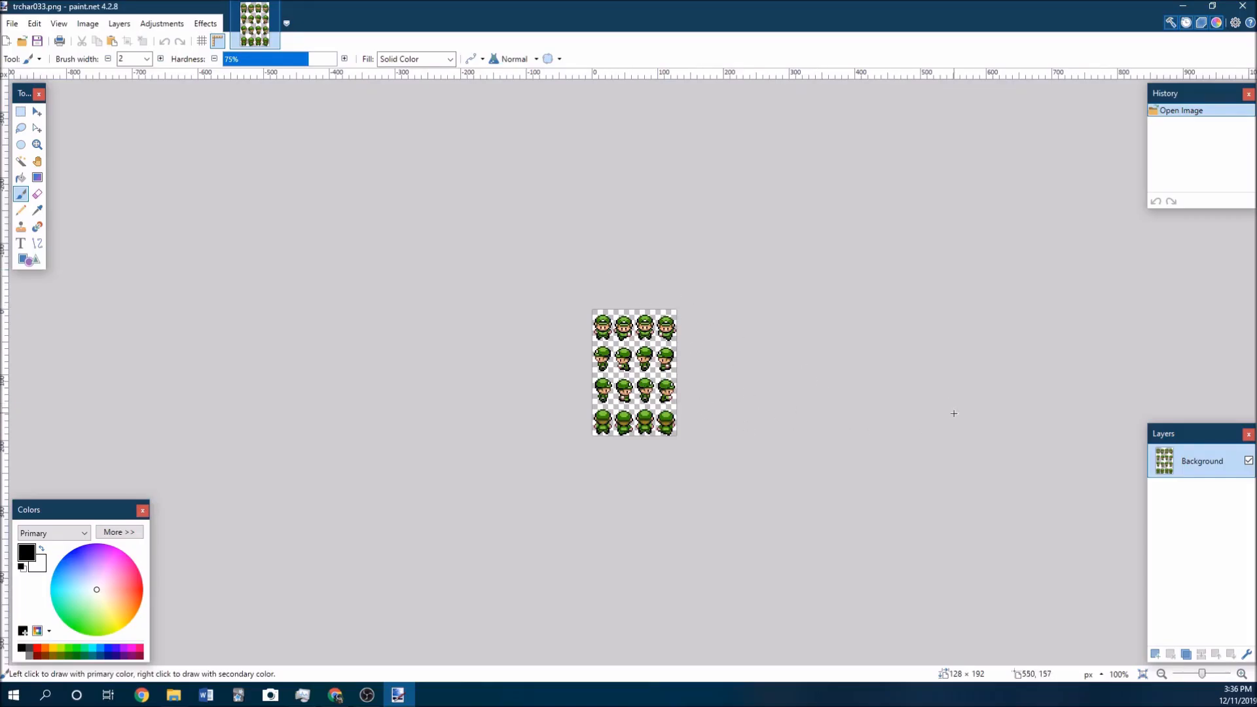
pyautogui.moveTo(860, 440)
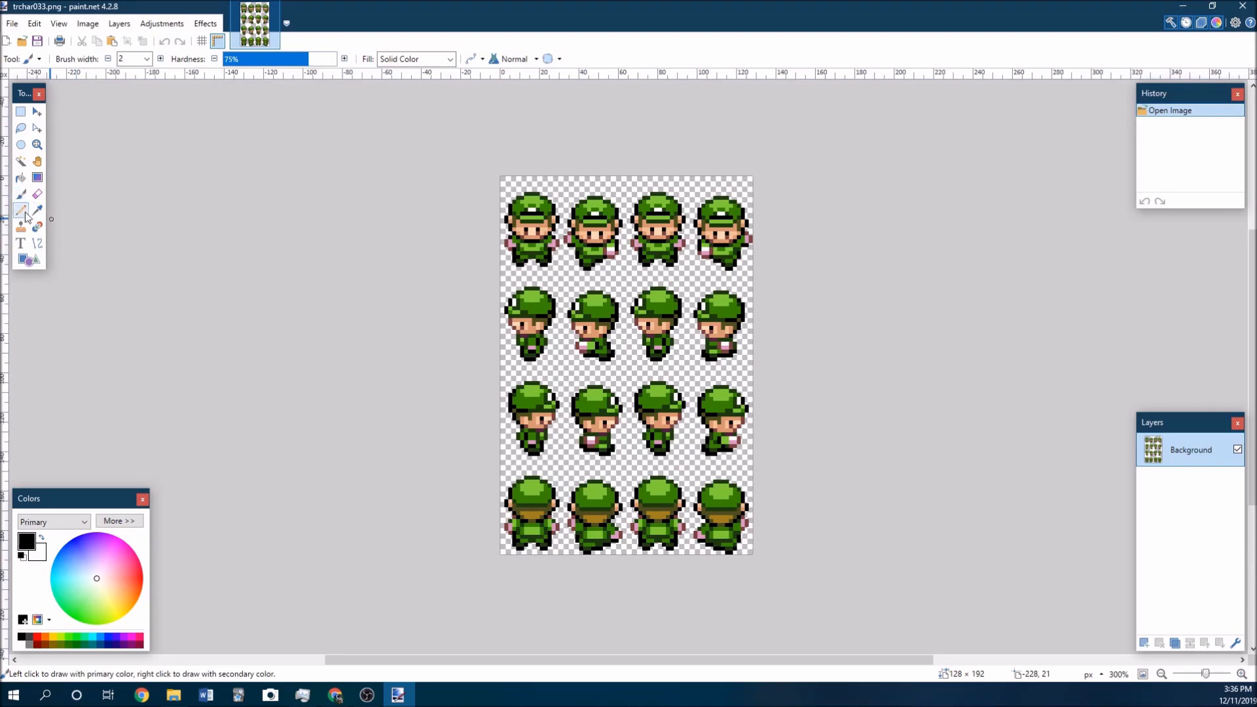
# Pencil a few single black pixels beside and below the second-row walking sprites
pyautogui.click(21, 210)
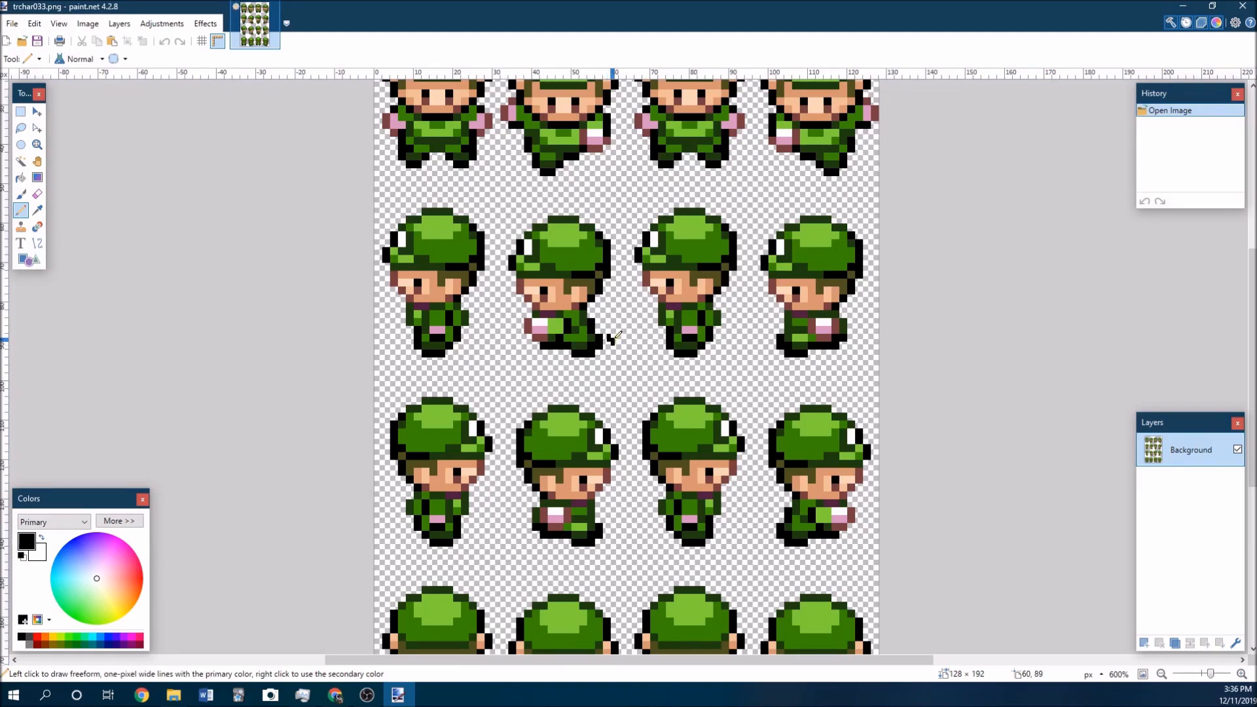
pyautogui.click(605, 359)
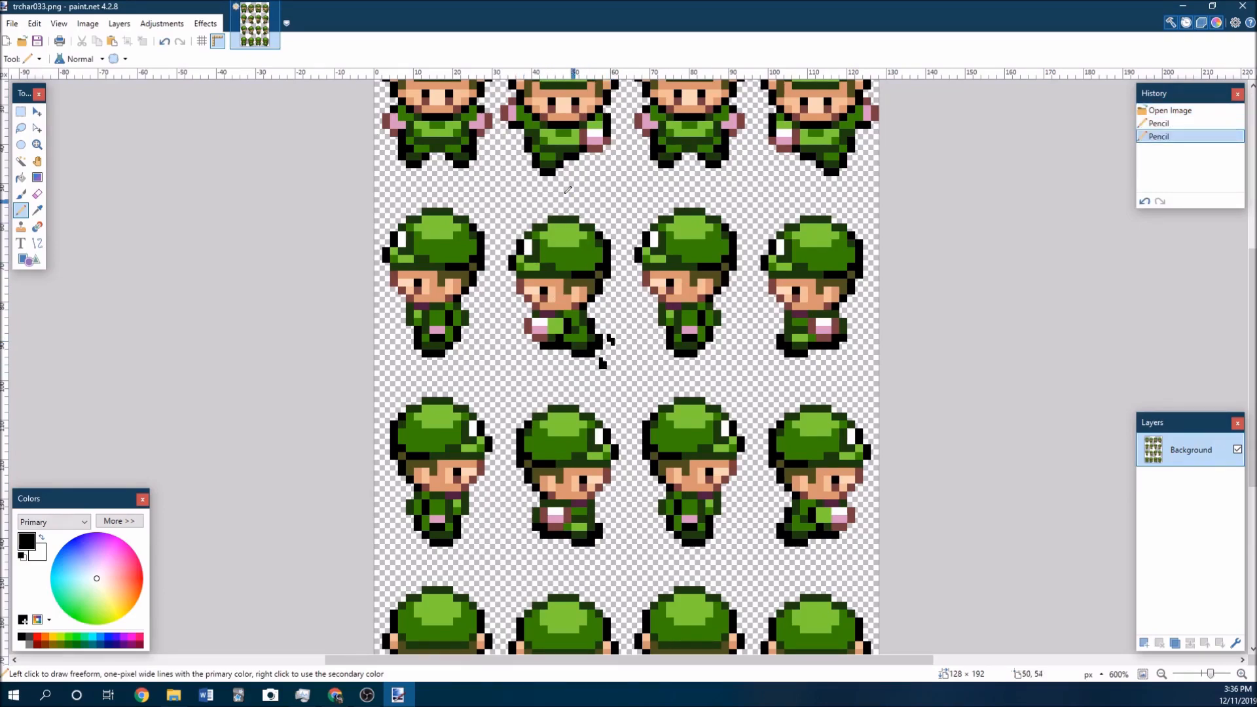
pyautogui.moveTo(615, 265)
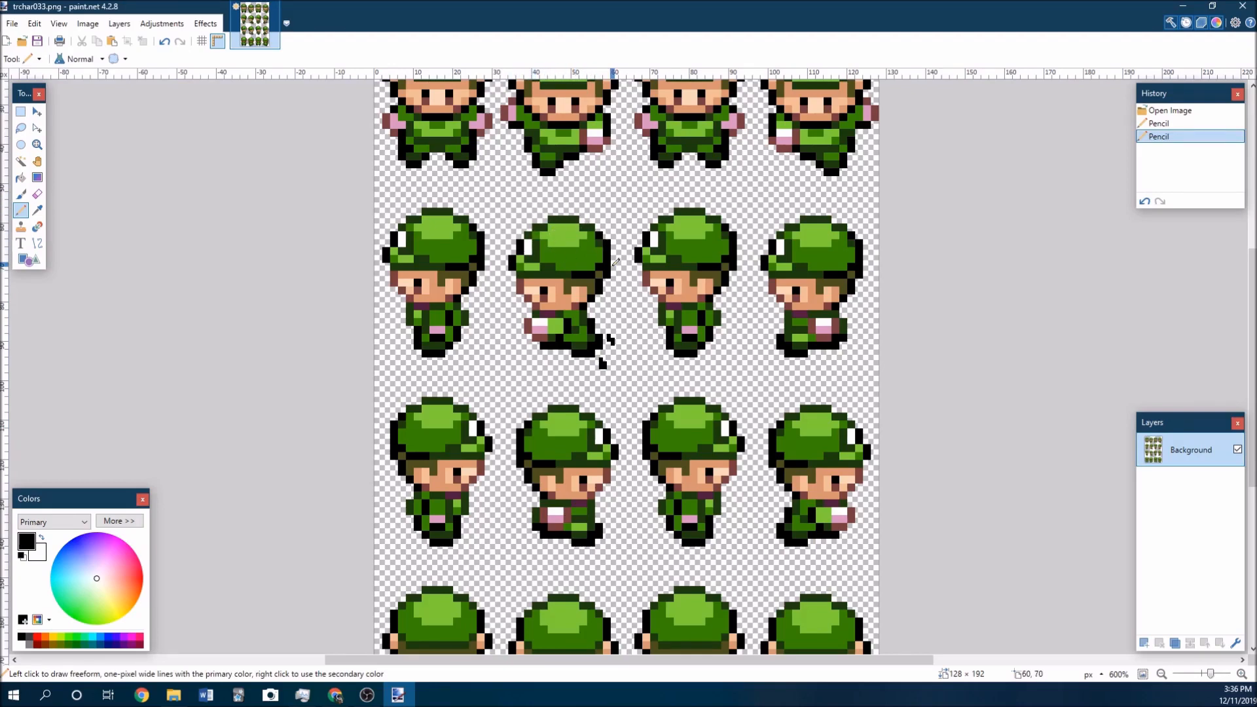
pyautogui.moveTo(674, 370)
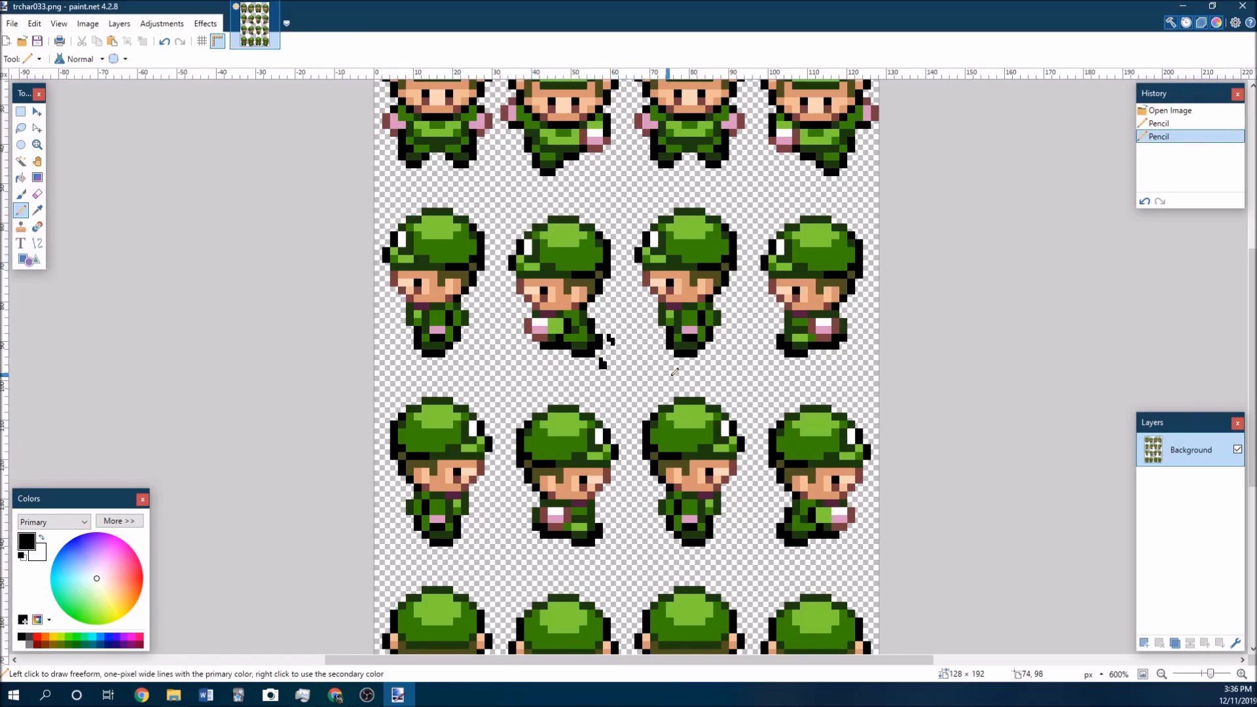
pyautogui.moveTo(691, 367)
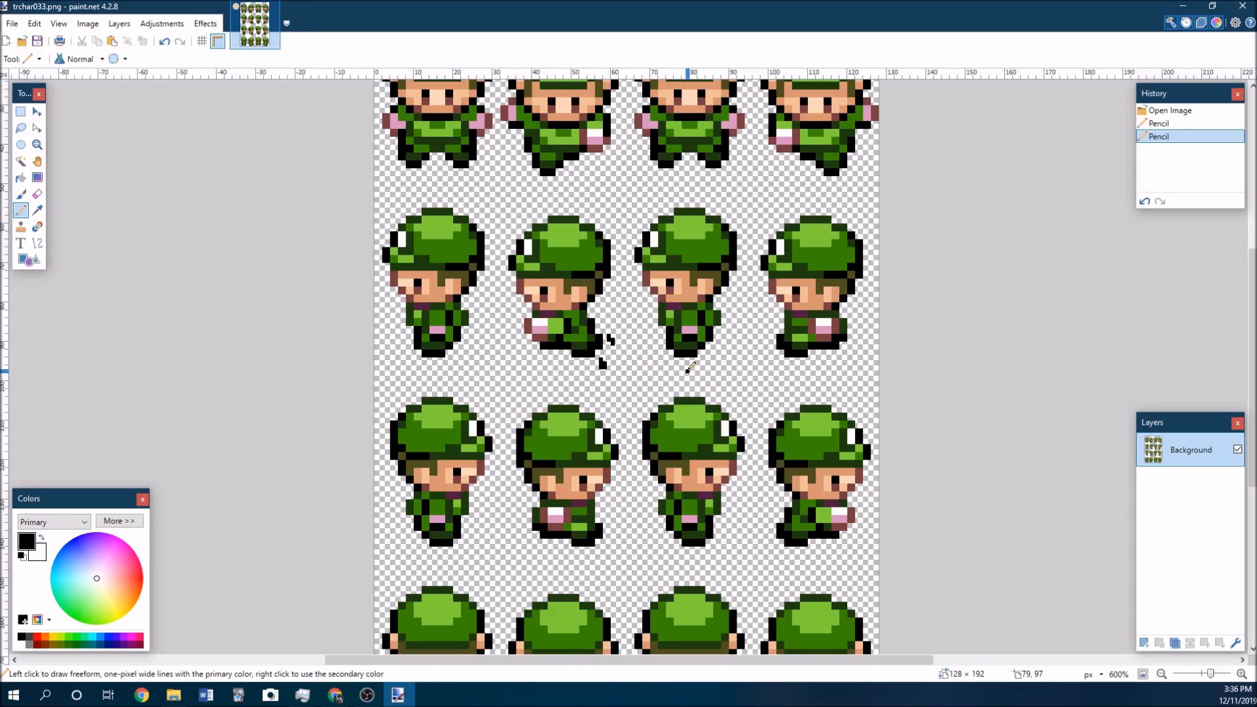
pyautogui.click(690, 373)
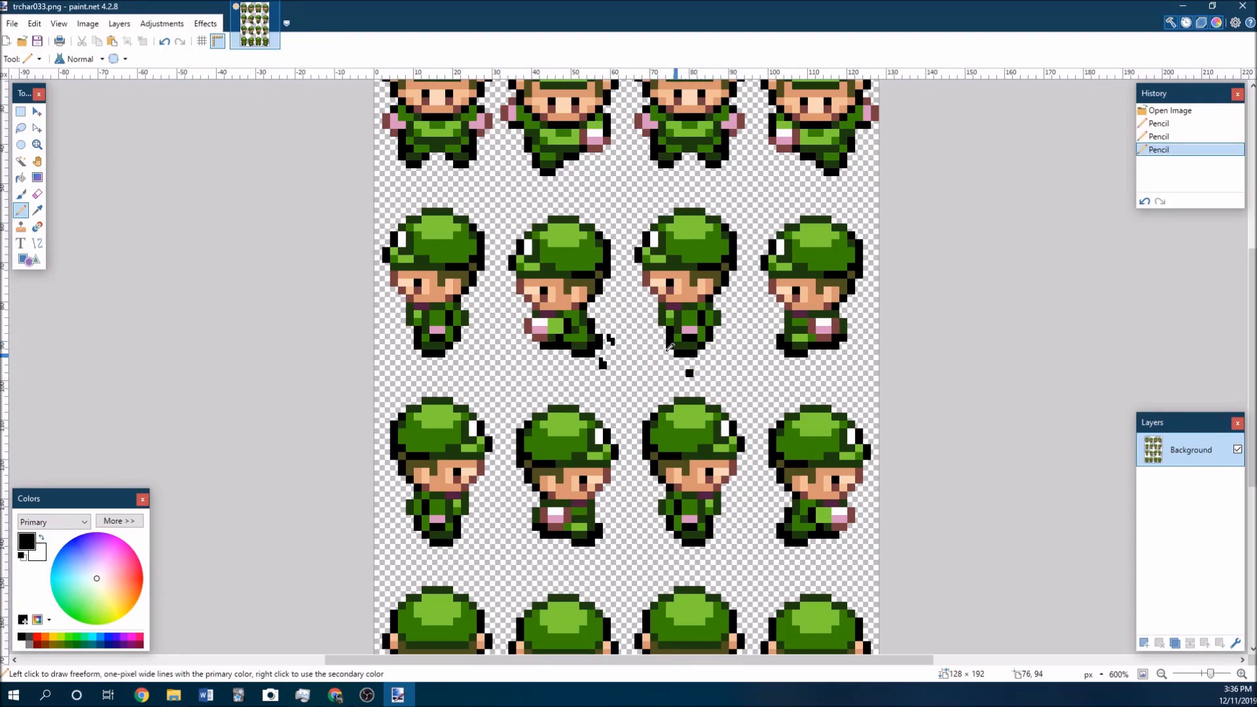
pyautogui.moveTo(177, 68)
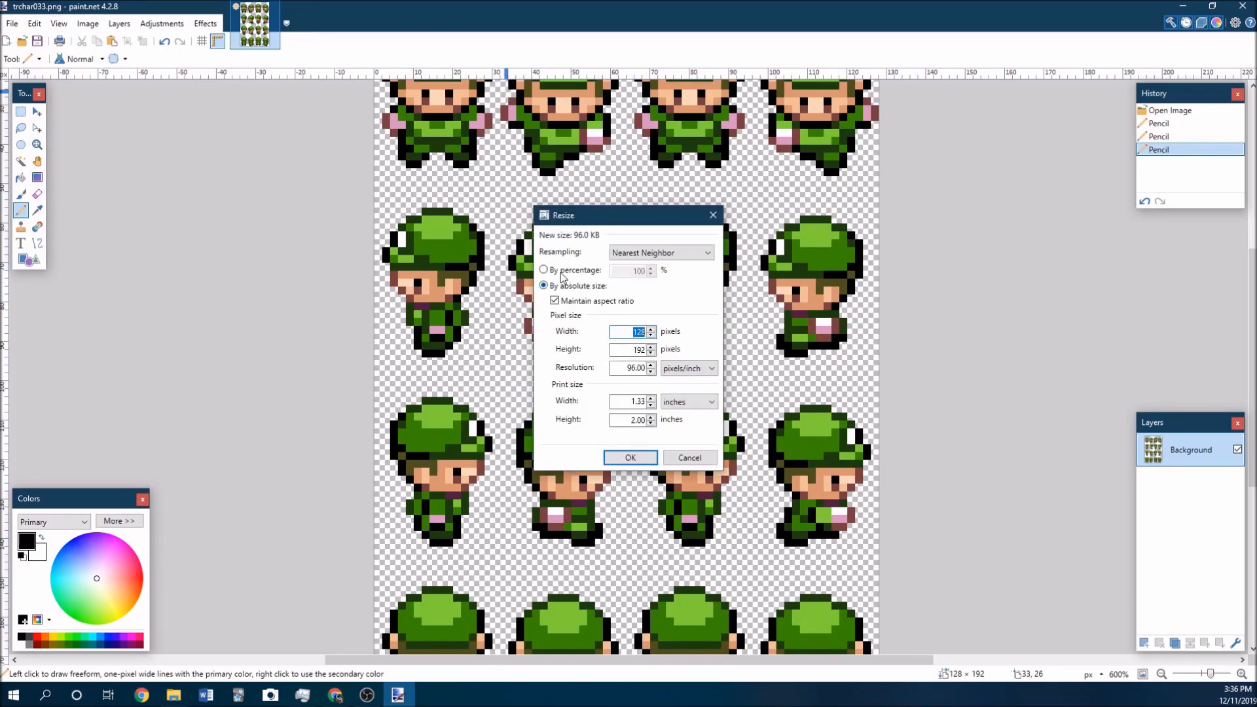
# Resize the sheet to 50 percent with Nearest Neighbor resampling, giving 64 by 96 pixels
pyautogui.click(544, 270)
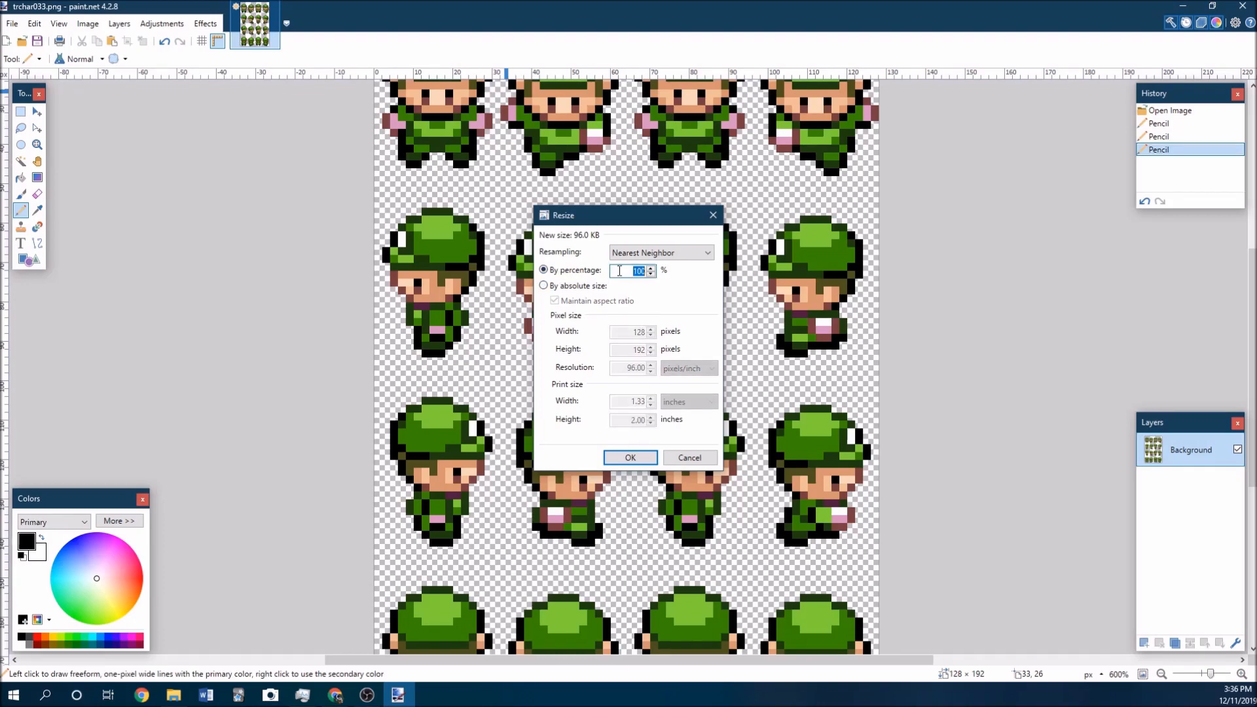
pyautogui.write('50')
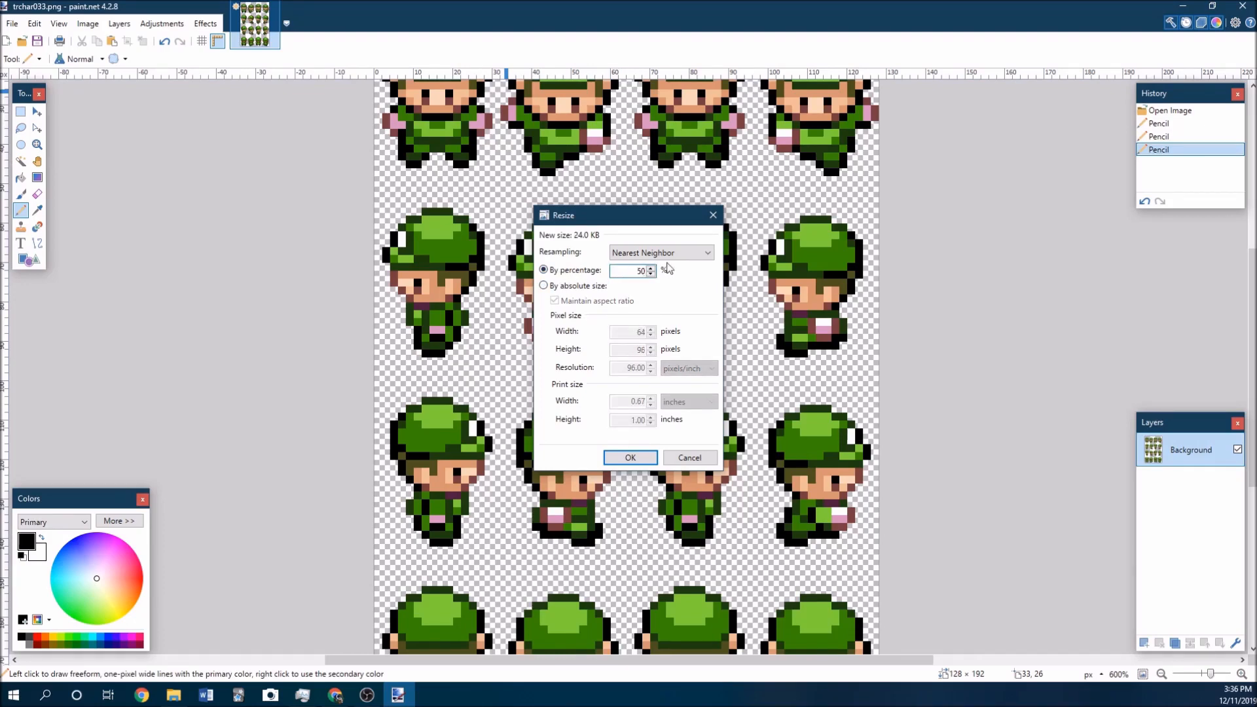
pyautogui.click(659, 253)
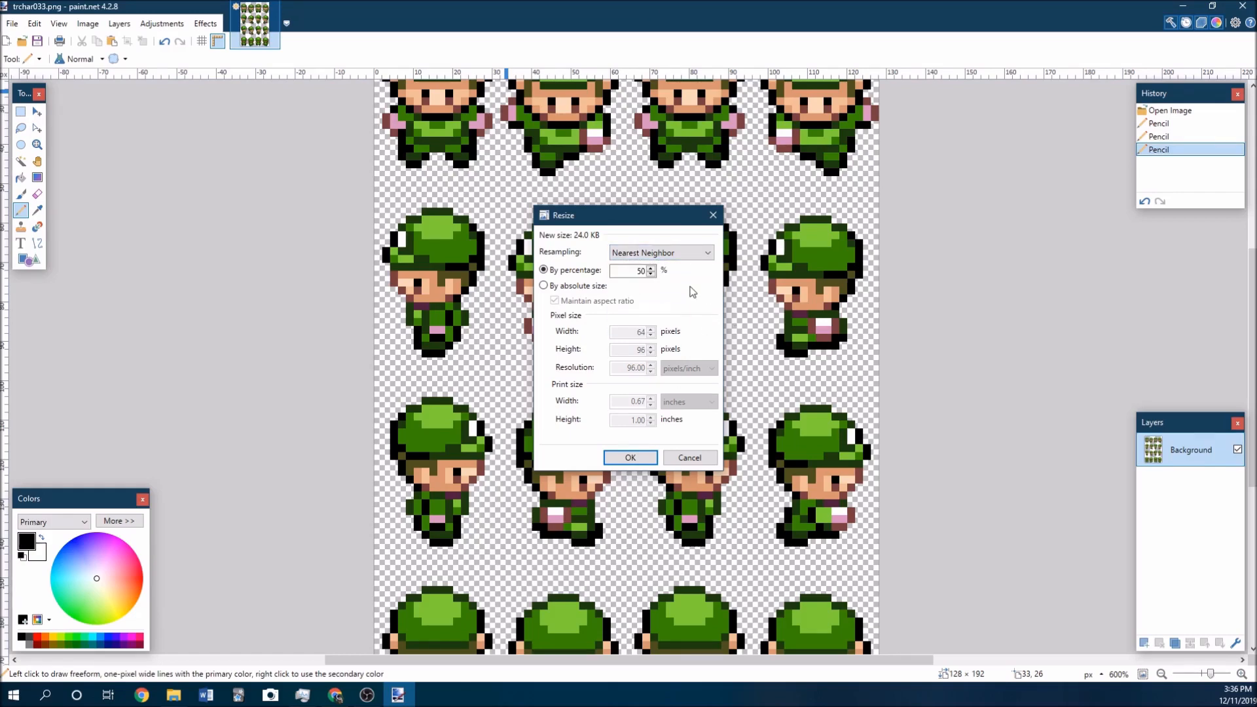
pyautogui.moveTo(677, 322)
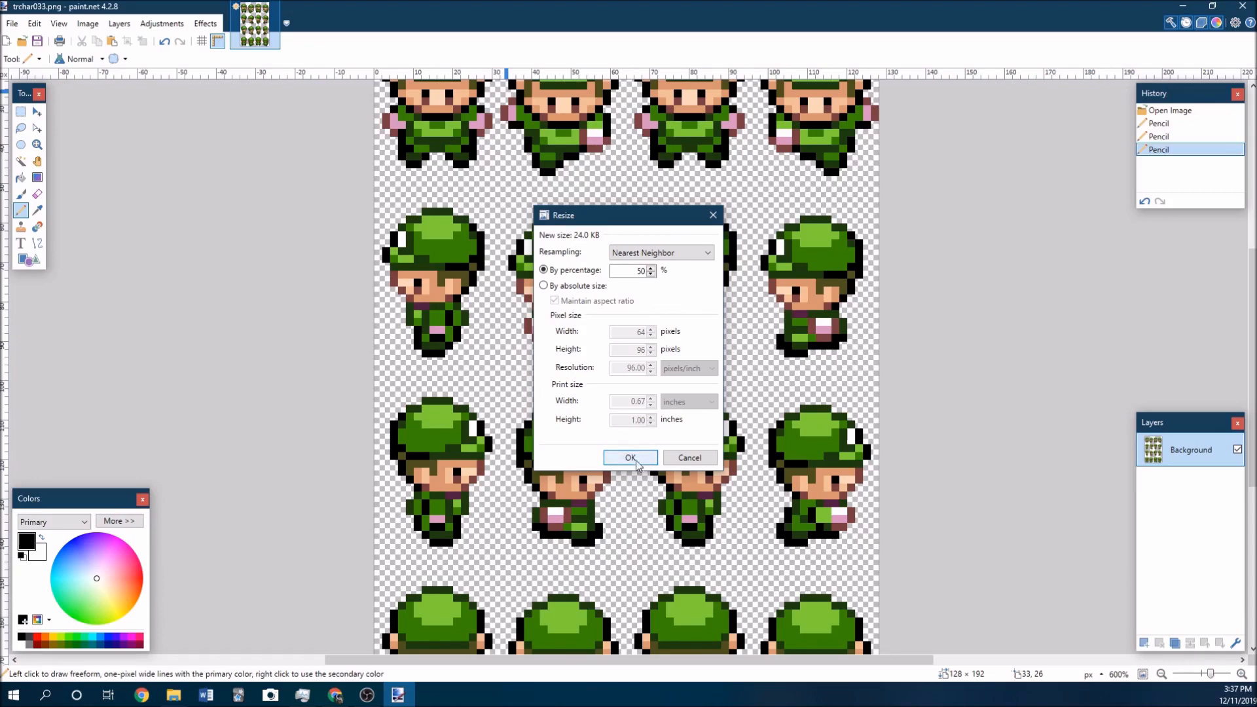
pyautogui.click(630, 458)
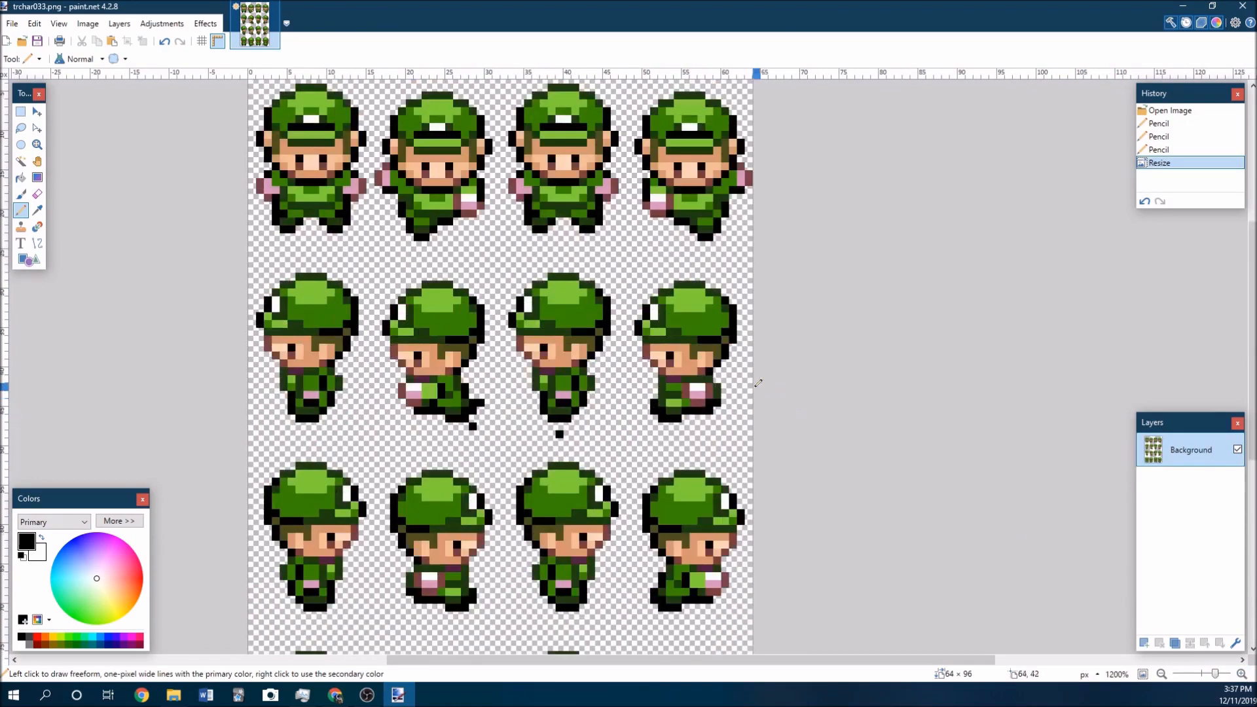
# Erase the stray black pixels around the sprites with antialiasing disabled
pyautogui.click(597, 400)
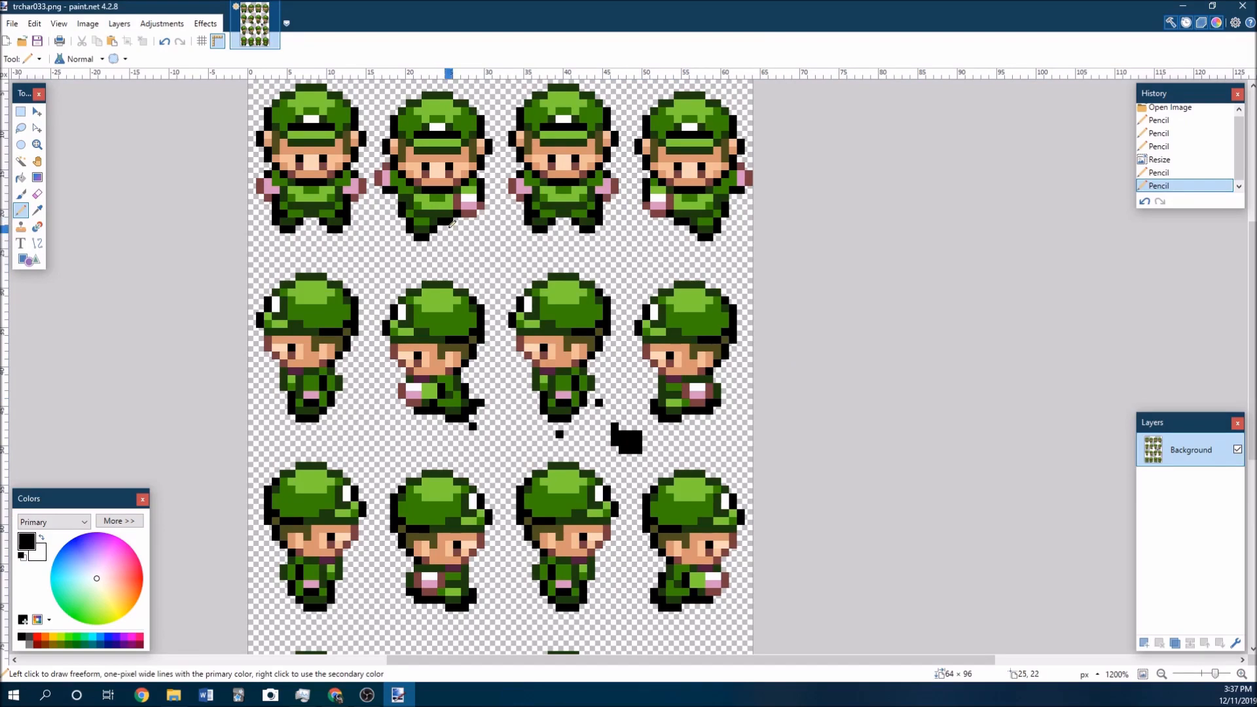
pyautogui.moveTo(580, 291)
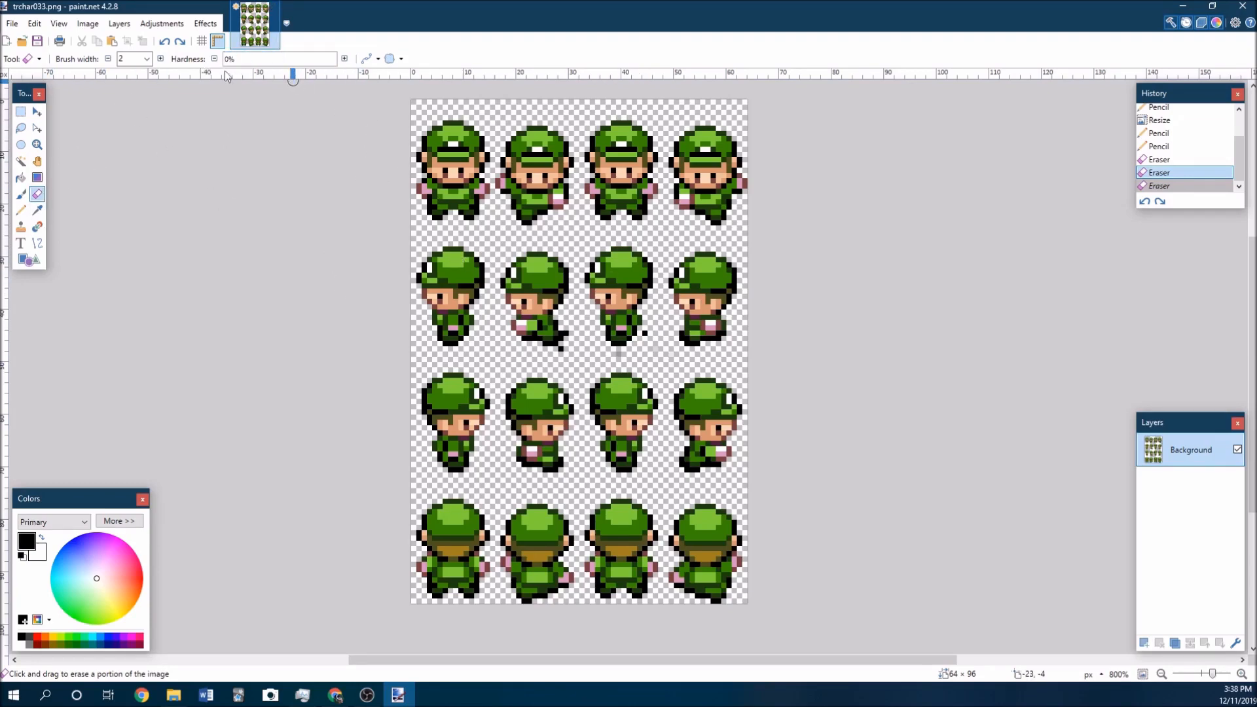
pyautogui.click(387, 58)
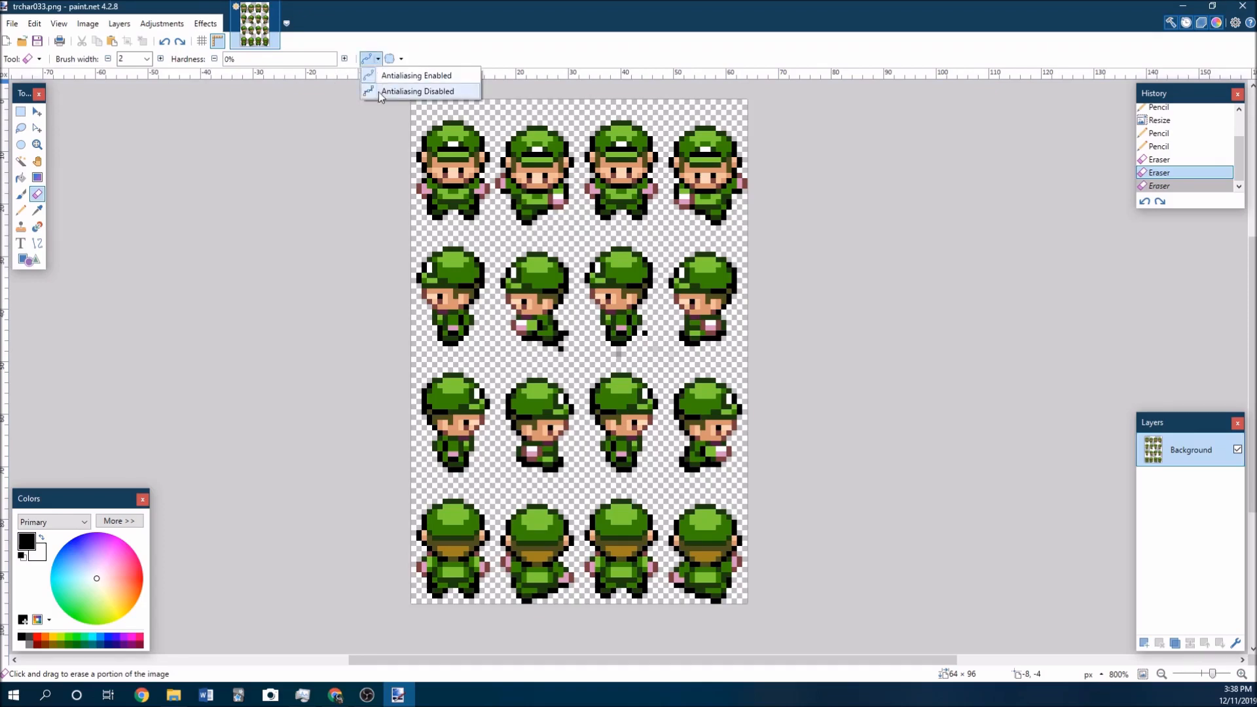
pyautogui.click(418, 90)
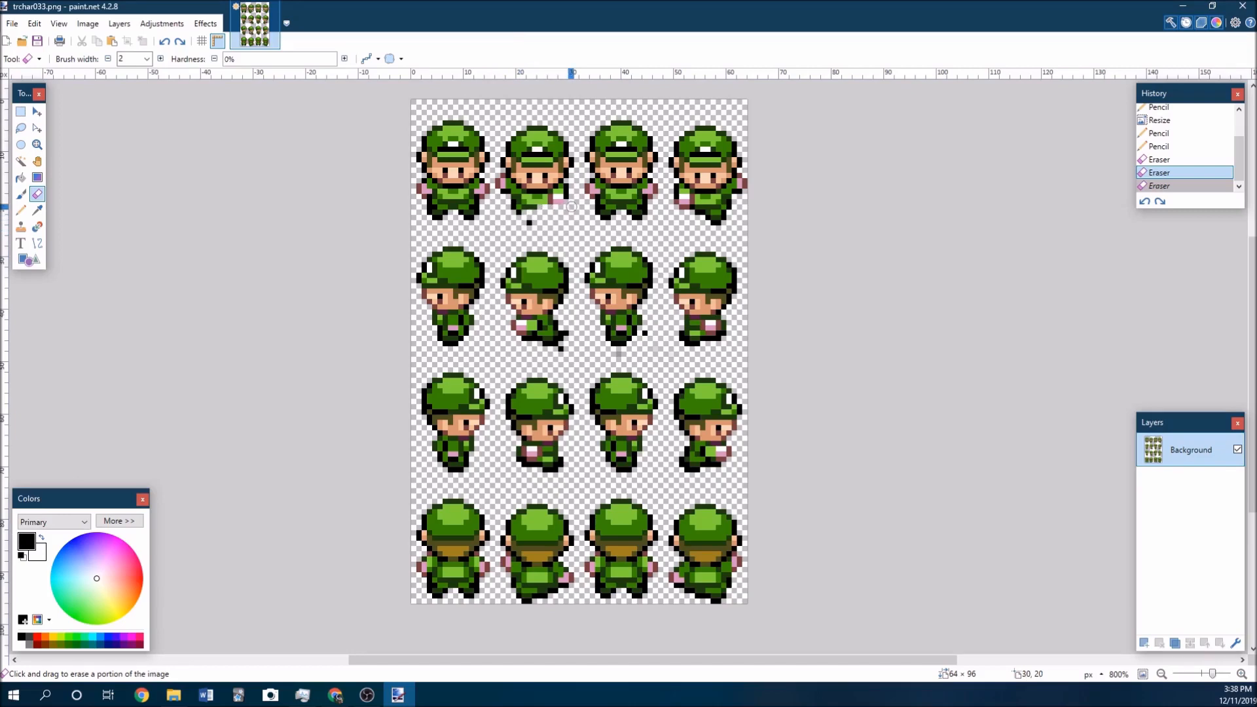
pyautogui.moveTo(517, 205); pyautogui.dragTo(574, 205)
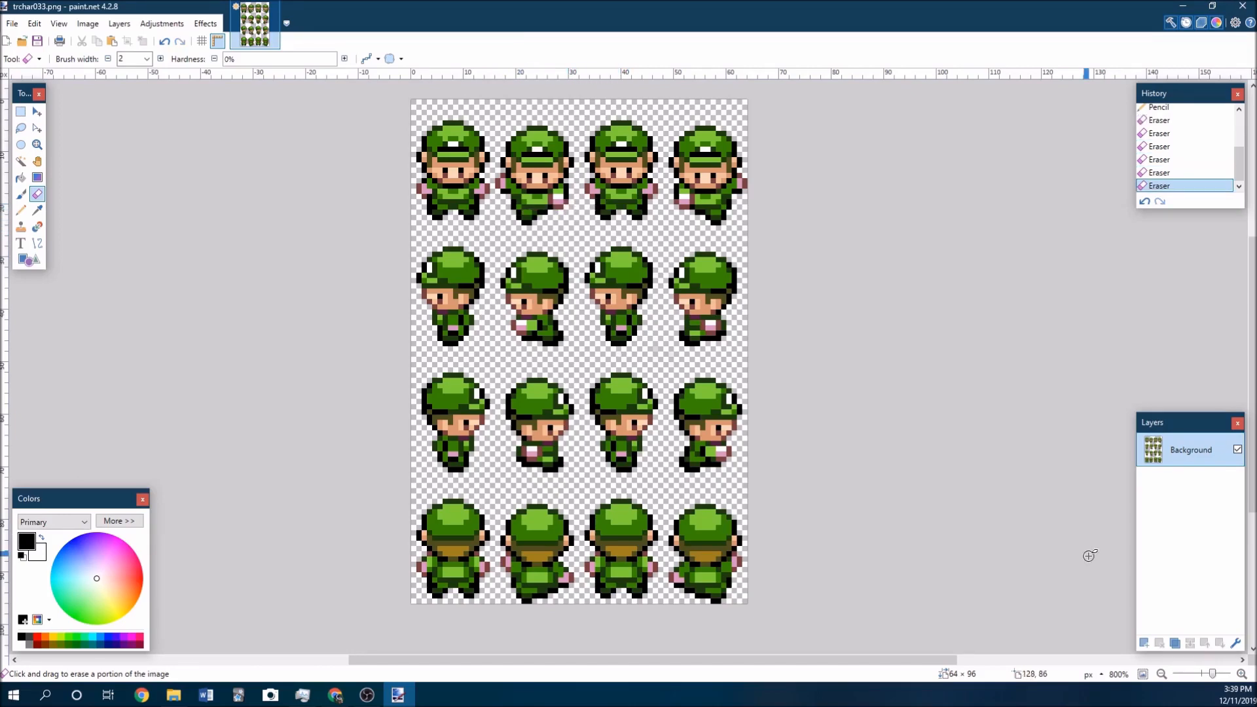
pyautogui.moveTo(538, 381)
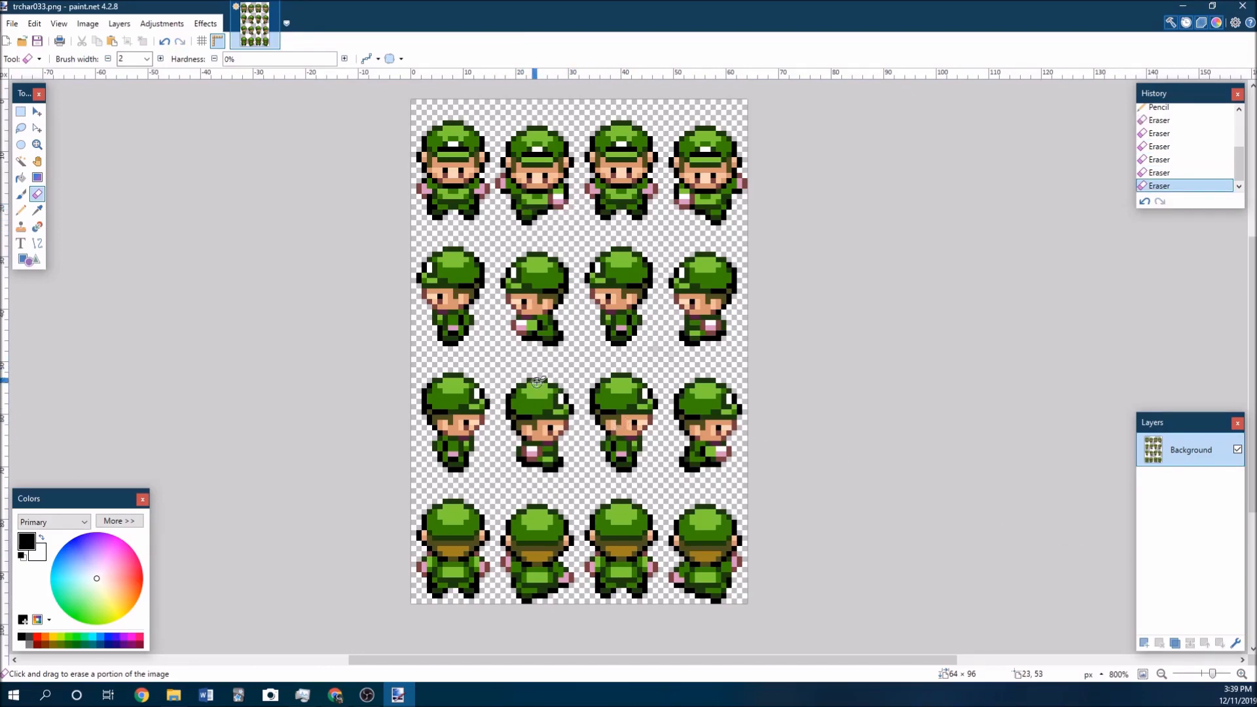
pyautogui.moveTo(1008, 483)
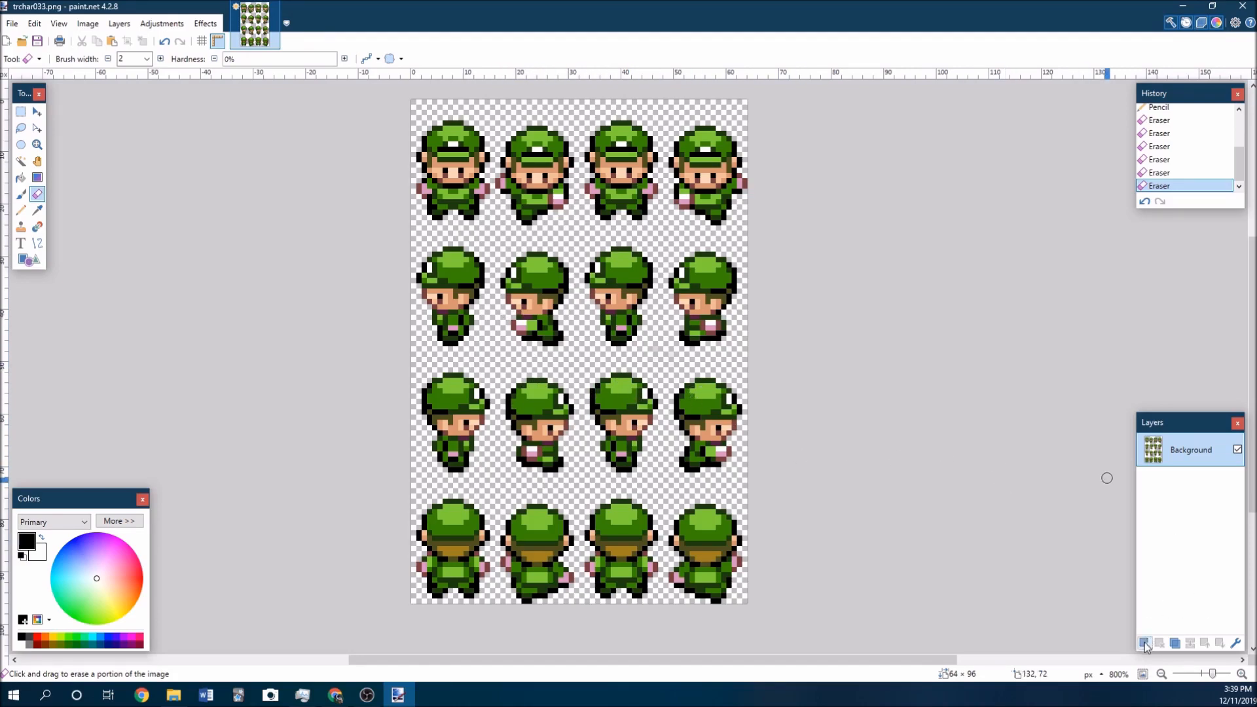
# Add an empty layer, lower the Background layer's opacity, and select the new layer for pencilling
pyautogui.click(1144, 643)
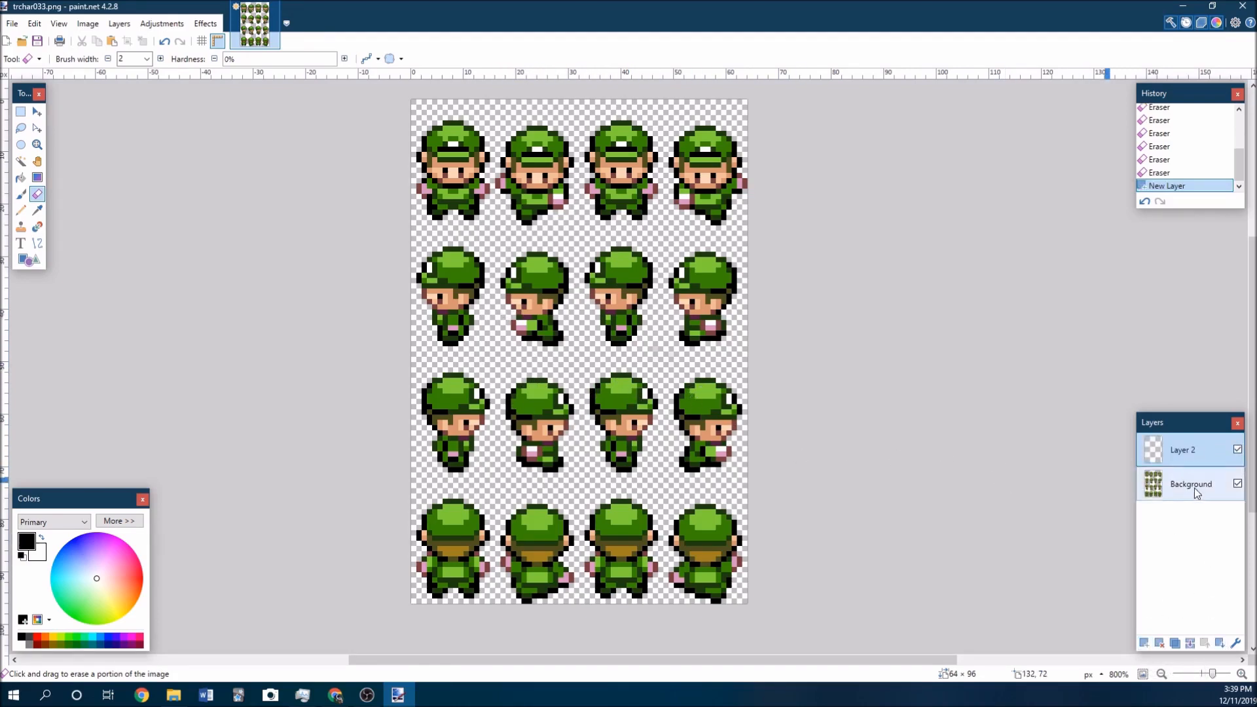
pyautogui.doubleClick(1190, 483)
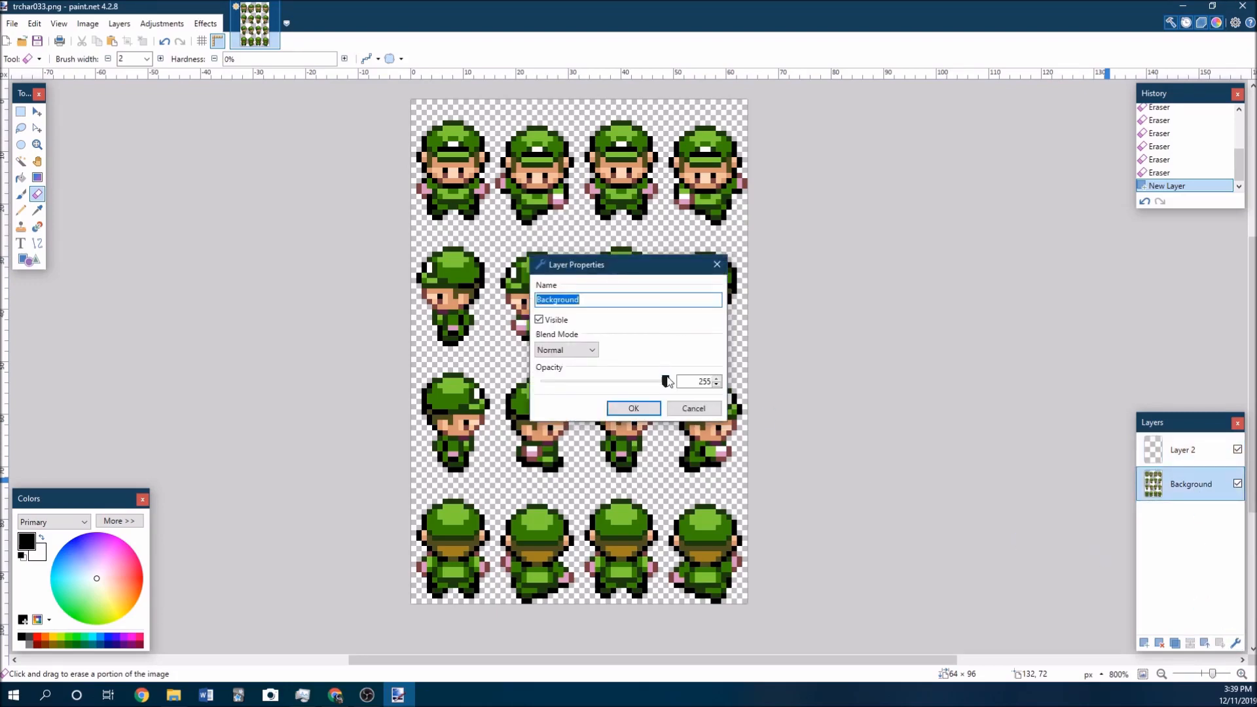
pyautogui.click(633, 408)
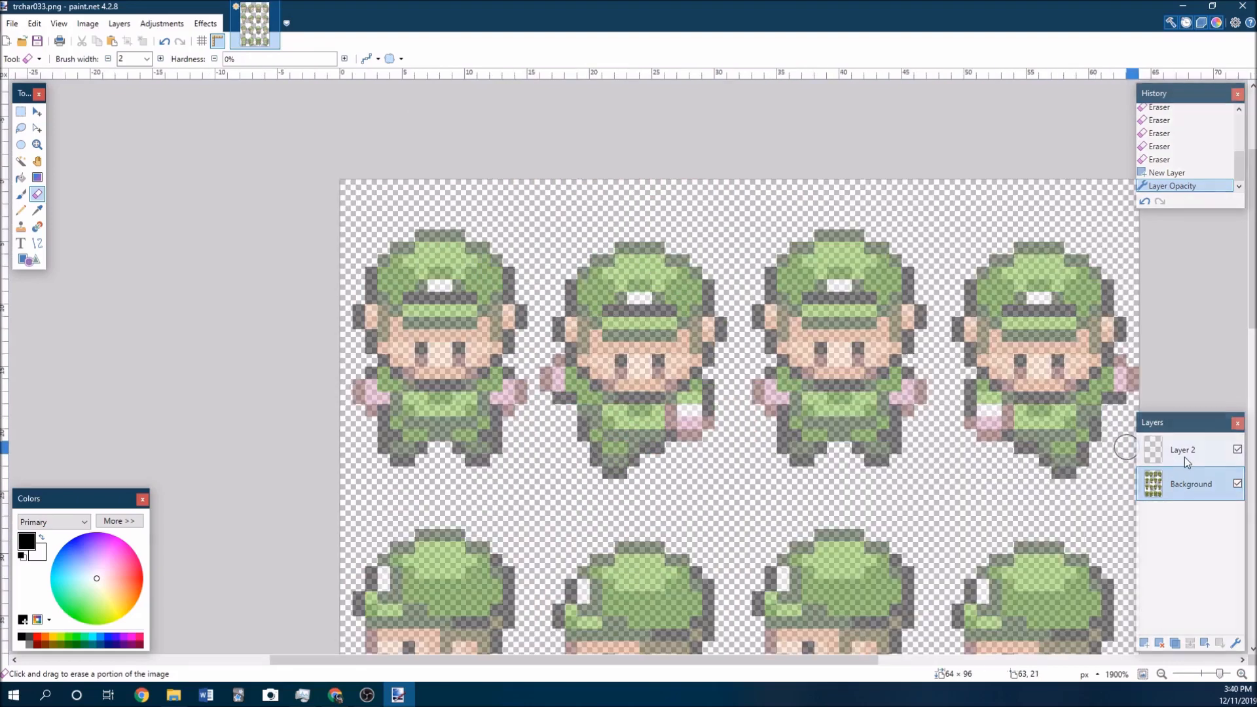
pyautogui.click(1182, 449)
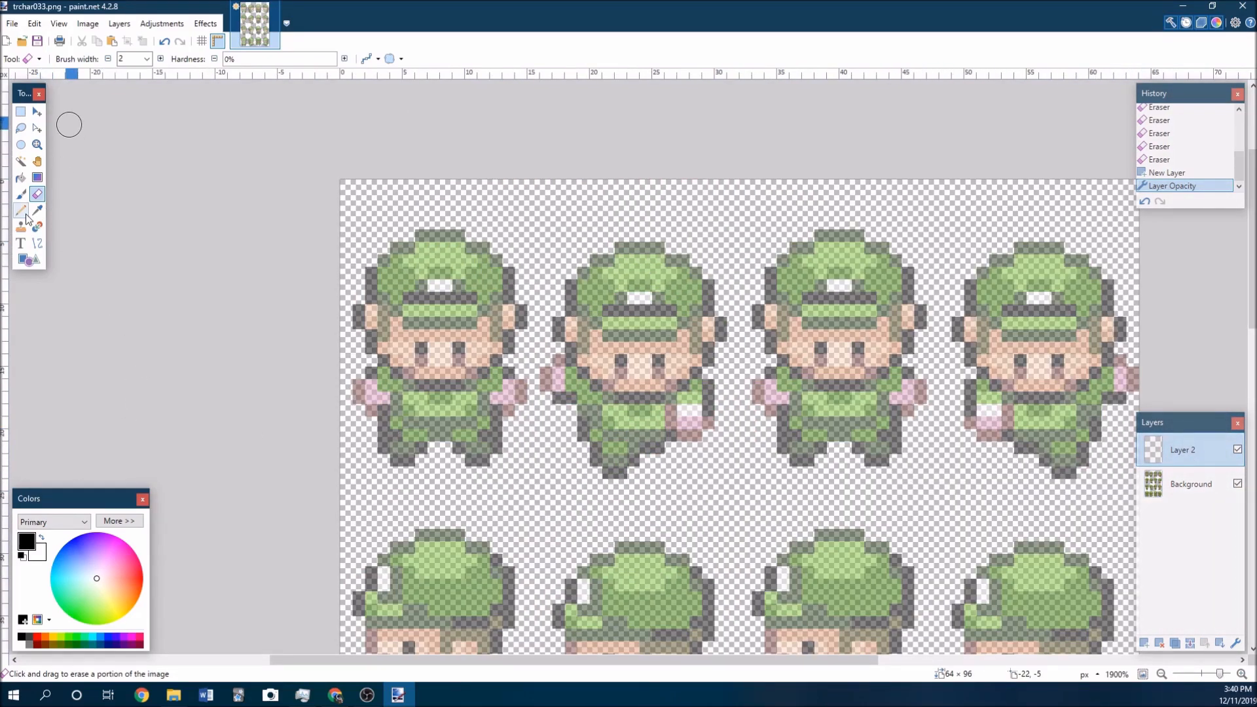
pyautogui.click(21, 210)
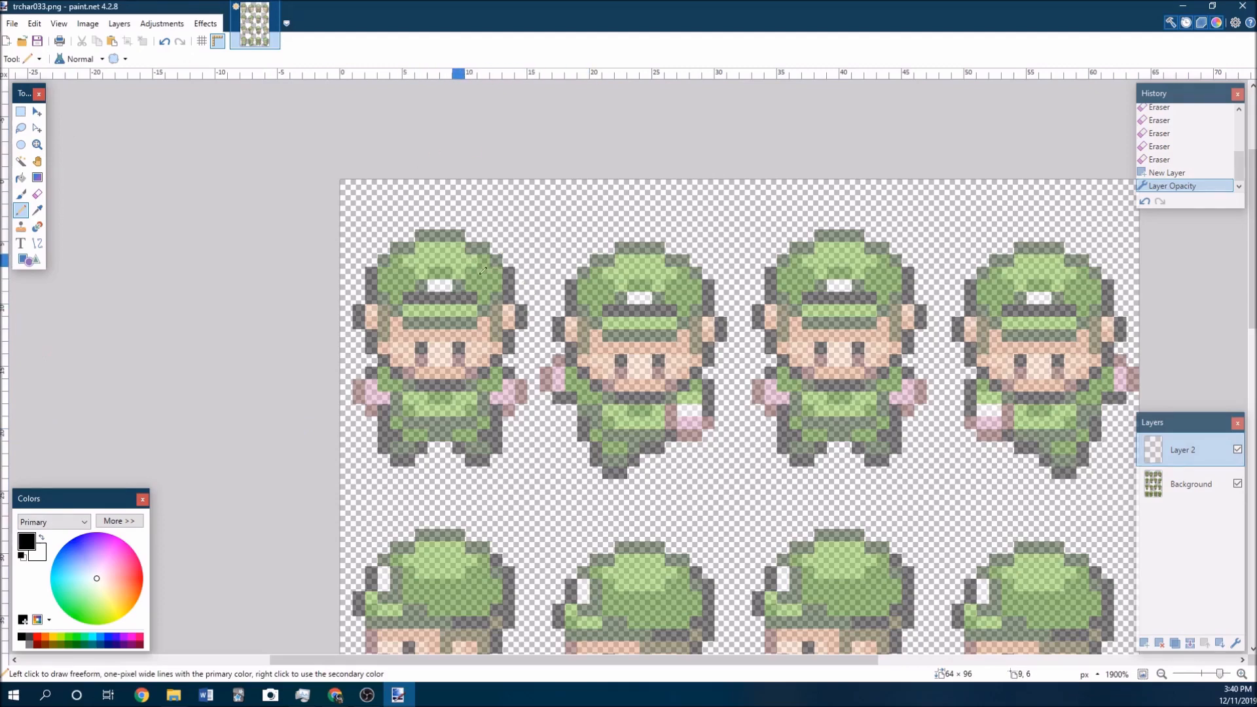
pyautogui.moveTo(441, 309)
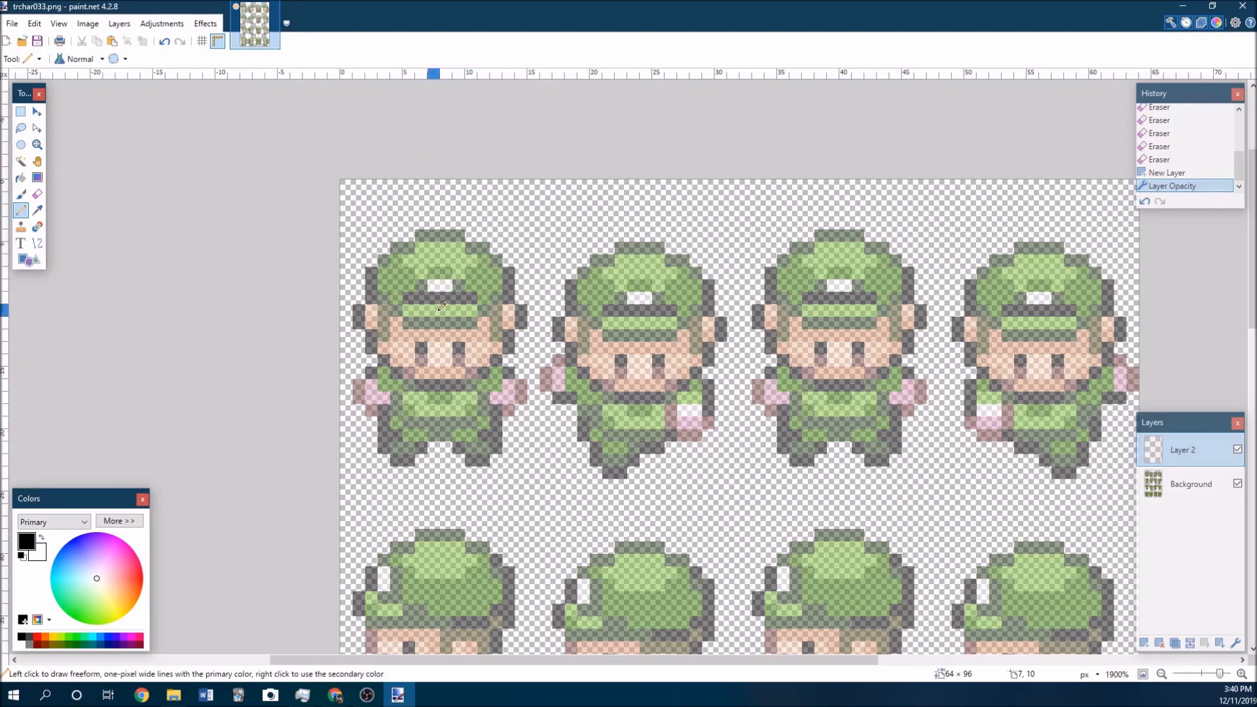
# Outline the first sprite's hair in black and prepare a hard-edged brown Paint Bucket fill
pyautogui.click(389, 340)
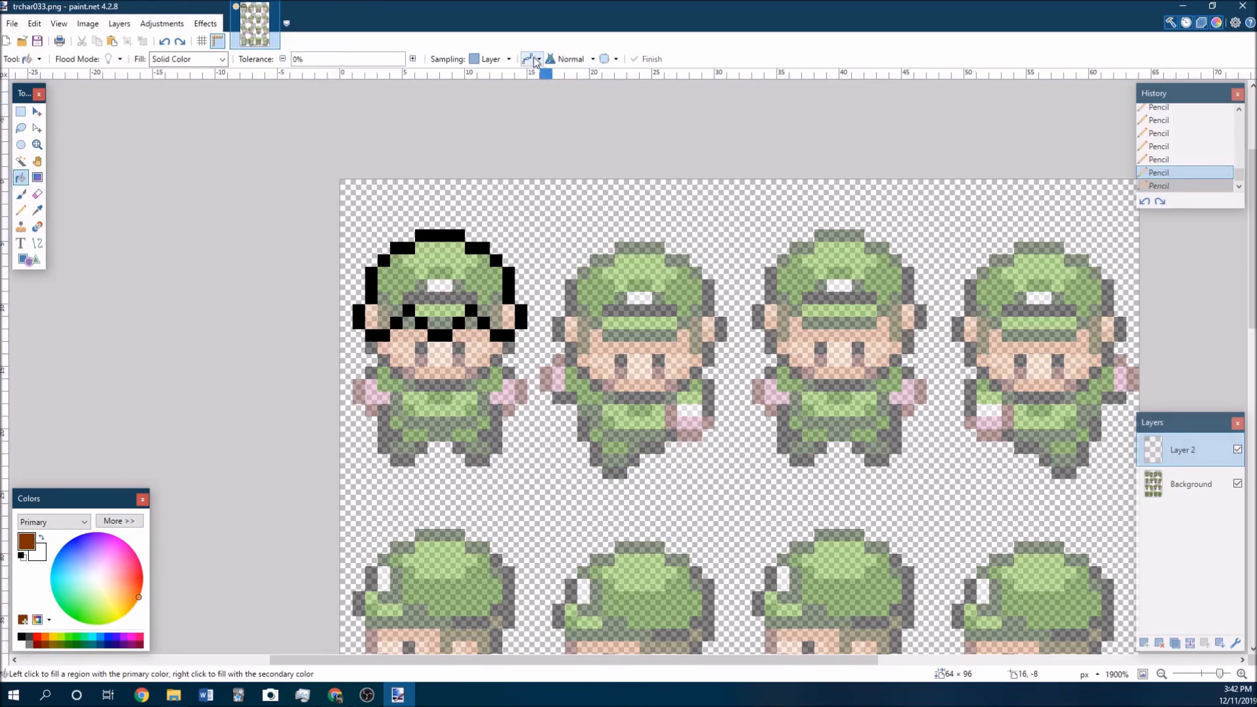
pyautogui.click(530, 59)
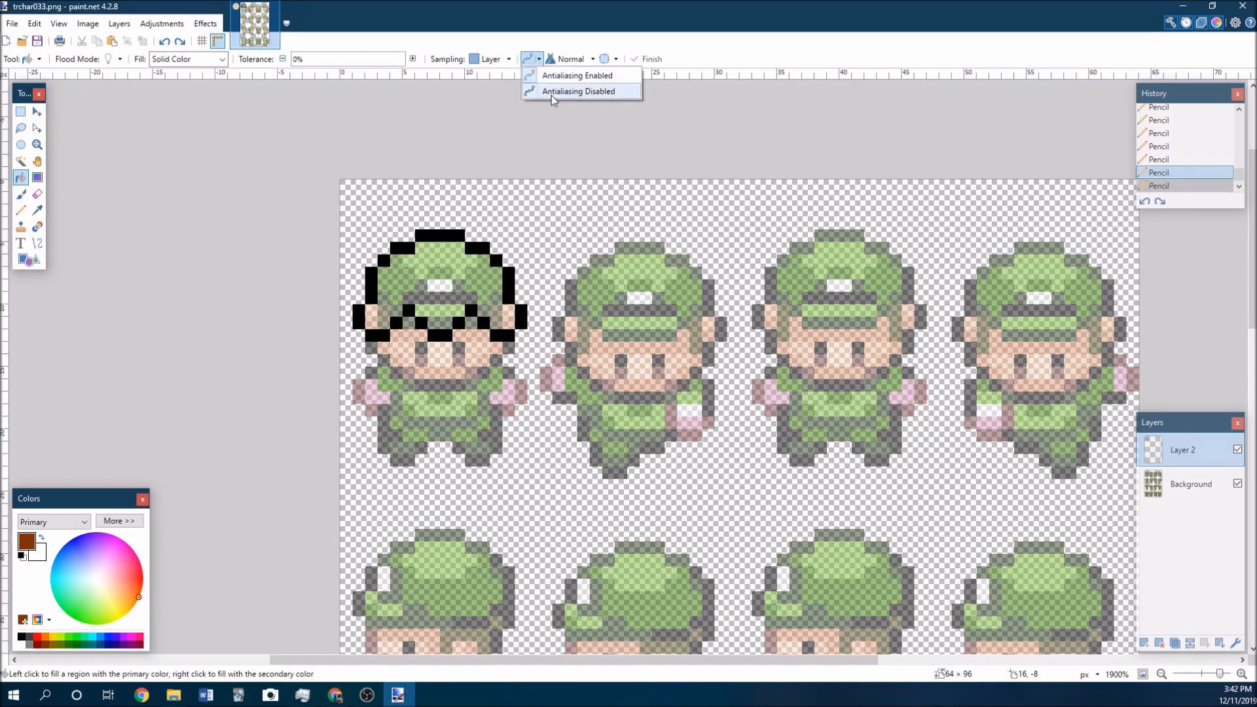
pyautogui.click(446, 287)
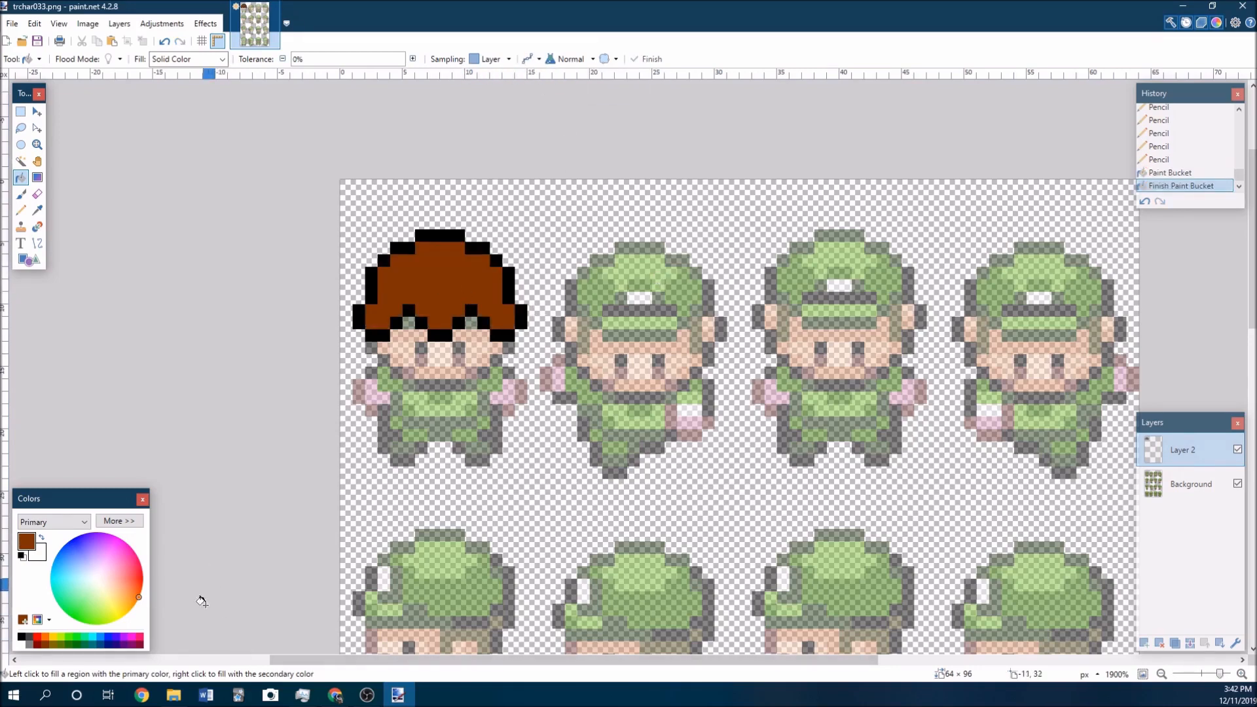
pyautogui.click(173, 694)
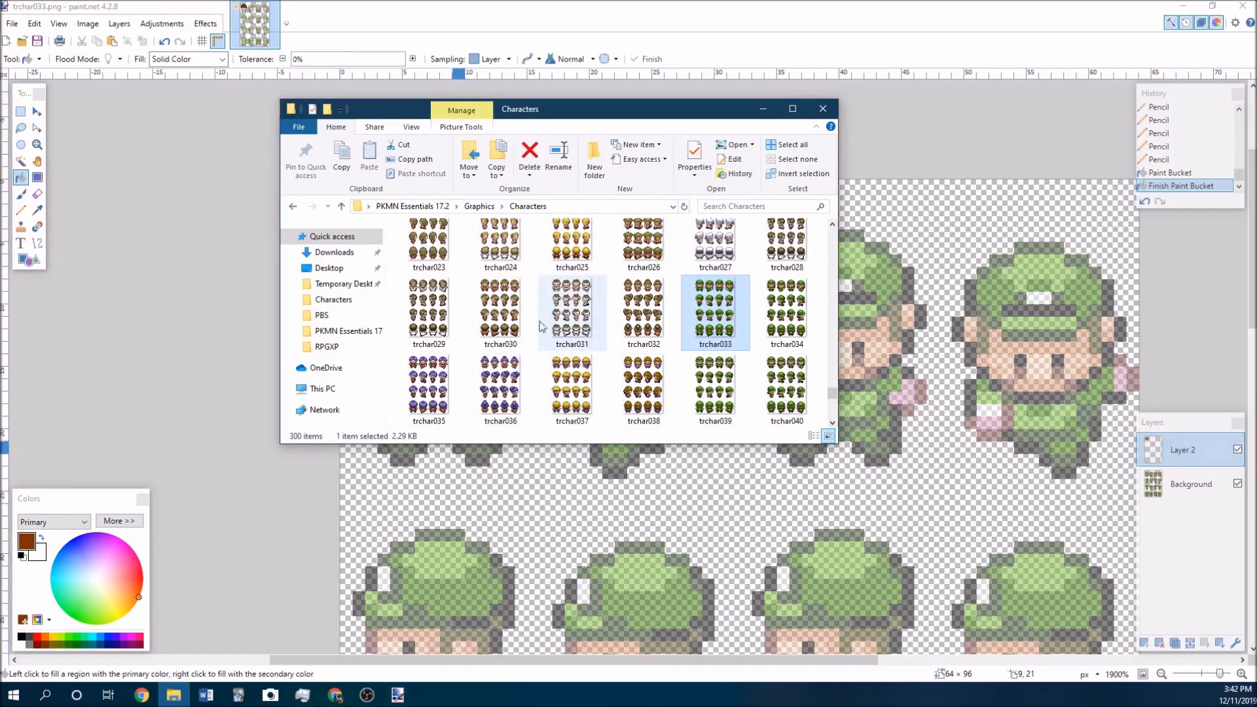
pyautogui.doubleClick(498, 313)
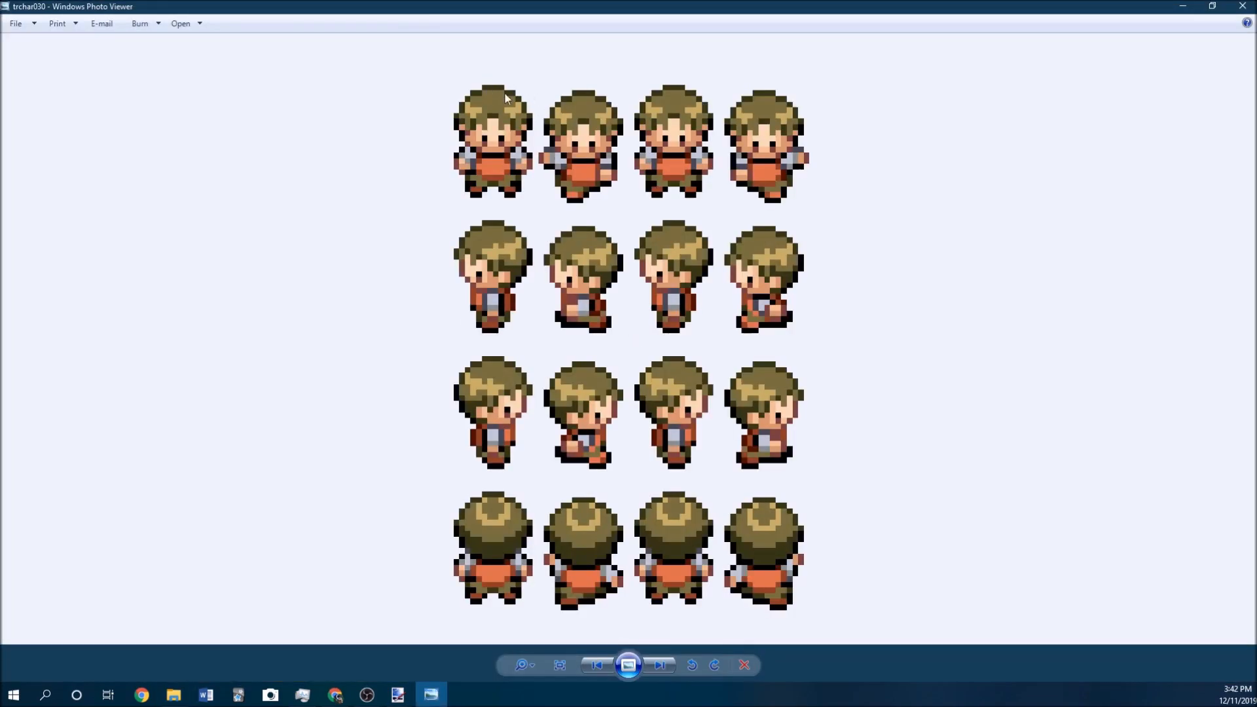
pyautogui.moveTo(607, 465)
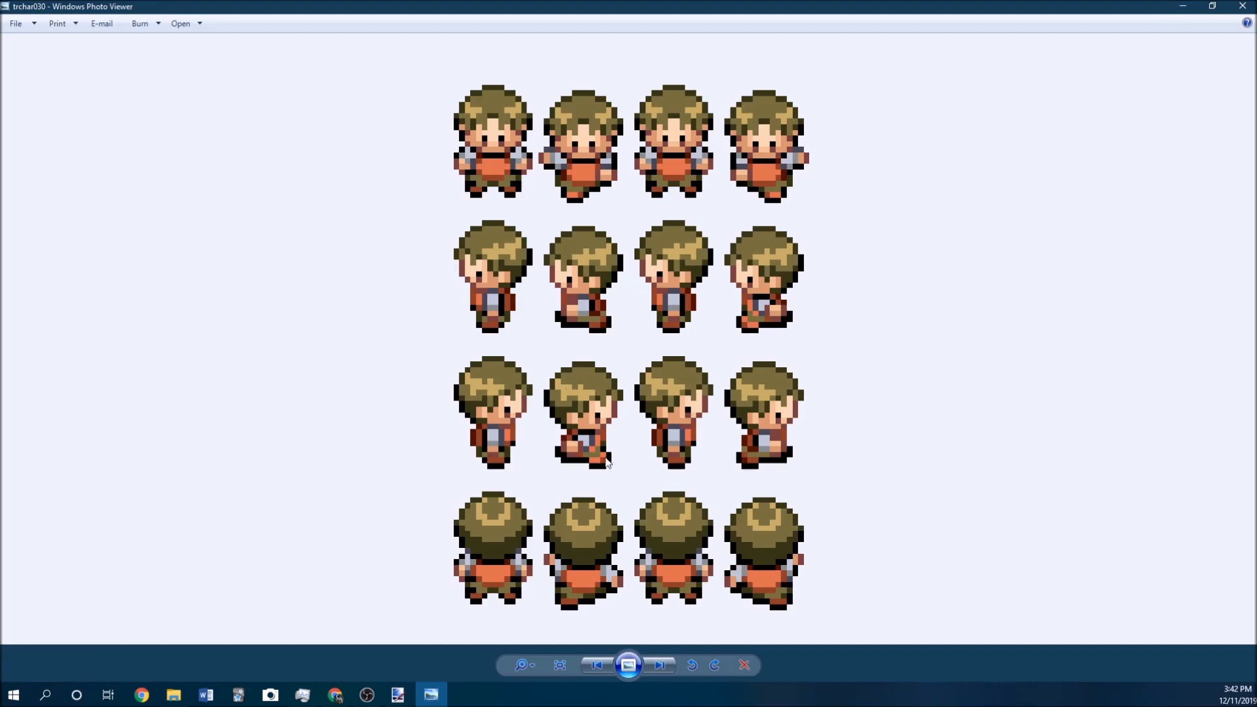
pyautogui.moveTo(1144, 50)
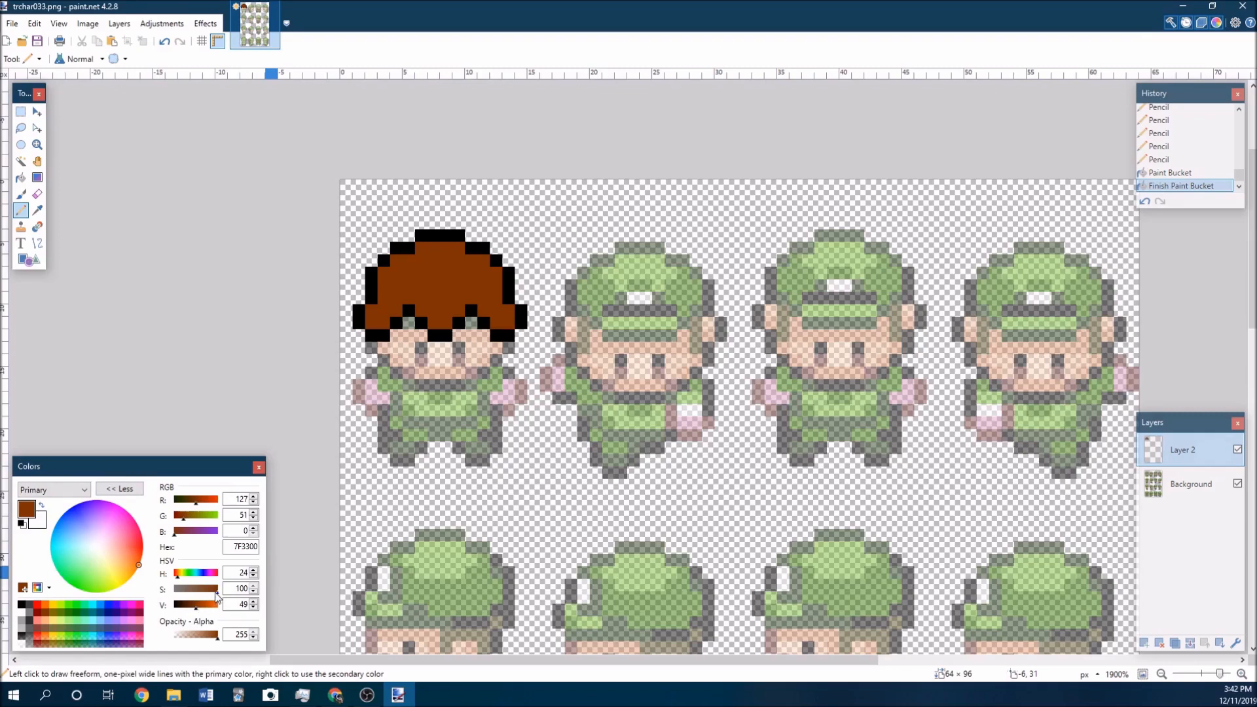
# Pencil the first front-facing frame's face, red-and-yellow shirt, arms and black shoes
pyautogui.click(420, 288)
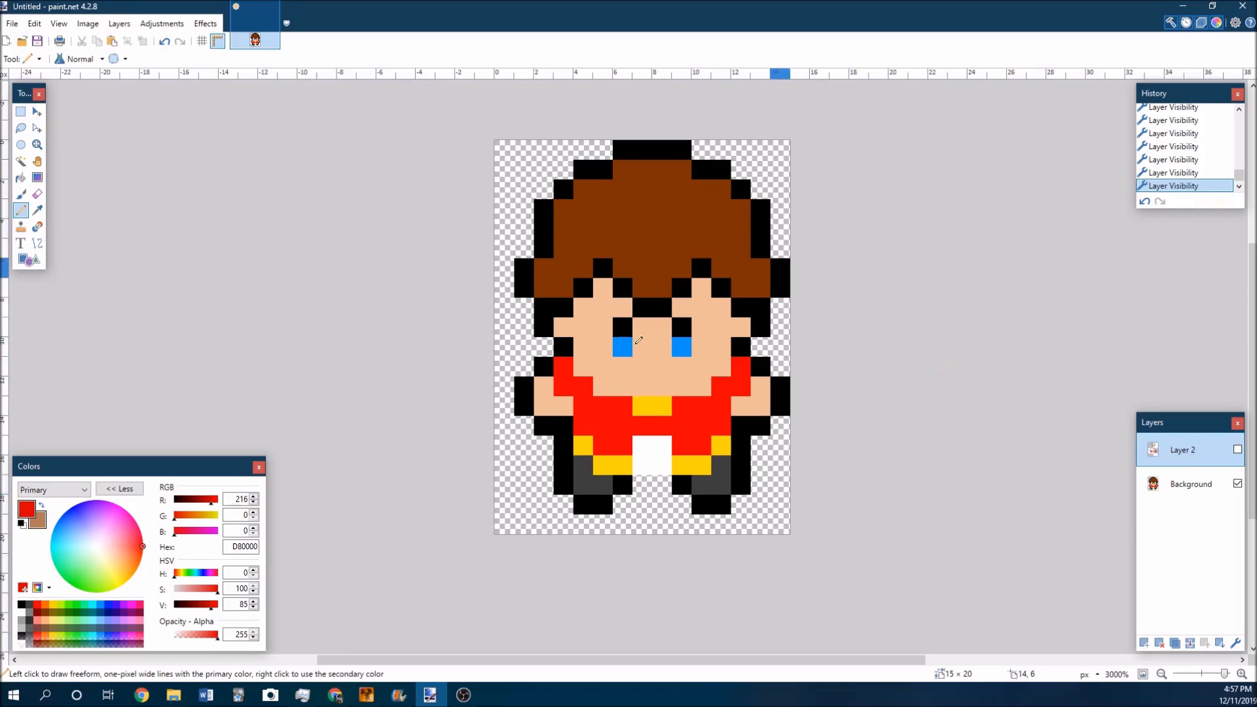
pyautogui.moveTo(828, 329)
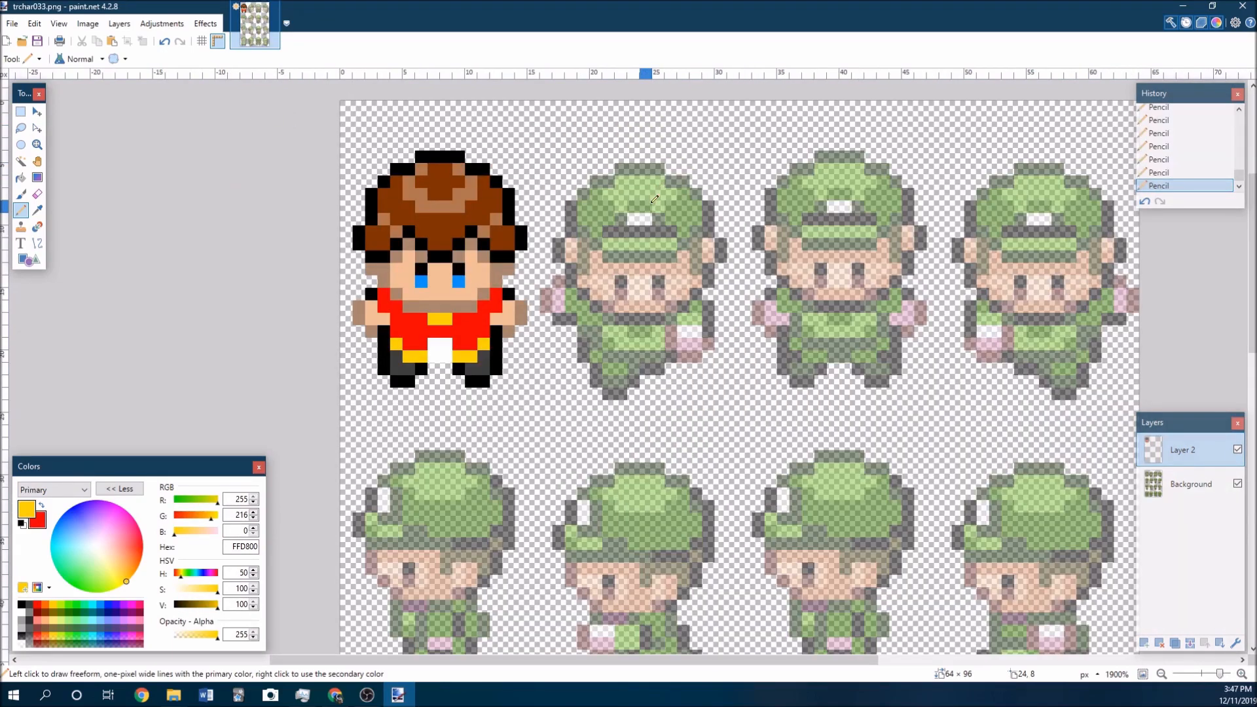
pyautogui.moveTo(691, 245)
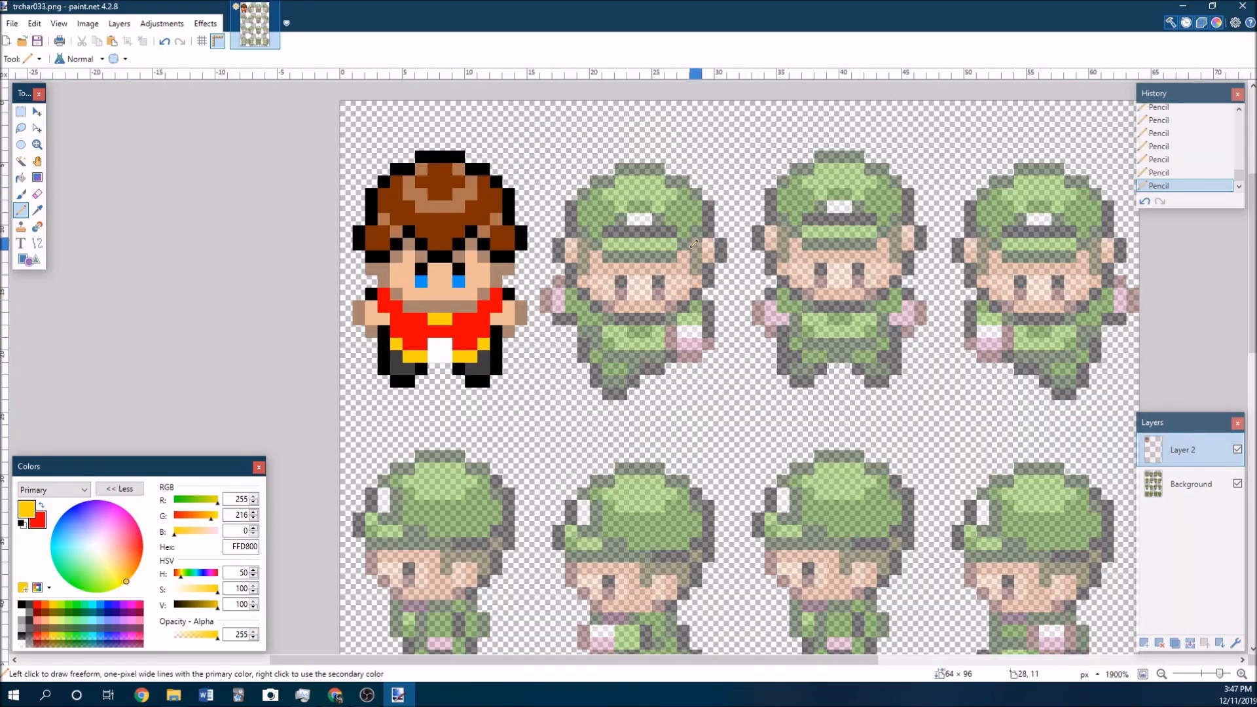
pyautogui.moveTo(621, 279)
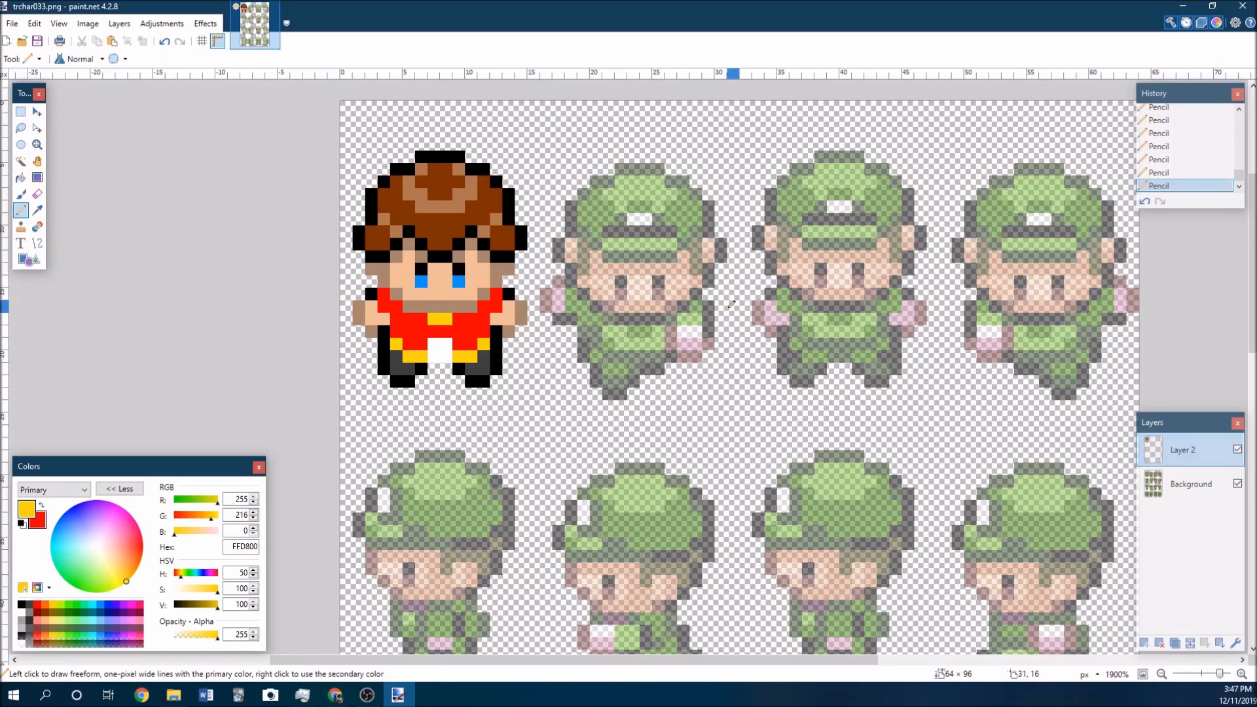
pyautogui.moveTo(669, 404)
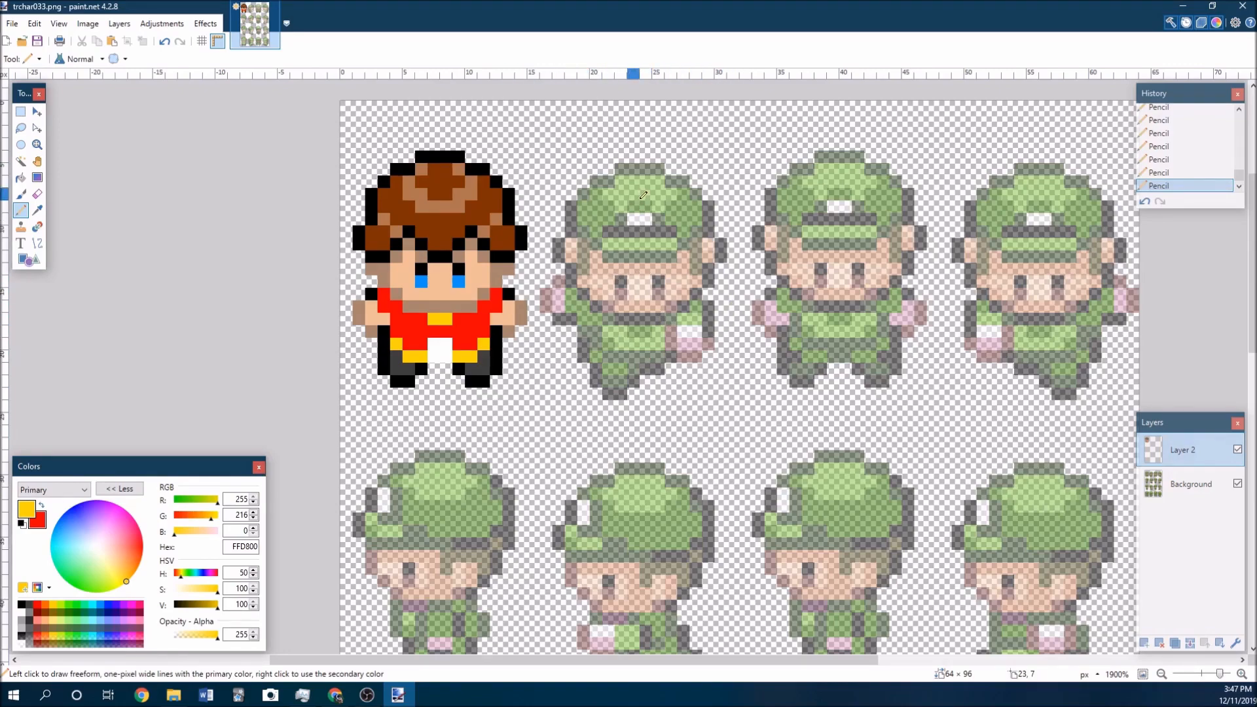
pyautogui.moveTo(630, 352)
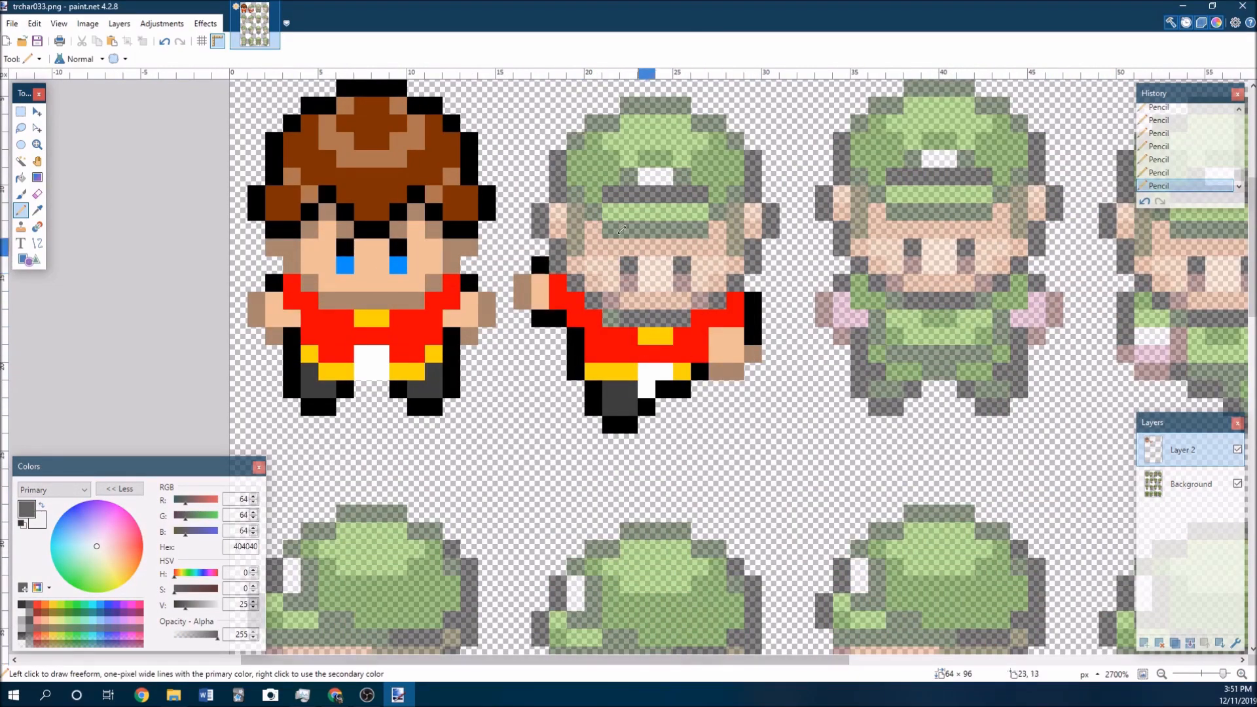
pyautogui.moveTo(653, 633)
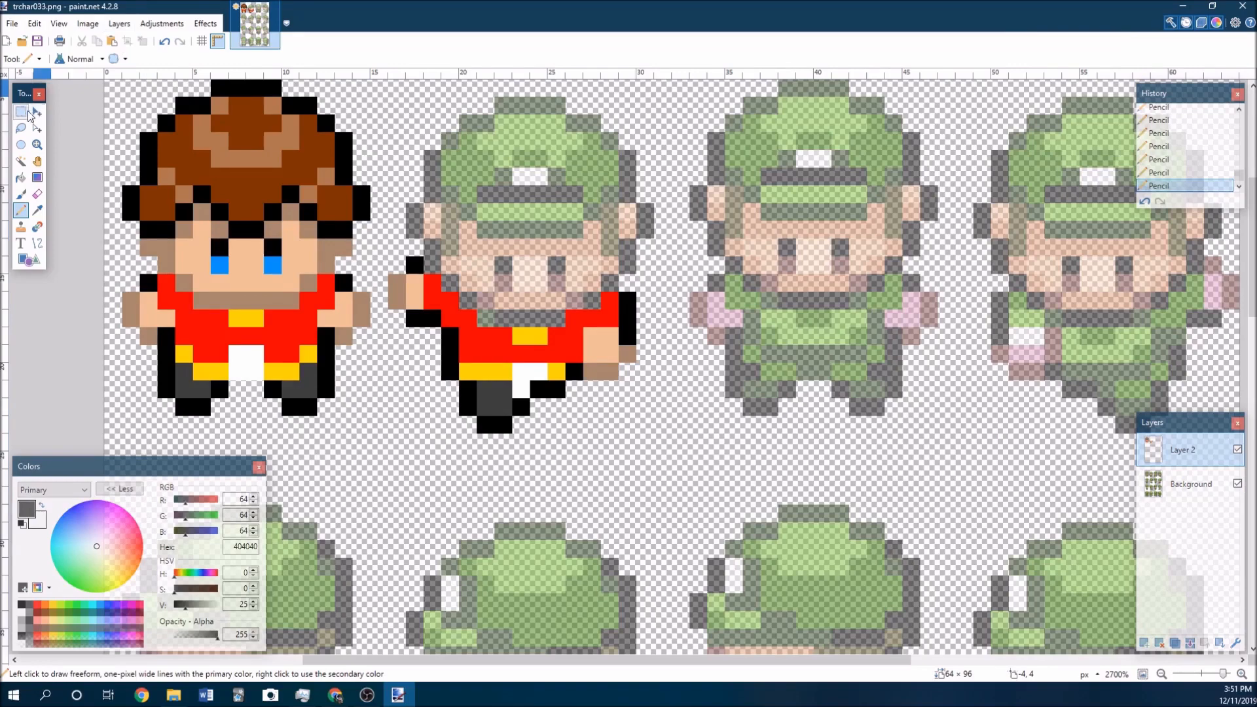
# Copy the second frame's body into new layers, flip horizontally and place the mirrored stepping poses
pyautogui.moveTo(392, 238); pyautogui.dragTo(638, 434)
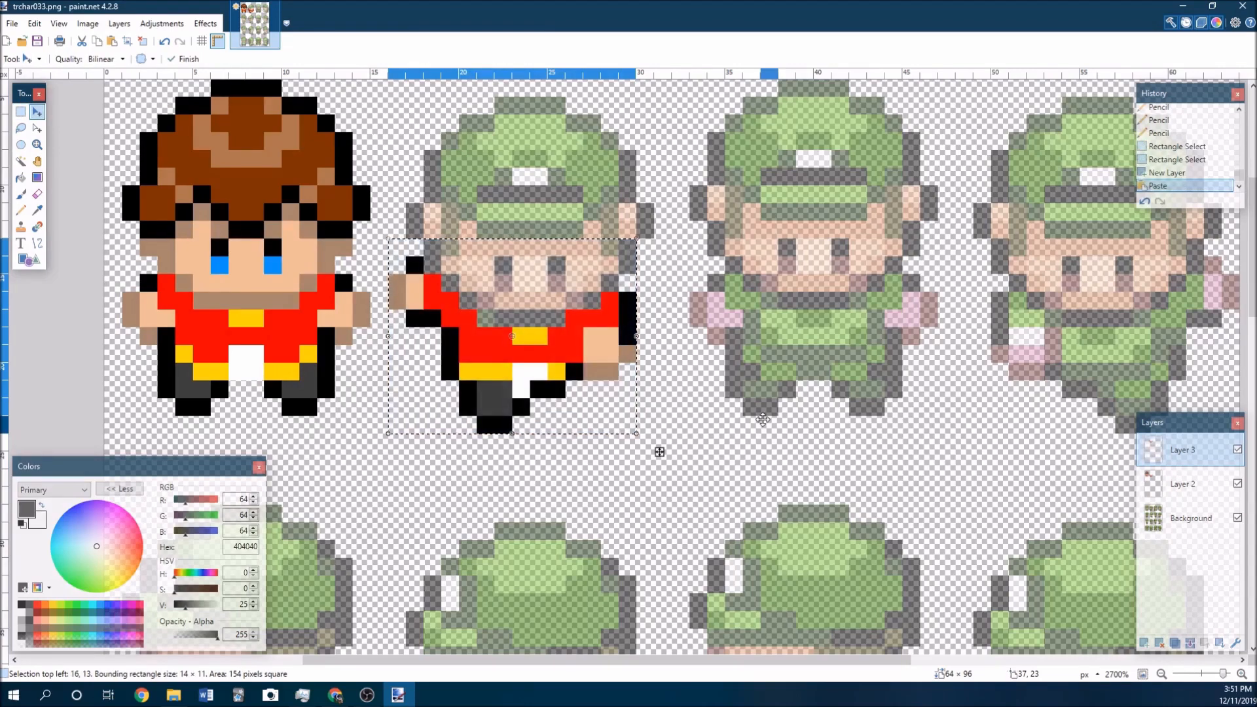
pyautogui.click(120, 24)
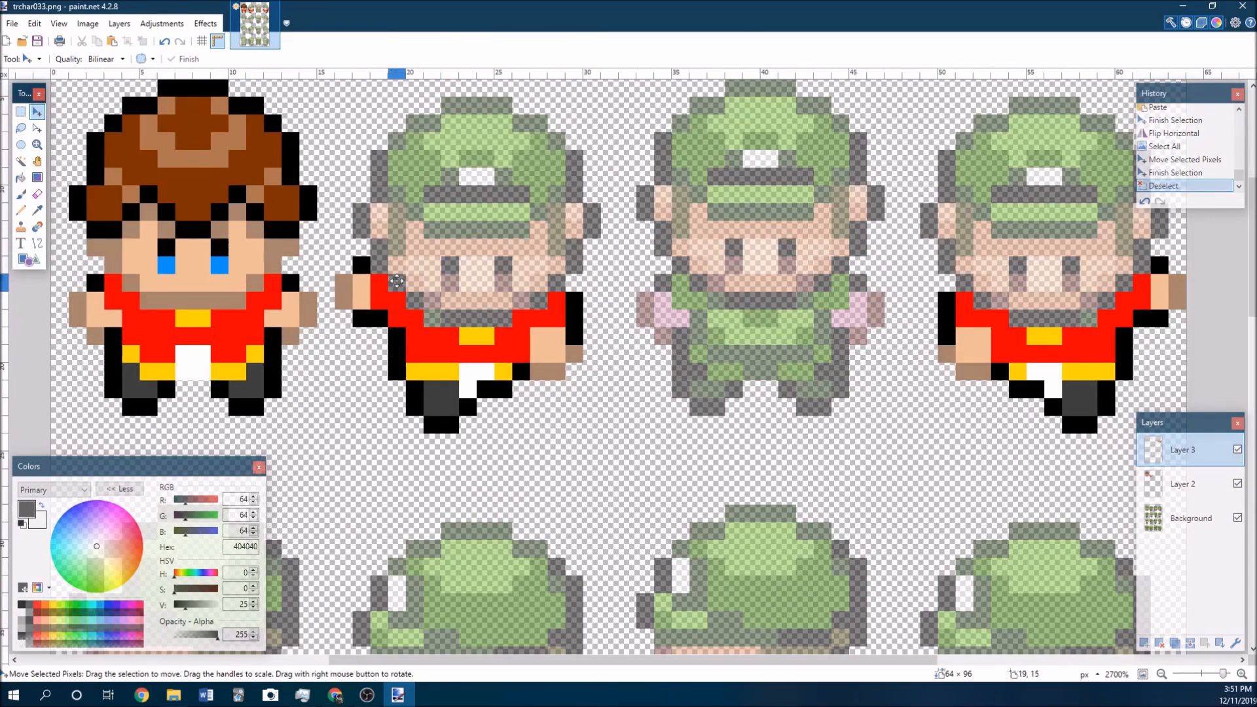
pyautogui.moveTo(20, 113)
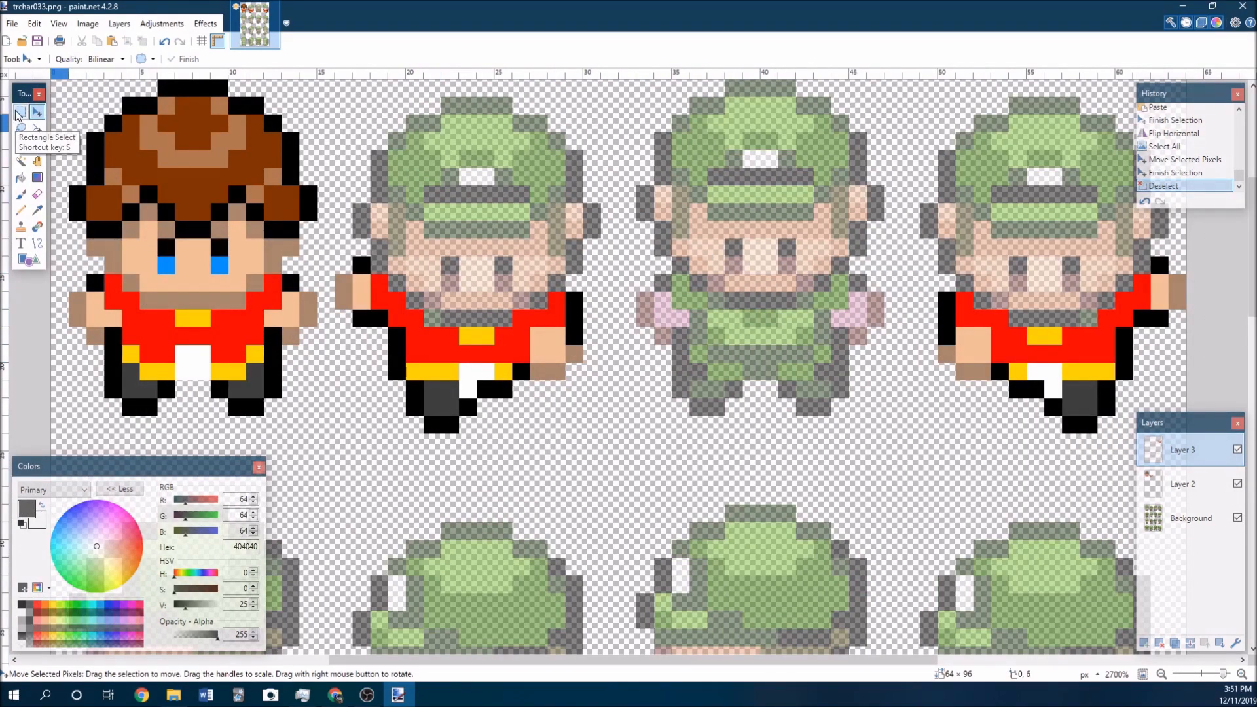
pyautogui.click(20, 112)
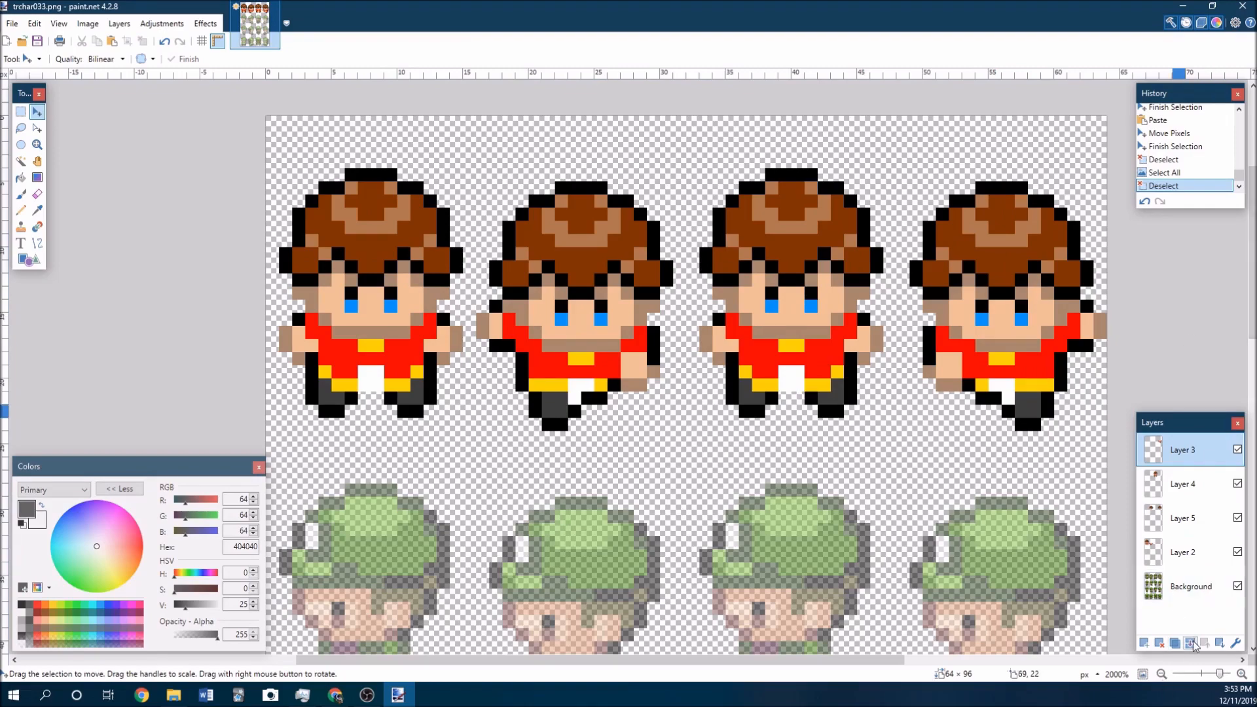
# Merge the pasted layer down and sketch outlines over the side- and back-facing frames
pyautogui.click(1190, 643)
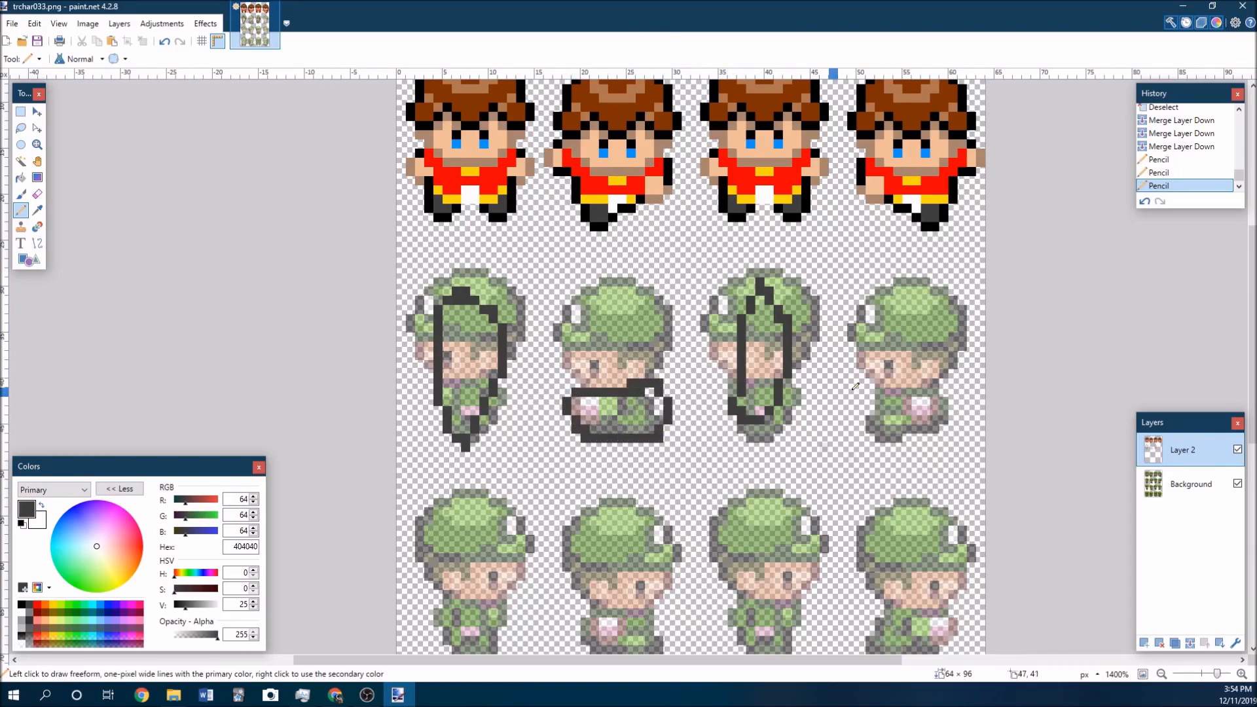
pyautogui.moveTo(854, 389); pyautogui.dragTo(945, 445)
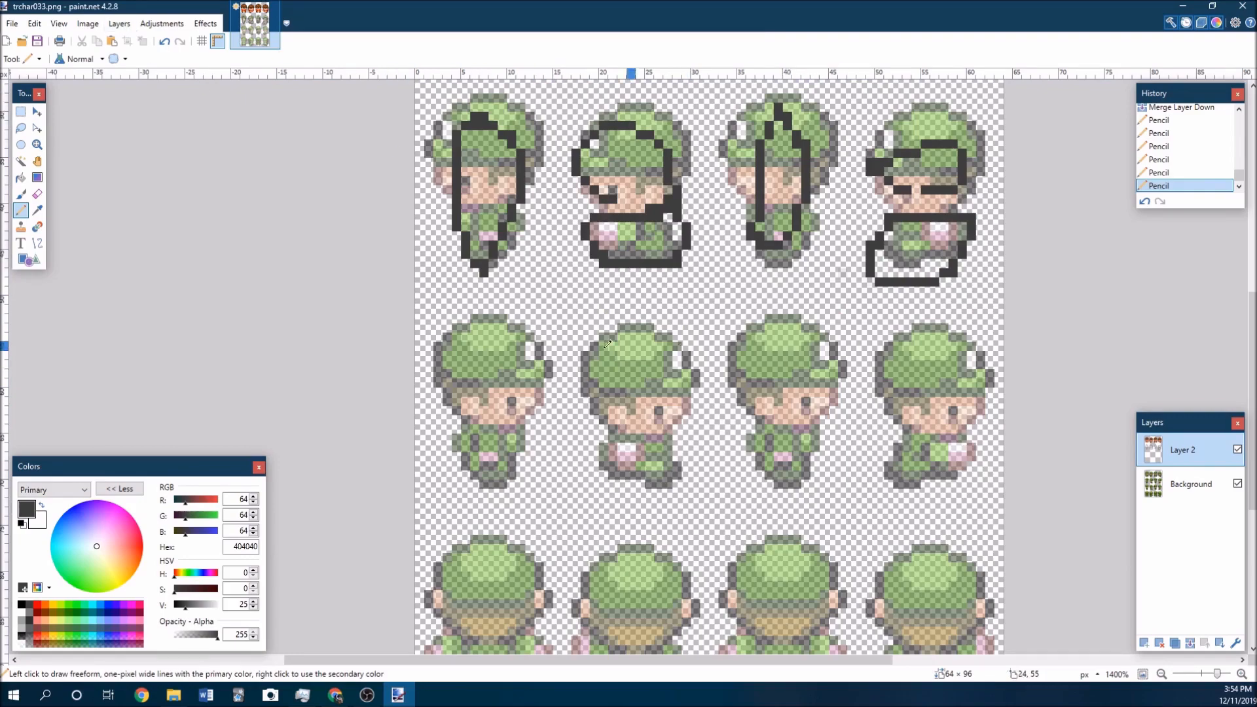
pyautogui.moveTo(846, 385)
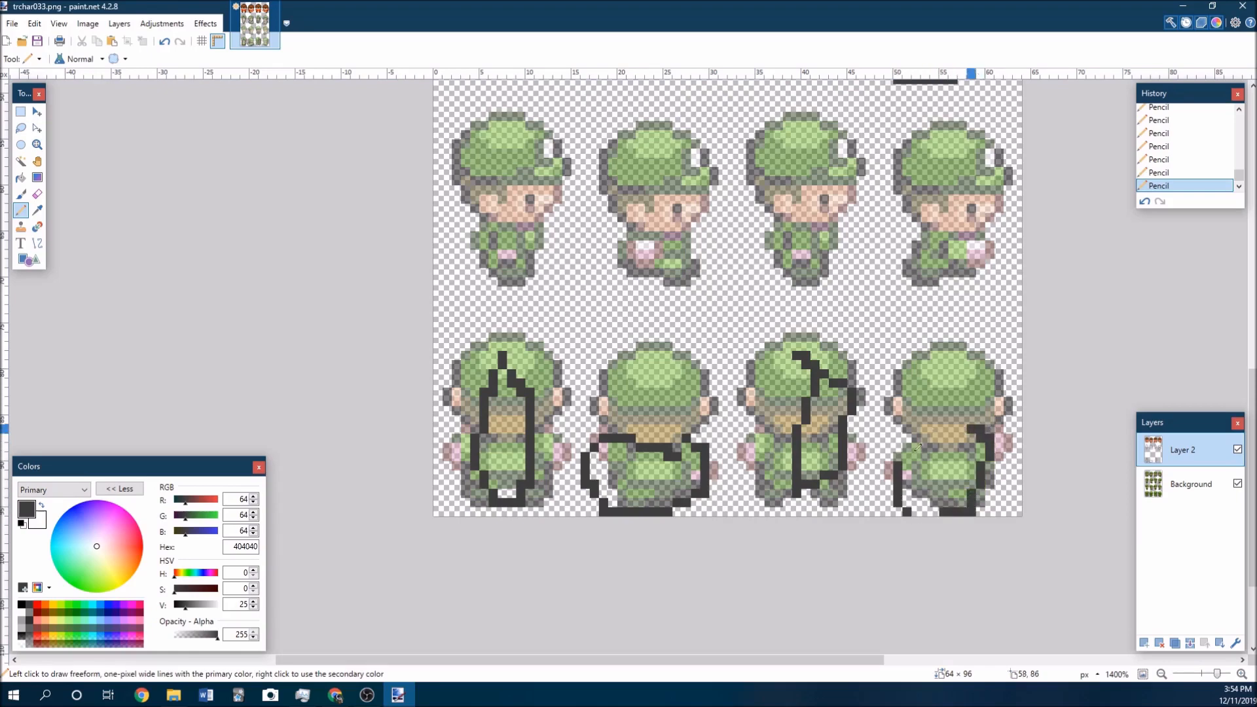
pyautogui.click(959, 415)
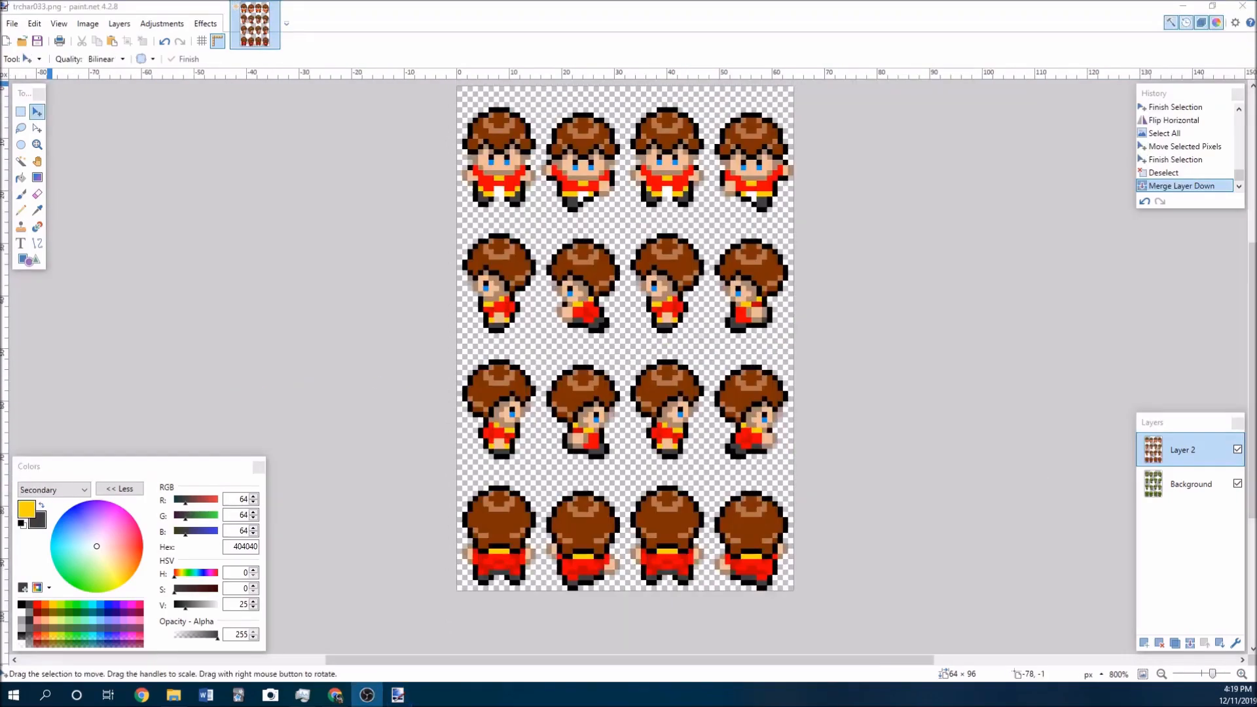
pyautogui.moveTo(316, 319)
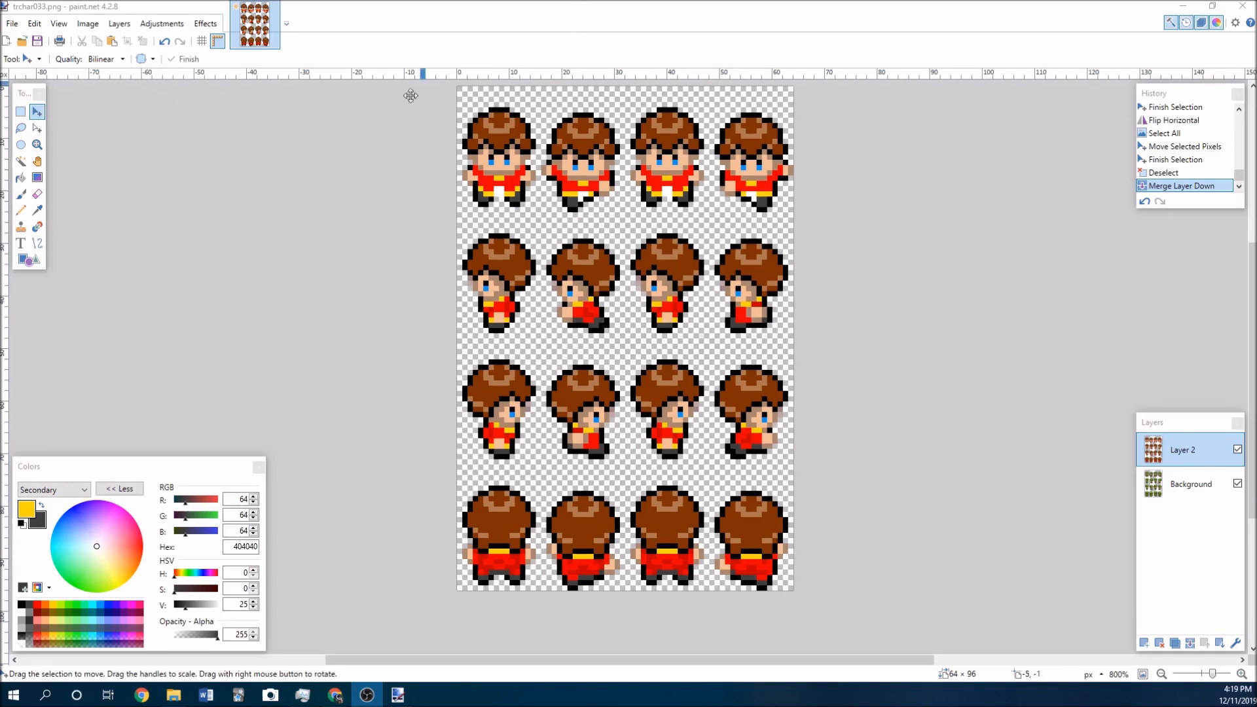
pyautogui.moveTo(716, 503)
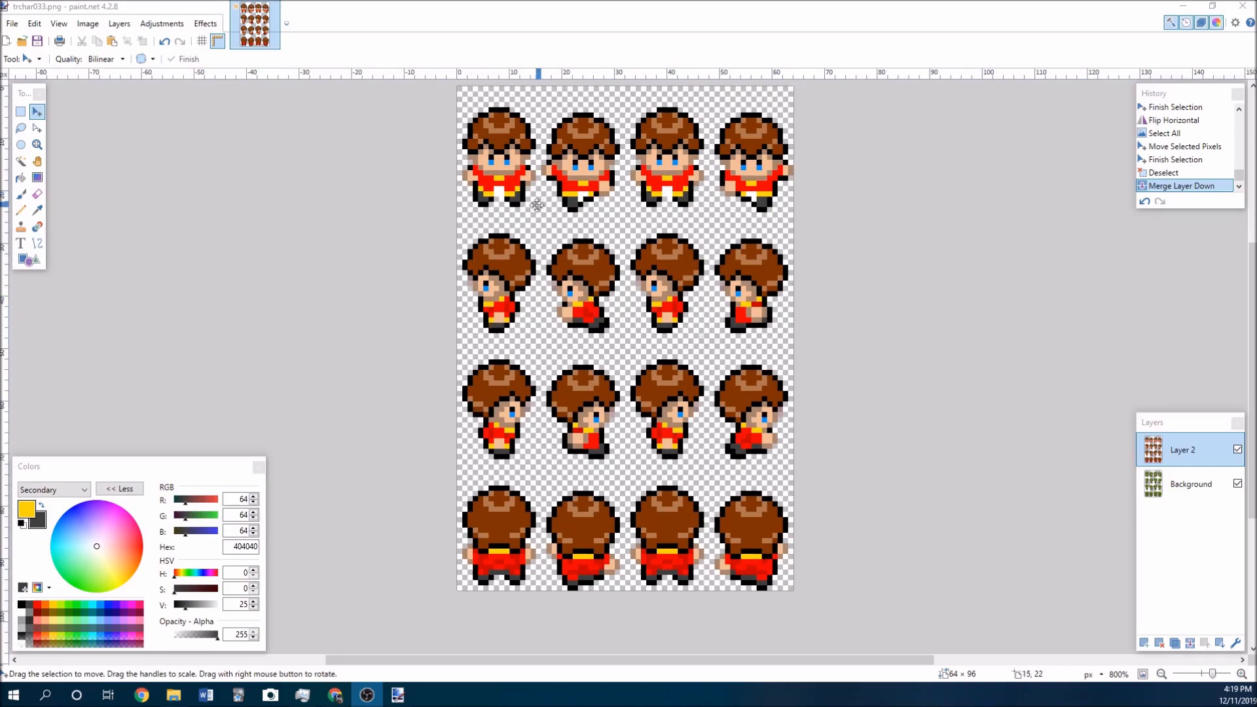
pyautogui.moveTo(98, 250)
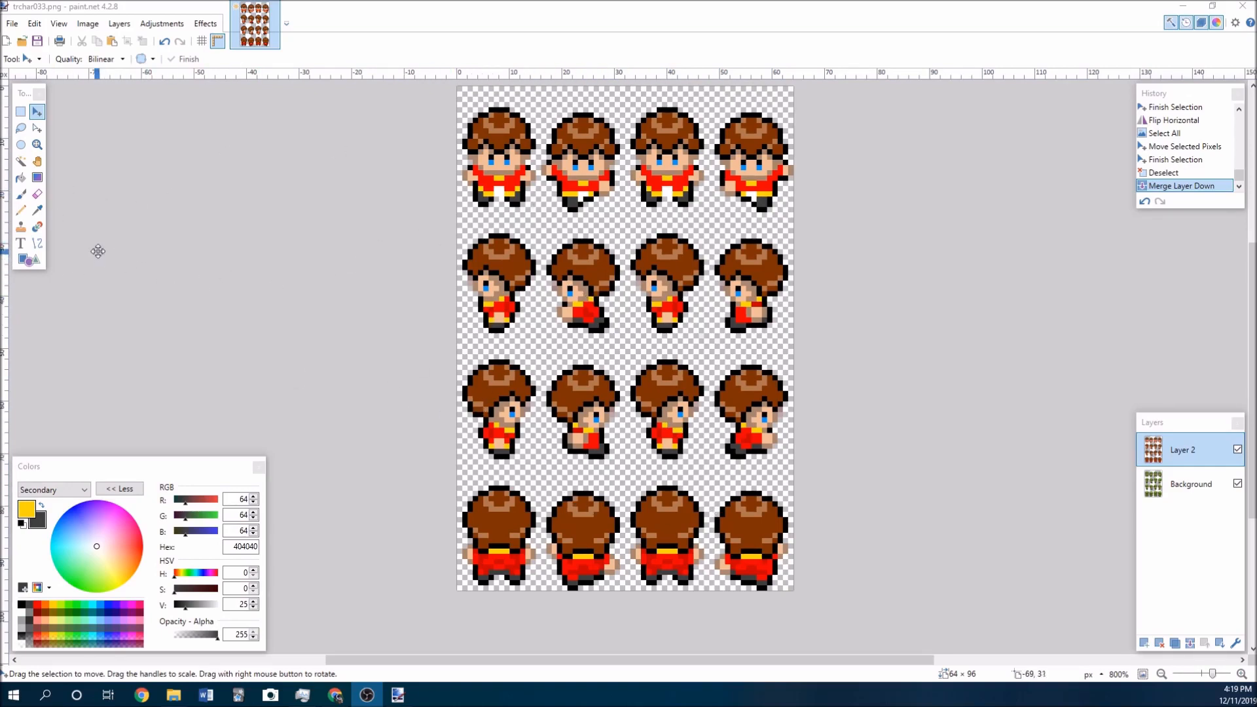
# Recolor stray pixels on a front-facing frame with the skin tone, antialiasing disabled
pyautogui.click(37, 226)
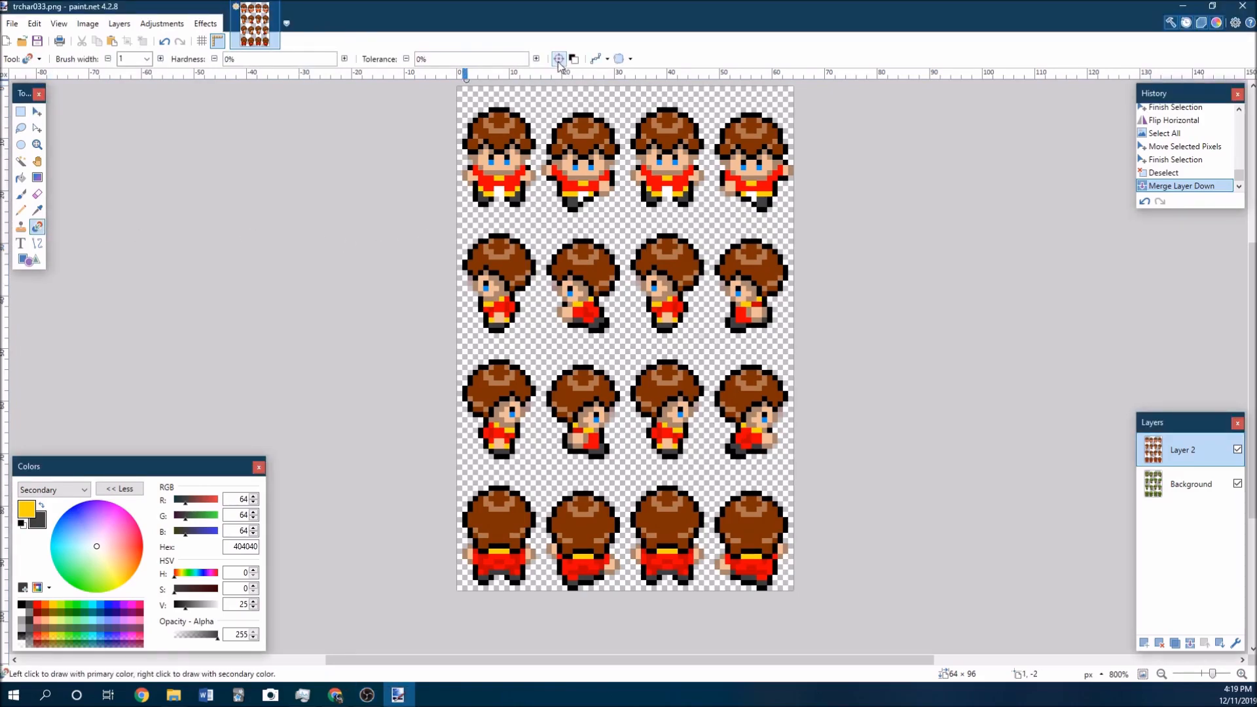
pyautogui.click(600, 59)
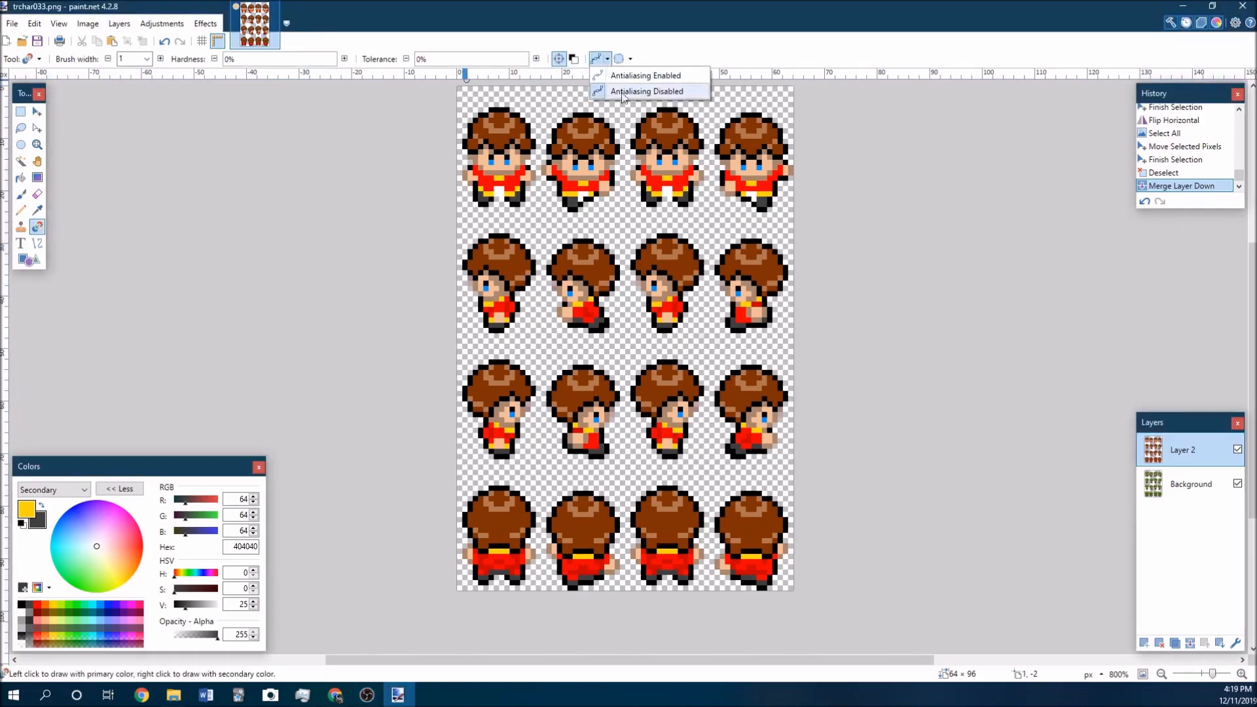
pyautogui.click(647, 91)
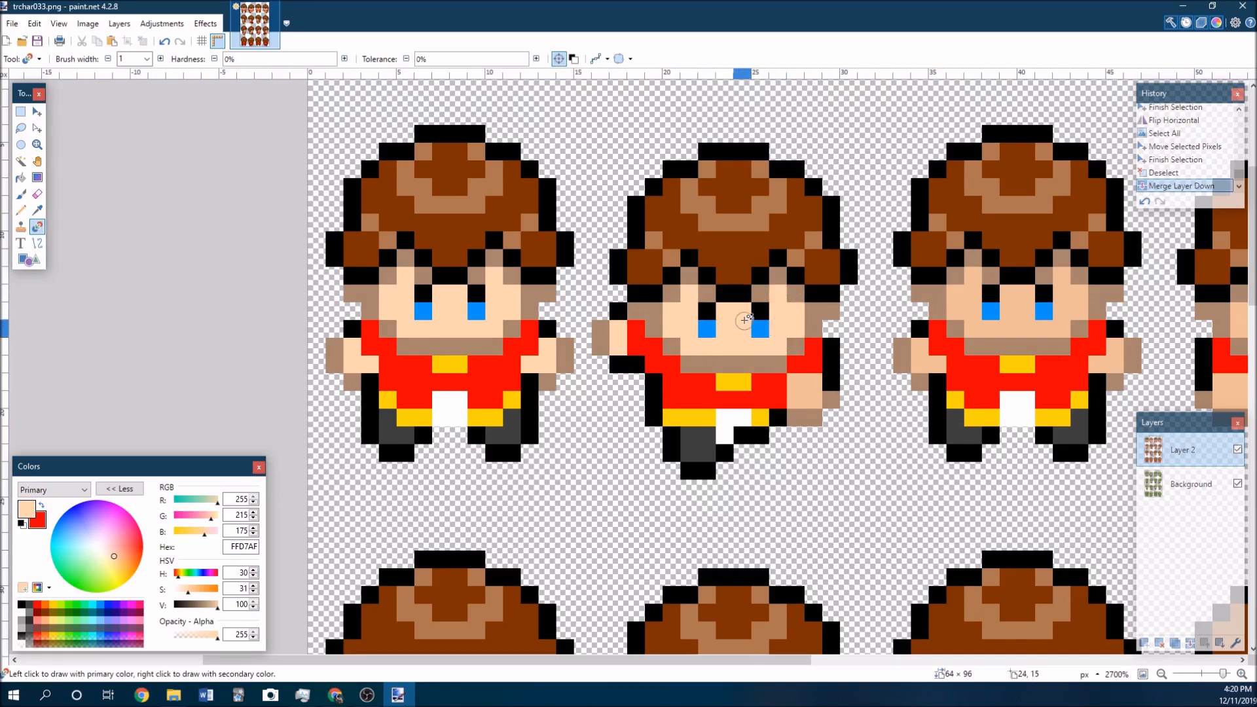
pyautogui.click(676, 247)
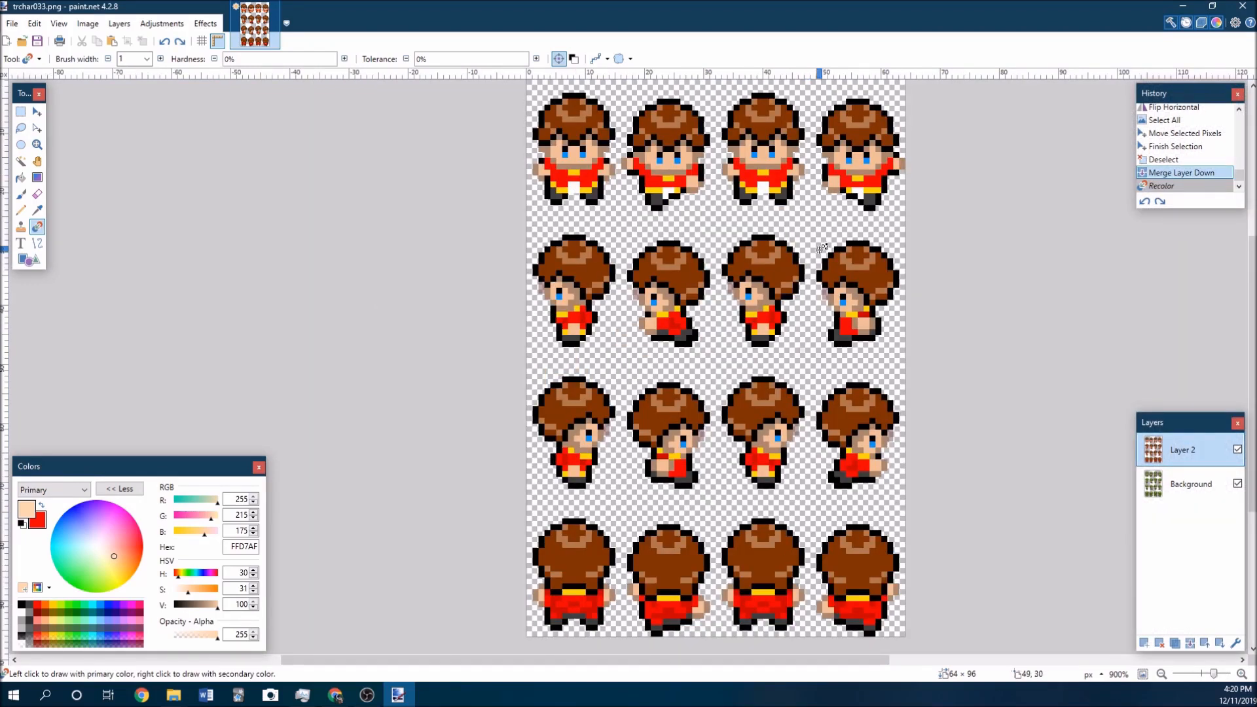
# Delete the Background reference layer and save the sheet as trchar072.png
pyautogui.click(1190, 483)
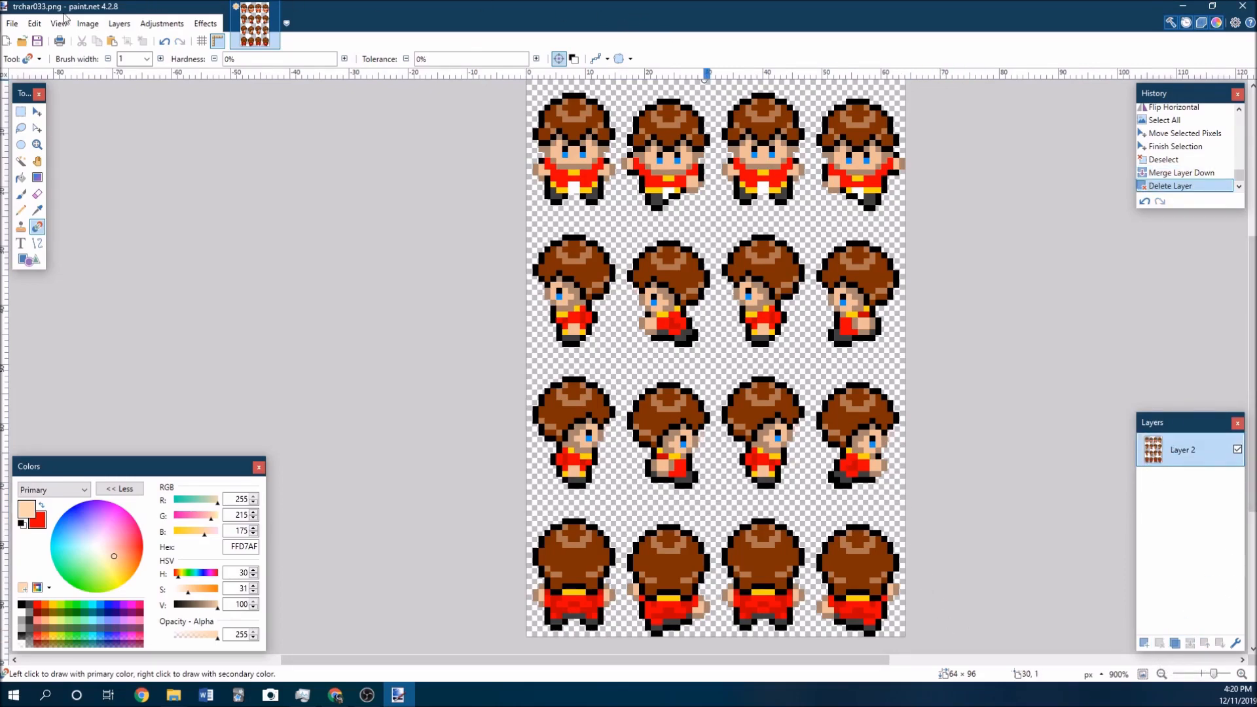
pyautogui.click(11, 22)
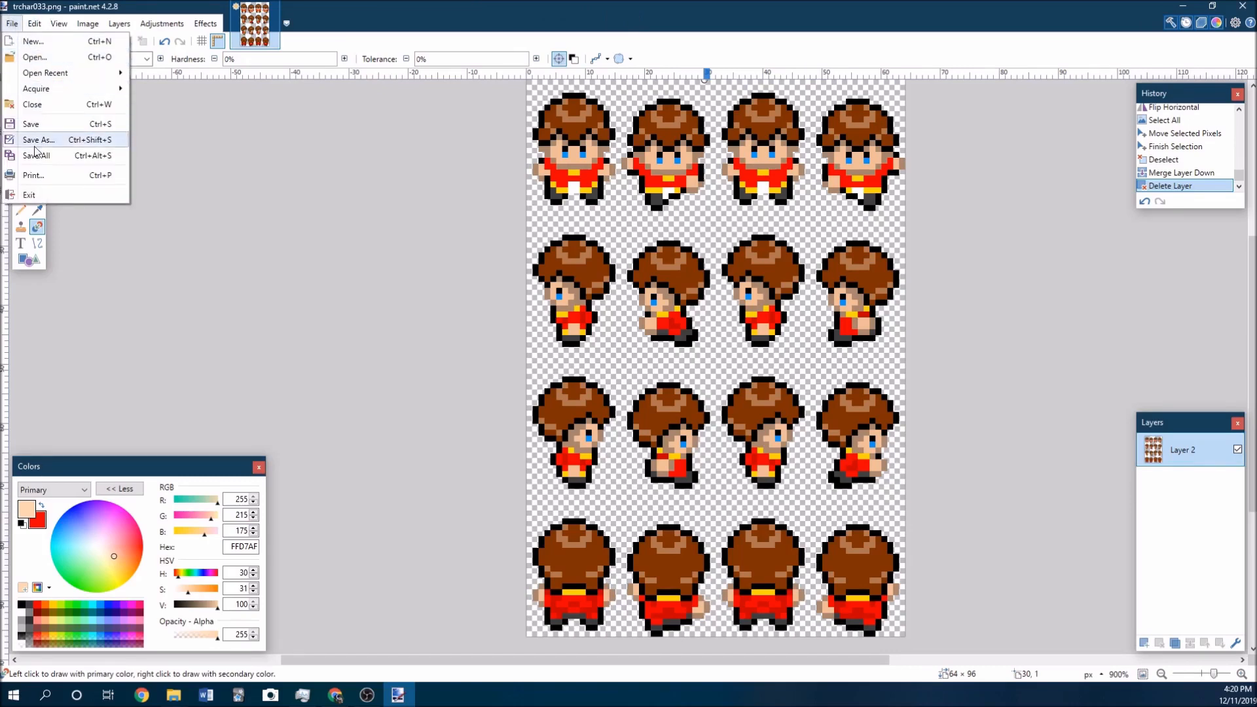
pyautogui.click(38, 141)
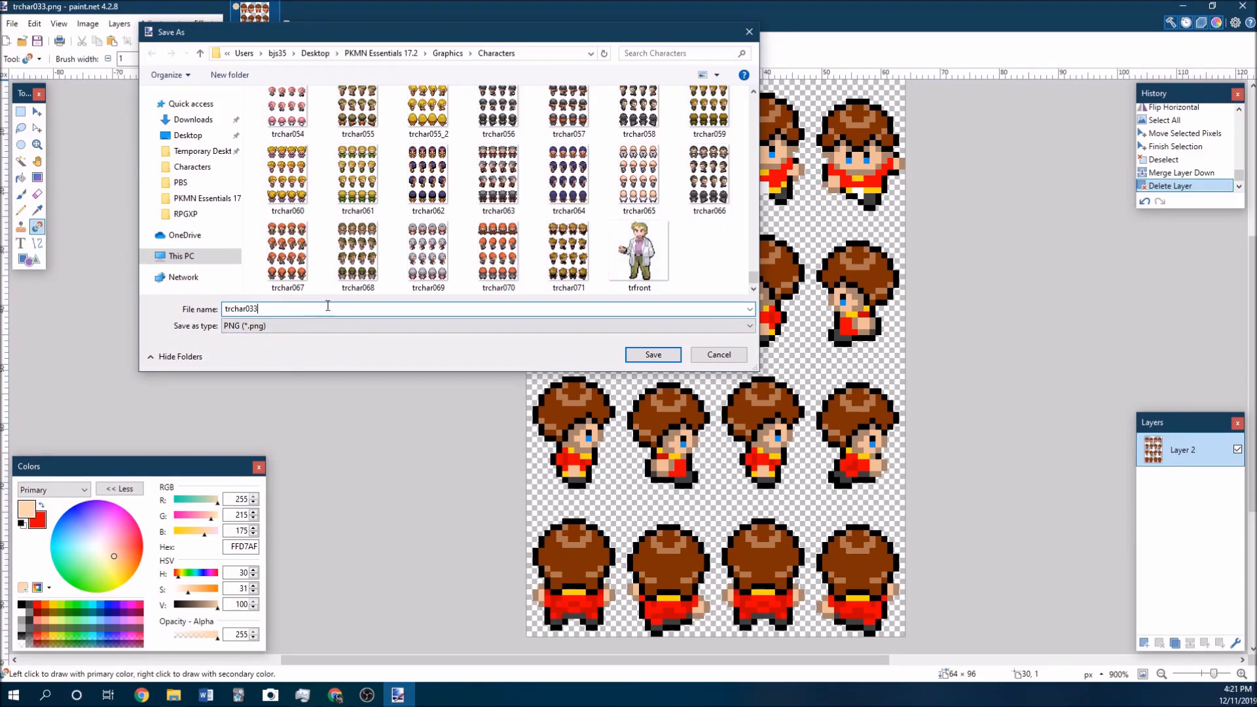
pyautogui.click(652, 355)
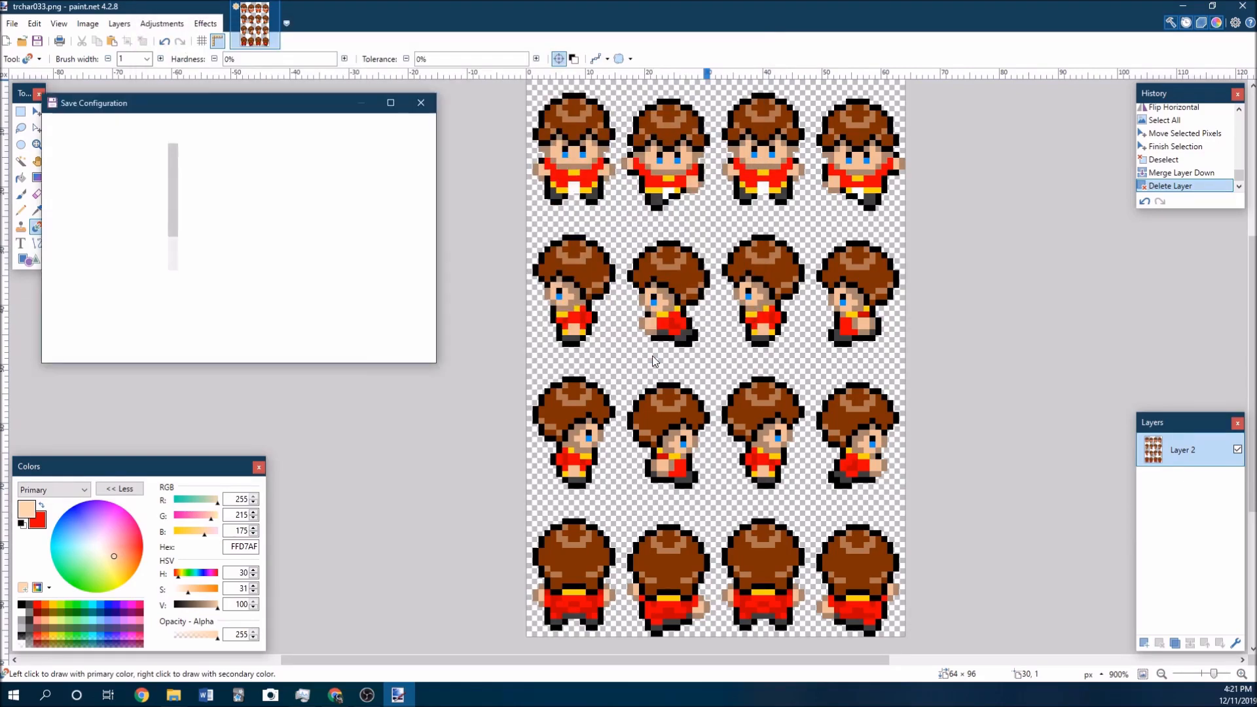
pyautogui.click(420, 102)
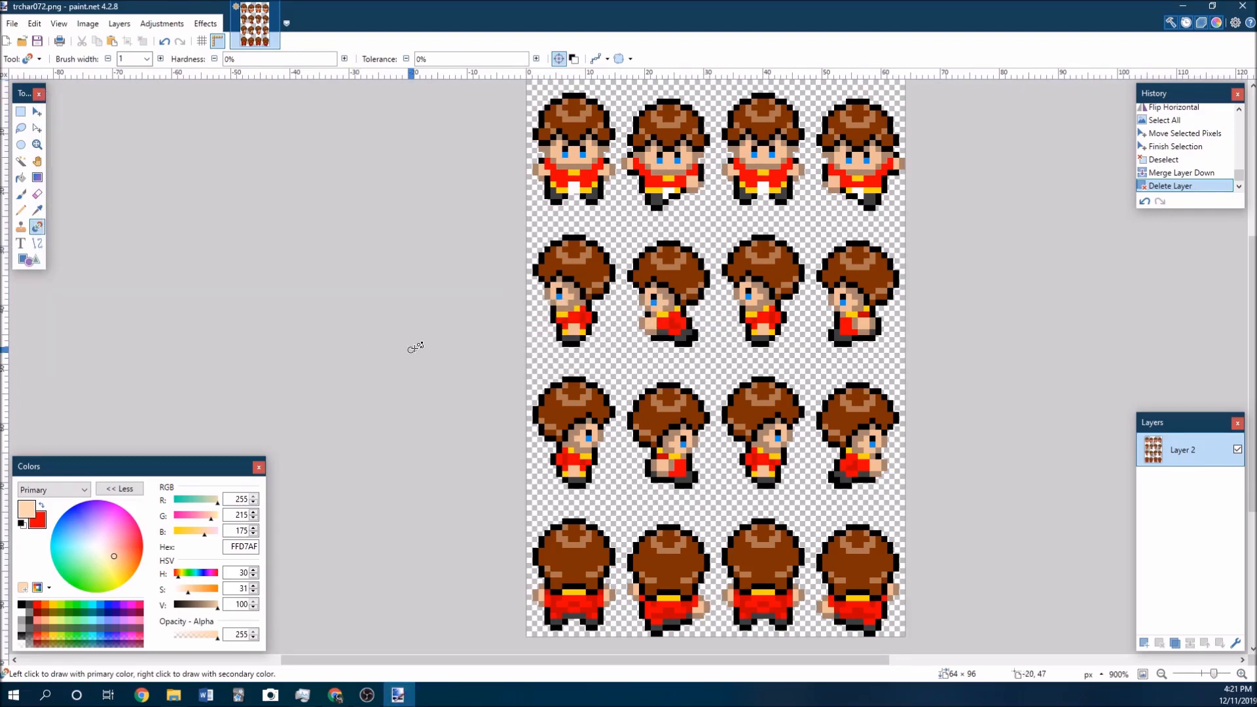
pyautogui.moveTo(416, 345)
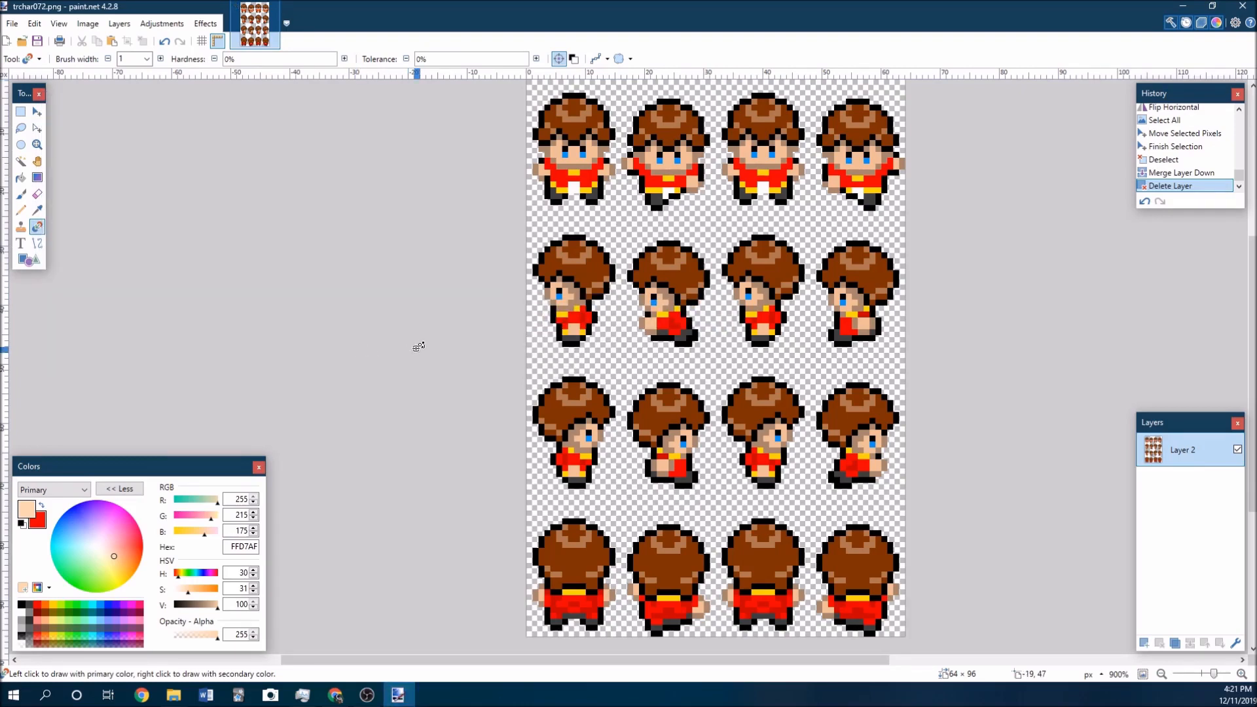
# Resize the sheet by percentage to 200% with Nearest Neighbor resampling
pyautogui.click(87, 23)
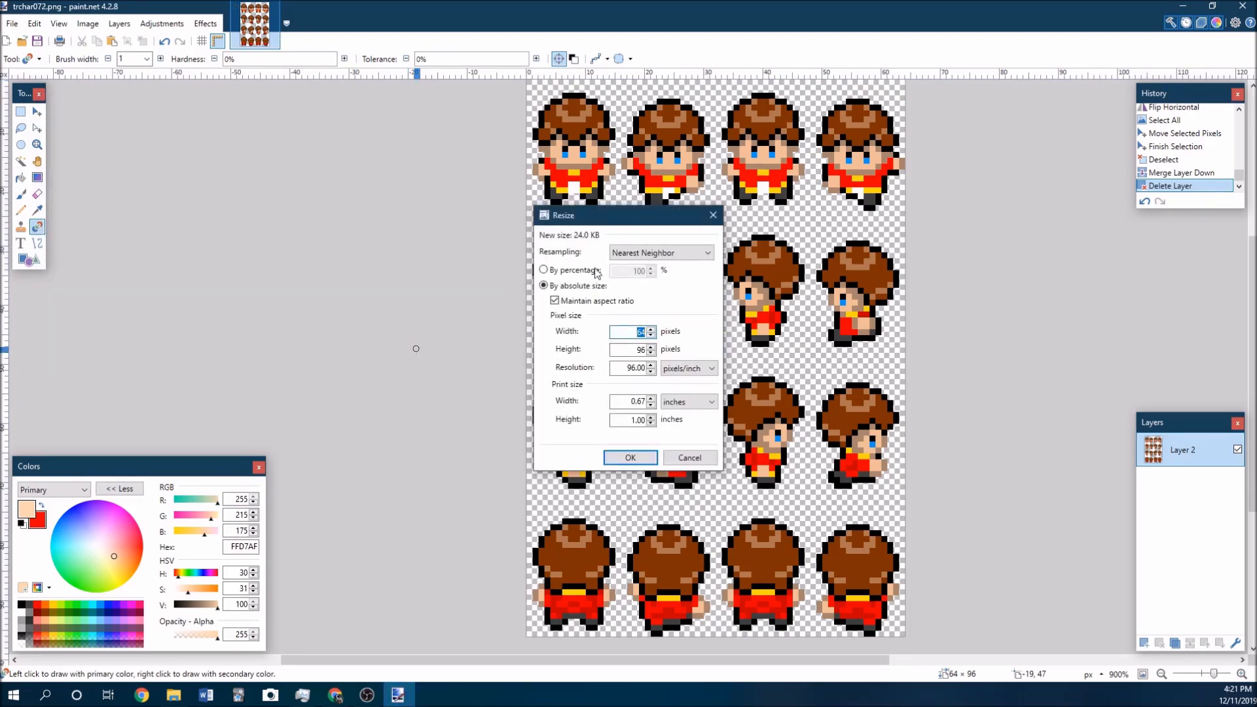
pyautogui.click(543, 270)
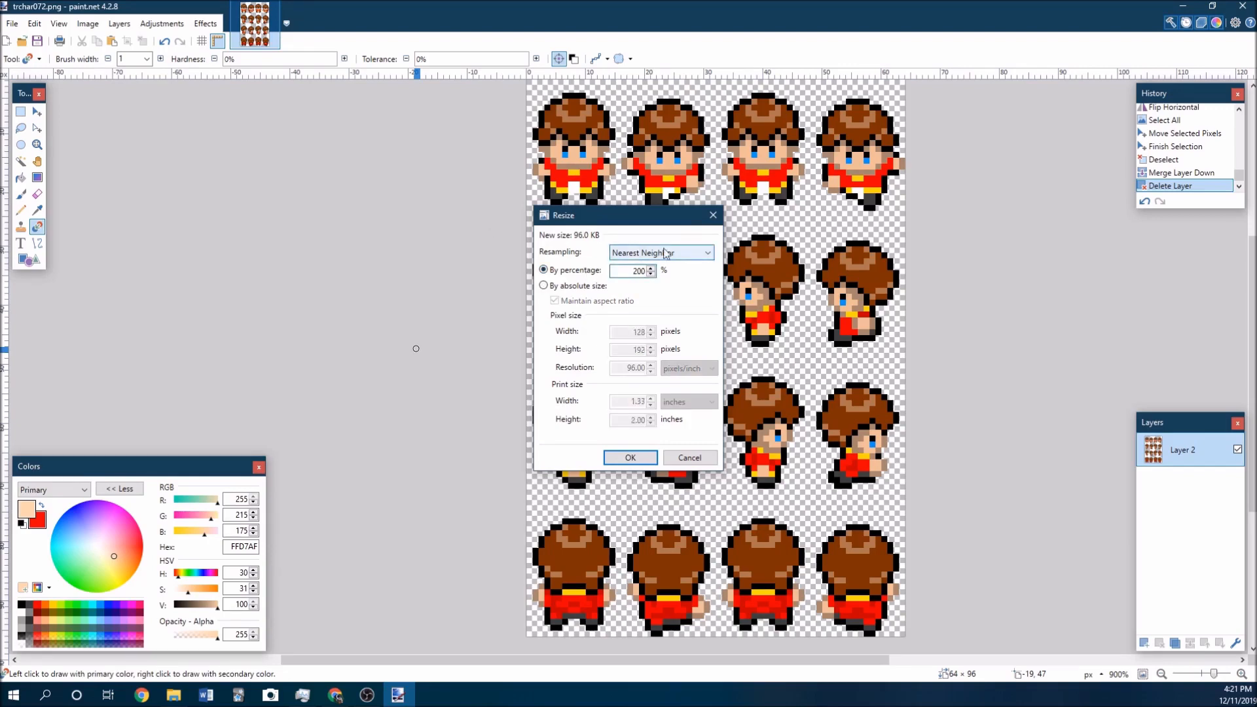
pyautogui.click(630, 457)
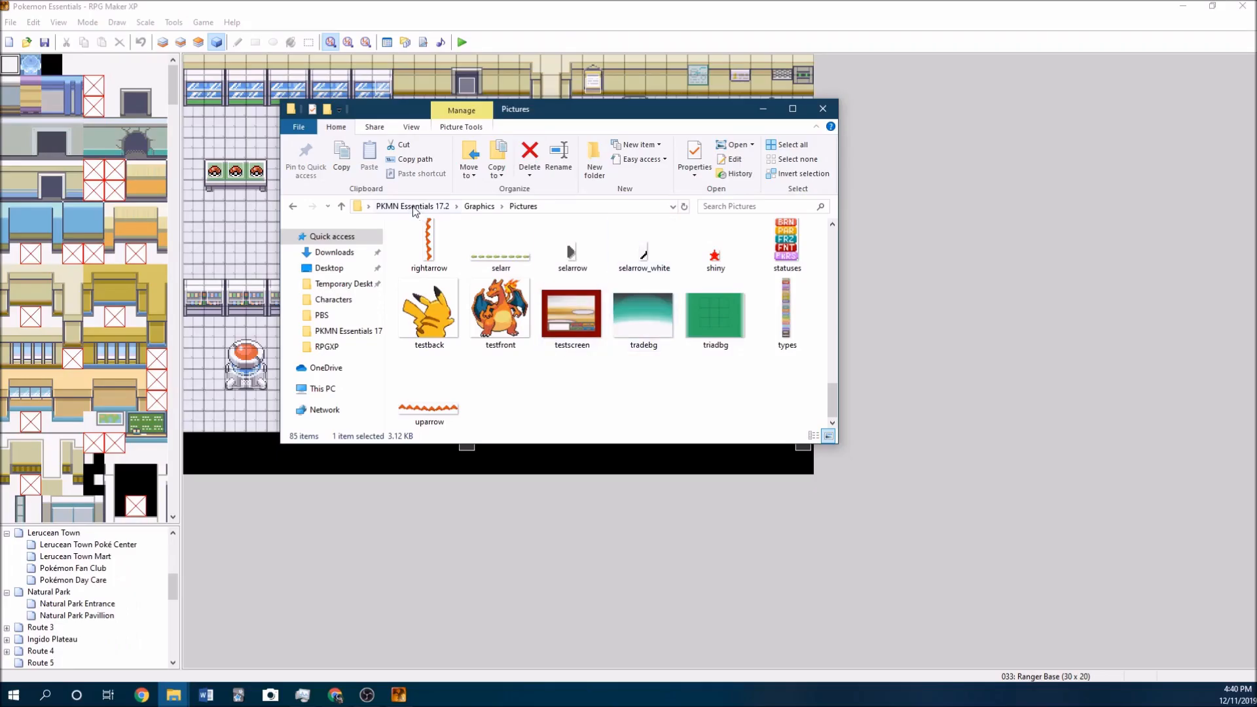
# Navigate from Pictures up to PKMN Essentials 17.2, into PBS, and open metadata in Notepad
pyautogui.click(413, 206)
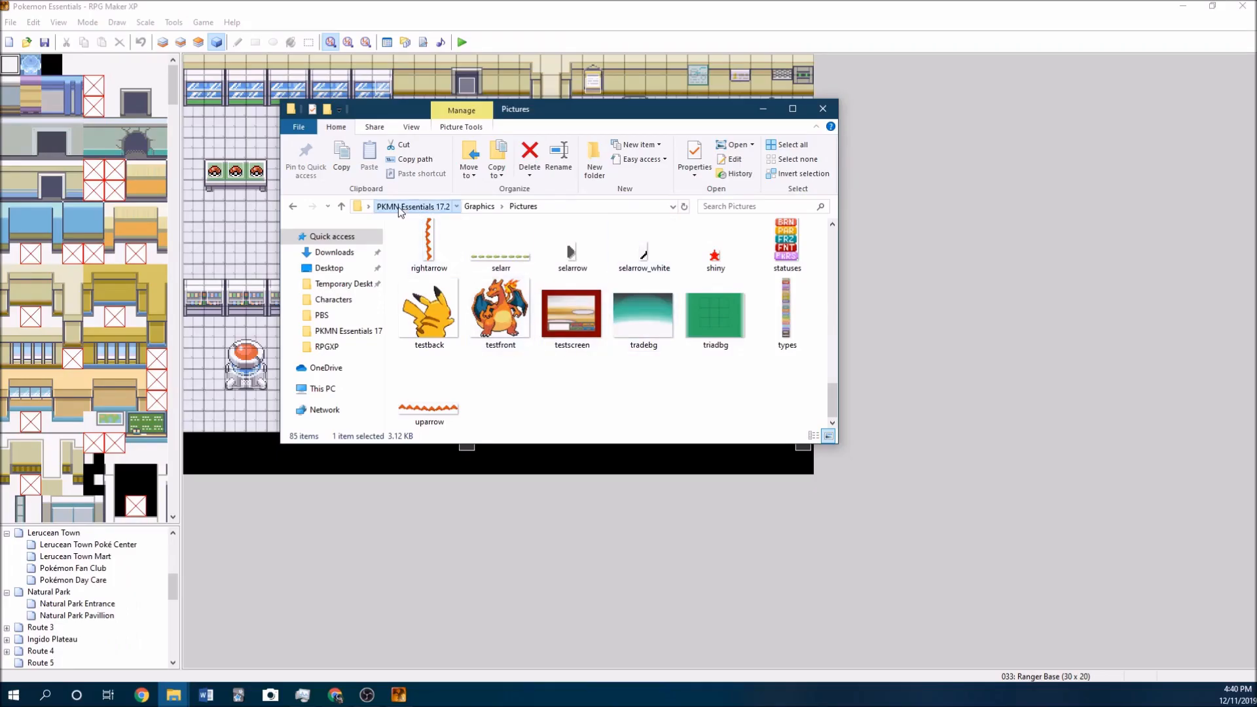
pyautogui.click(322, 314)
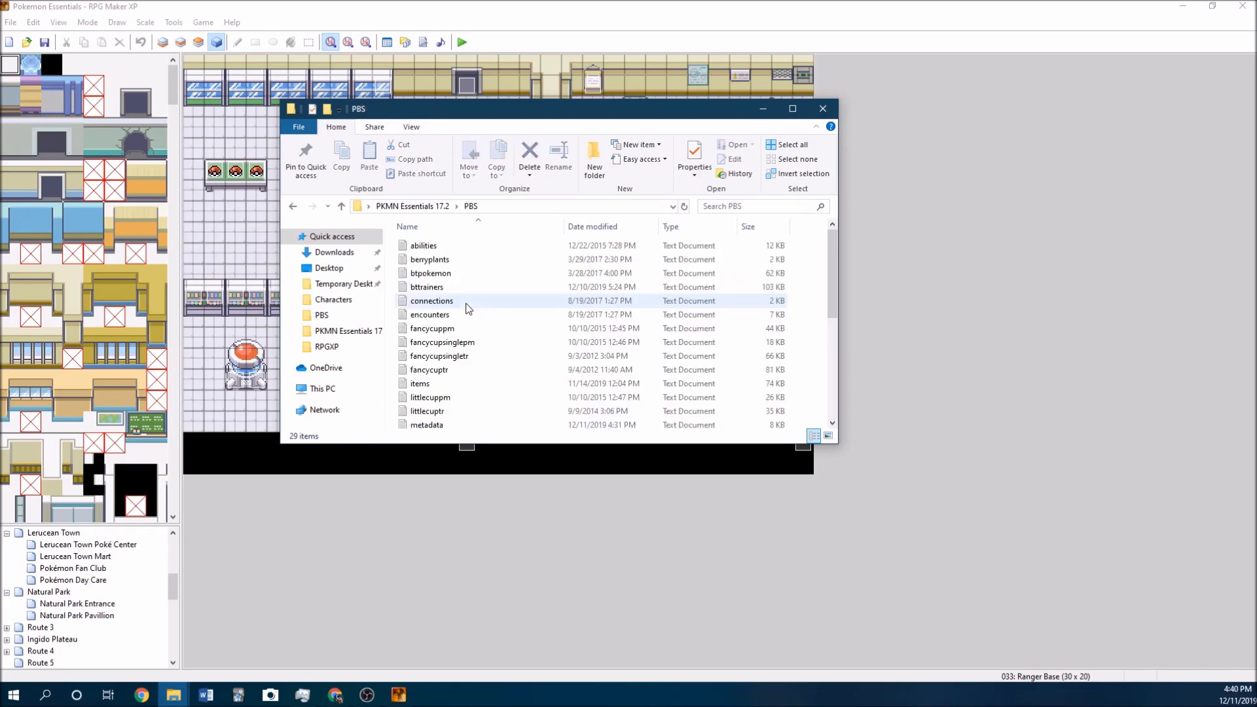
pyautogui.scroll(-3)
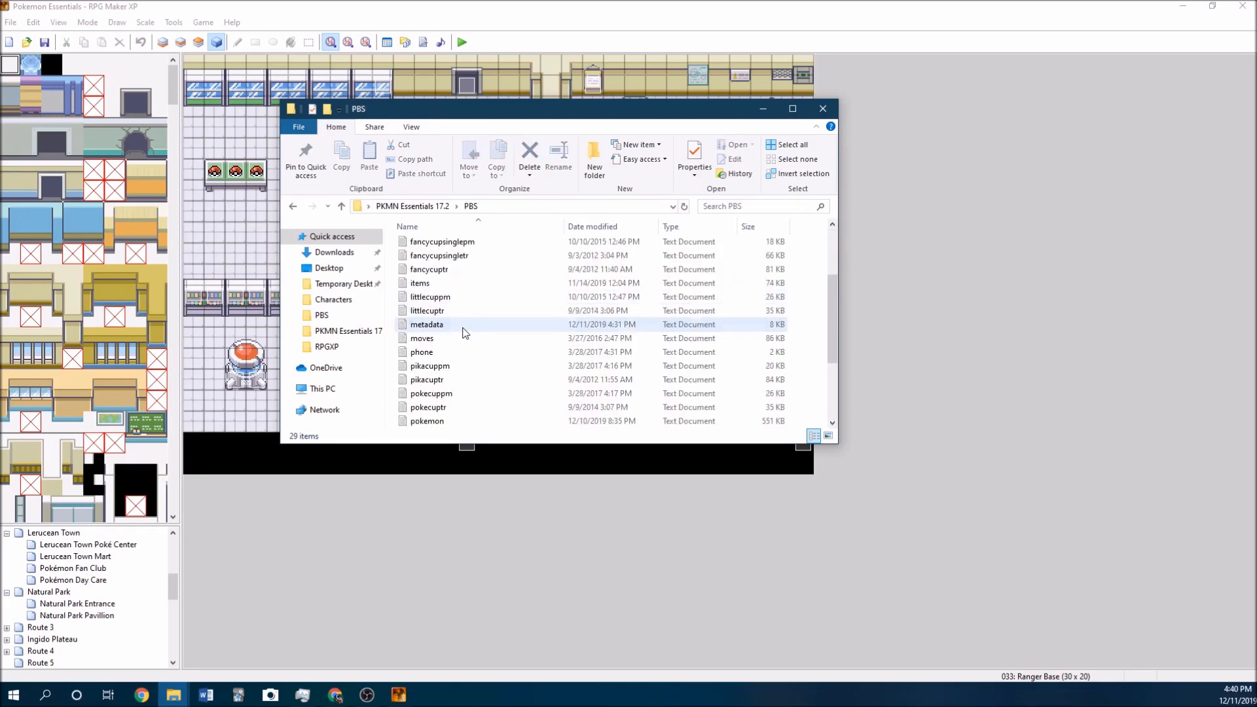
pyautogui.doubleClick(426, 323)
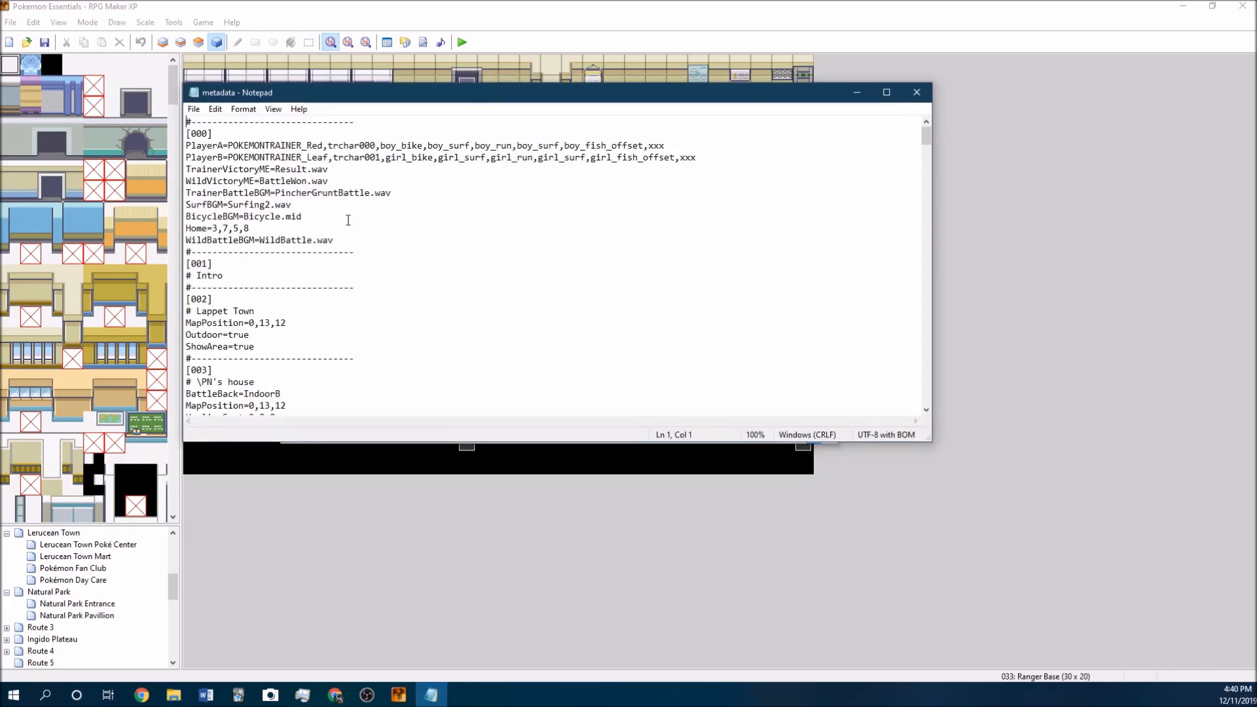
pyautogui.moveTo(186, 145); pyautogui.dragTo(334, 233)
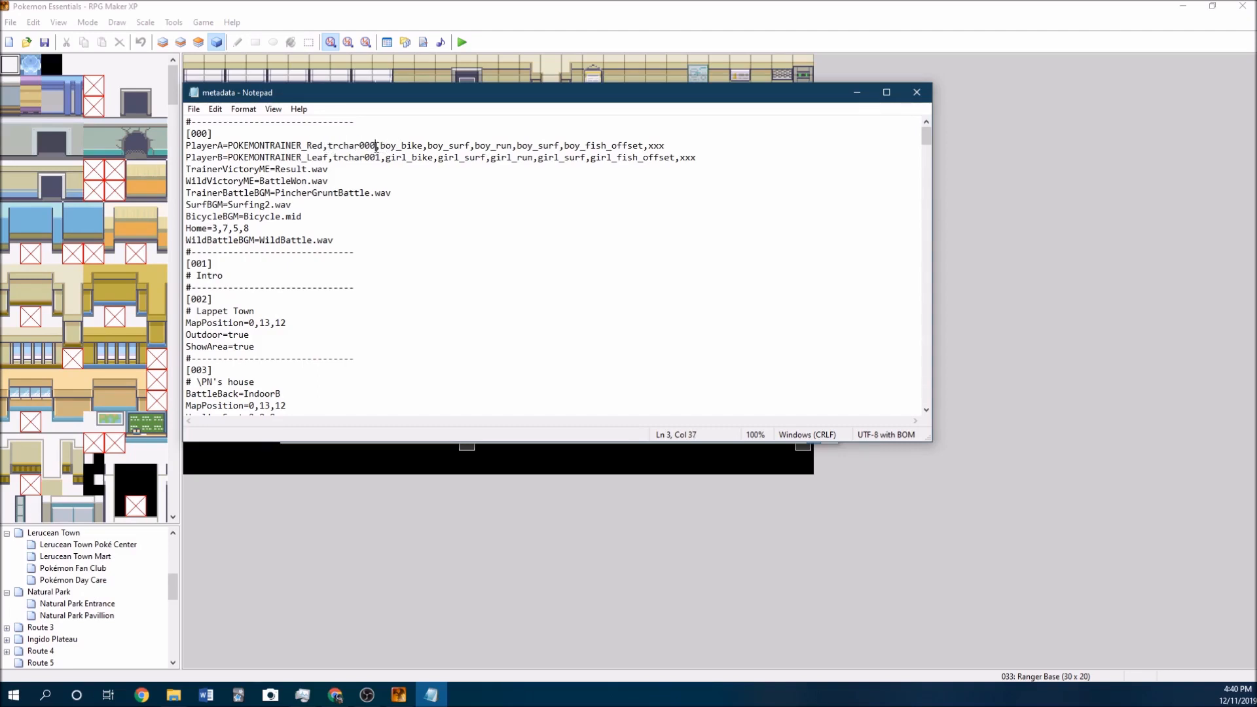
# Replace 000 with 072 in the PlayerA line so it references trchar072
pyautogui.doubleClick(364, 145)
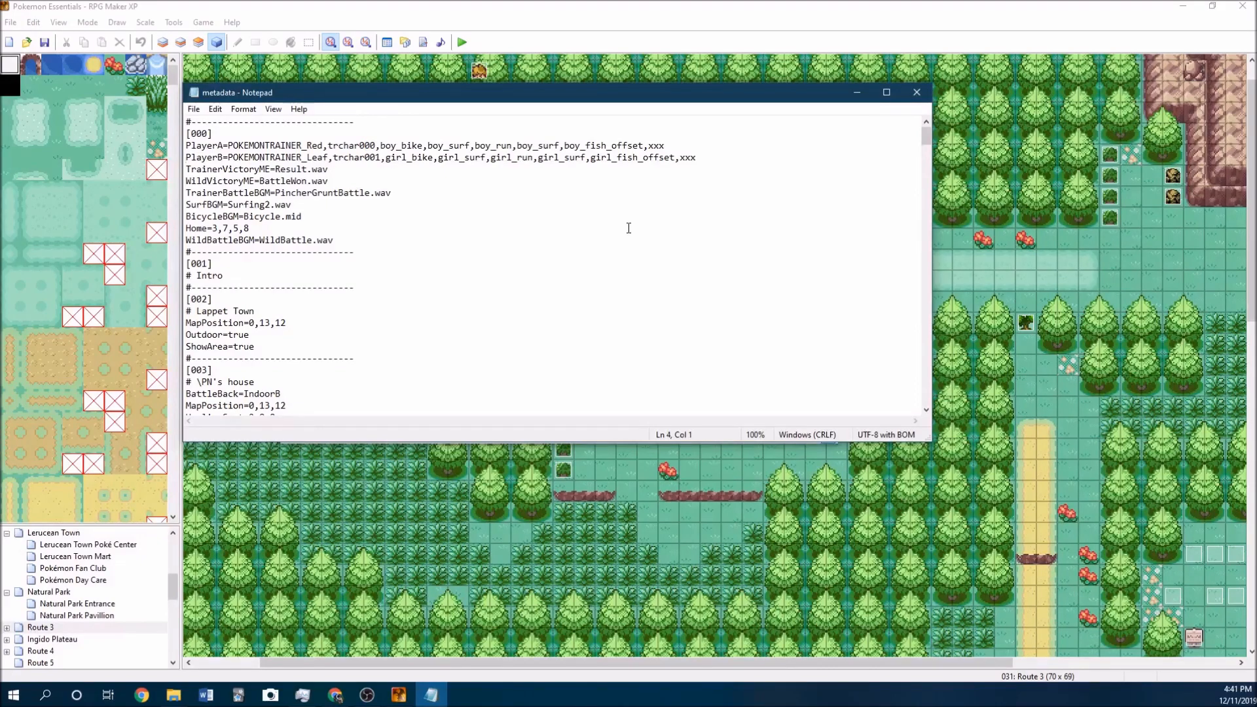
pyautogui.write('072')
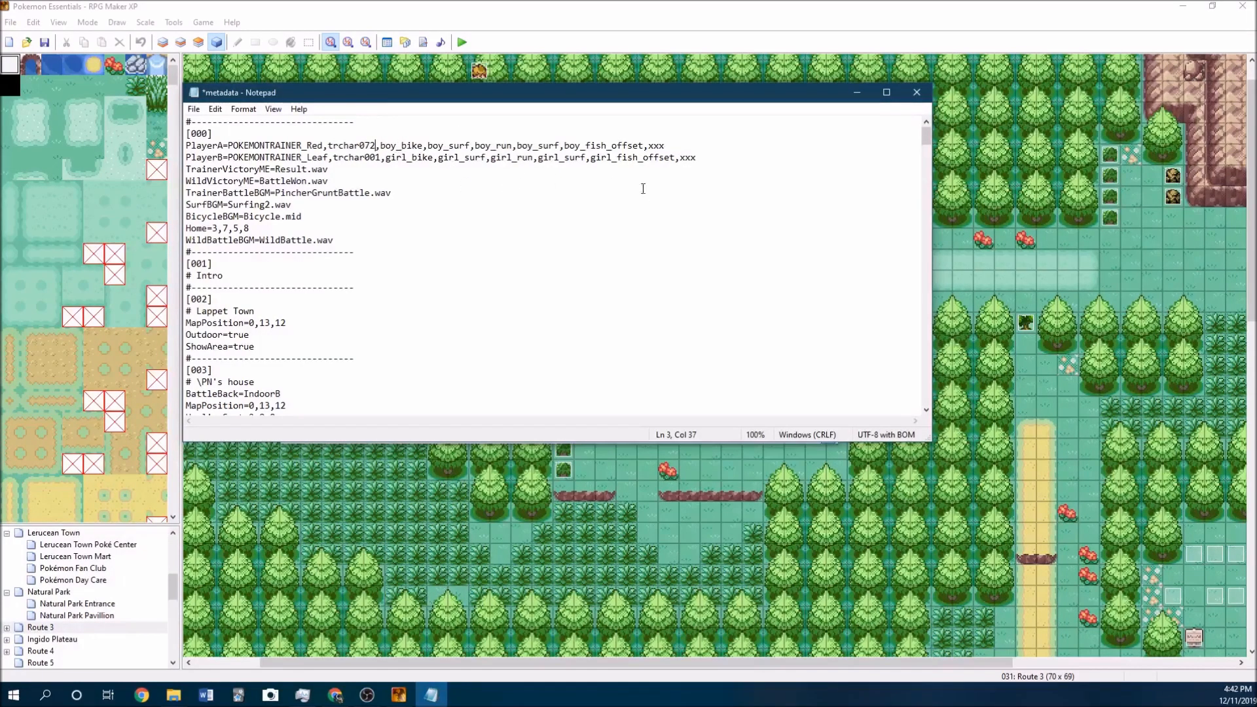
pyautogui.click(461, 42)
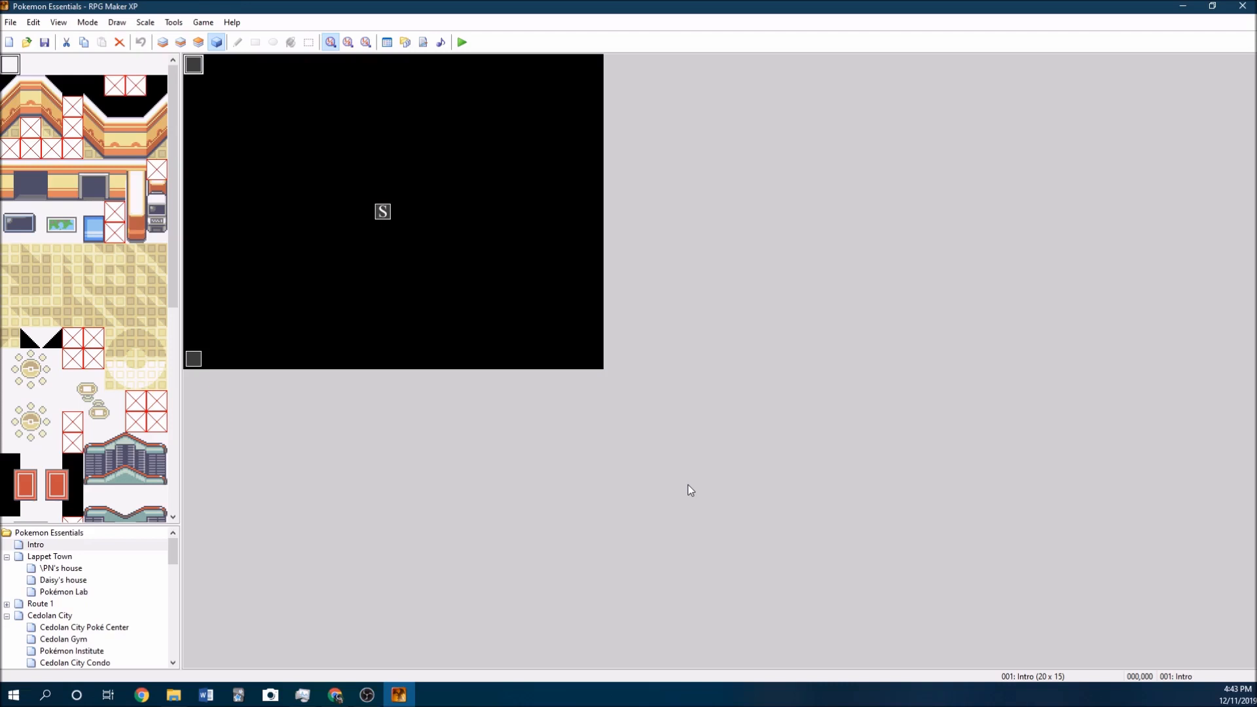
pyautogui.moveTo(680, 477)
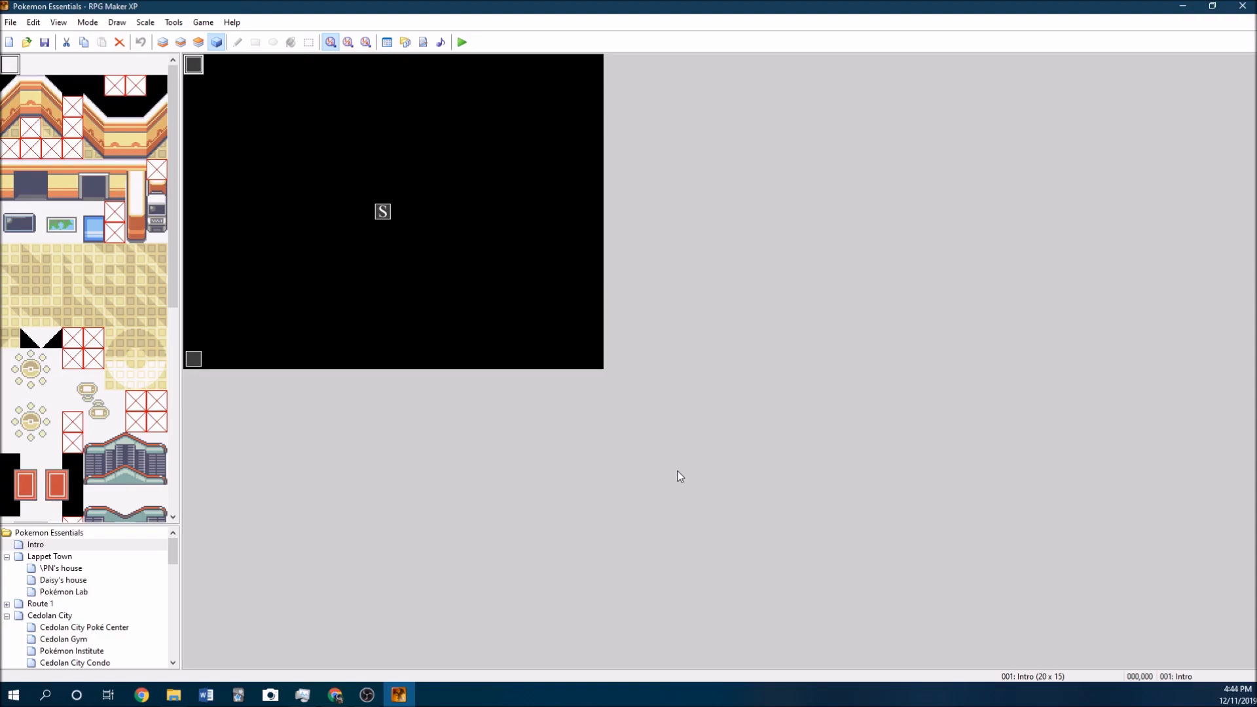